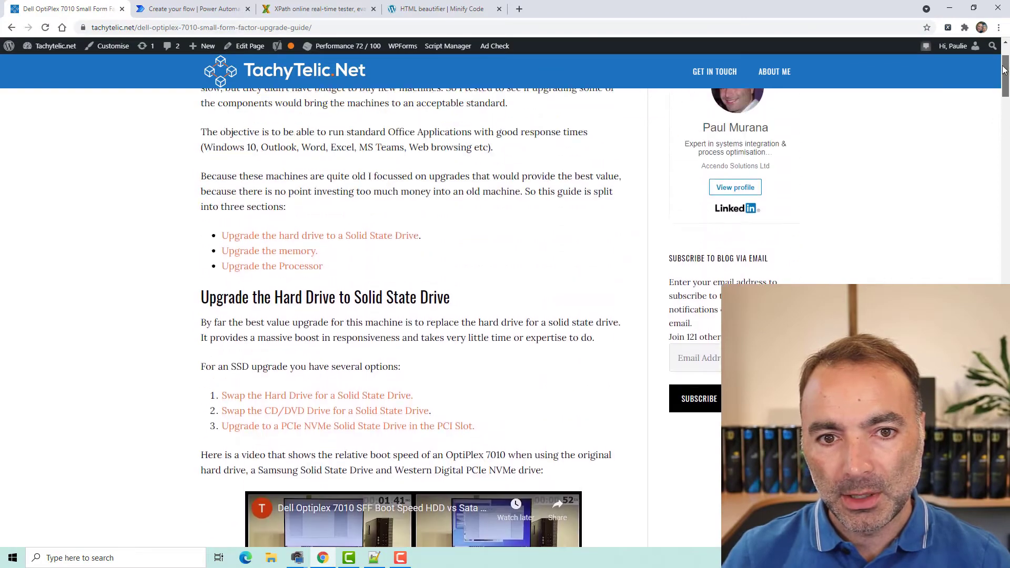
- Scroll through the Tachytelic OptiPlex upgrade guide down to its CPU comparison table
{"action": "scroll", "scroll_direction": "up", "scroll_amount": 3}
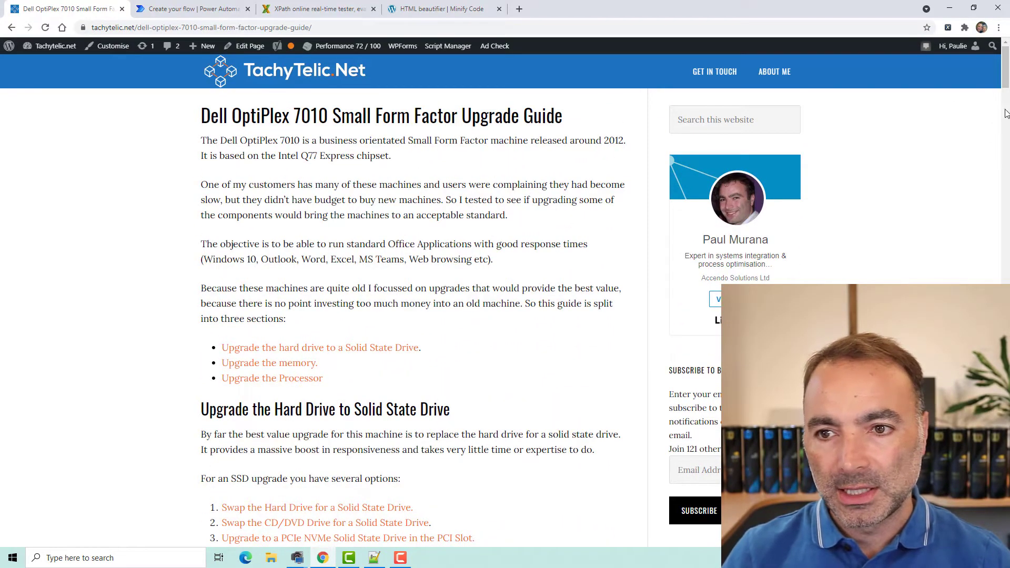
{"action": "scroll", "scroll_direction": "down", "scroll_amount": 3}
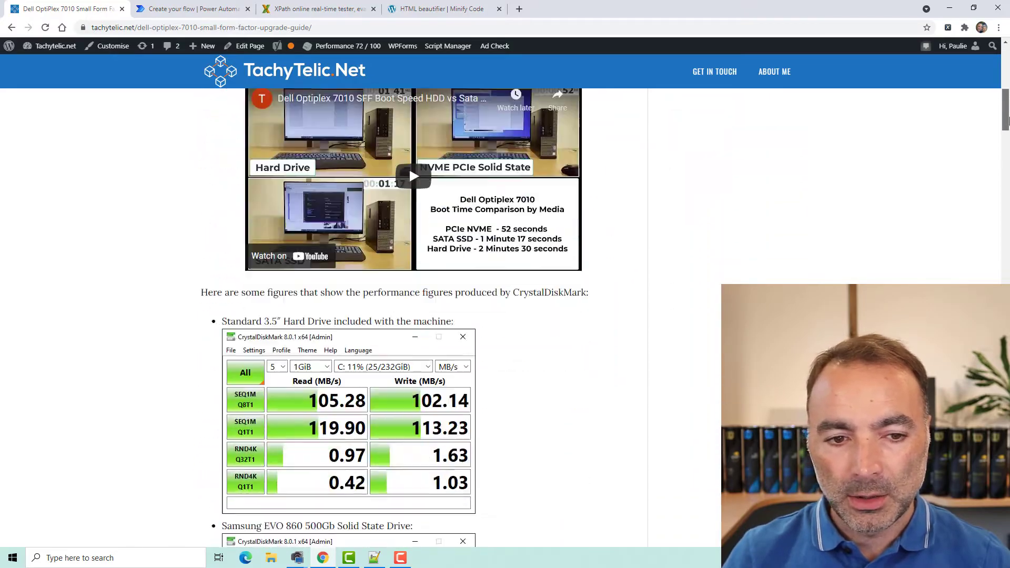
{"action": "scroll", "scroll_direction": "down", "scroll_amount": 3}
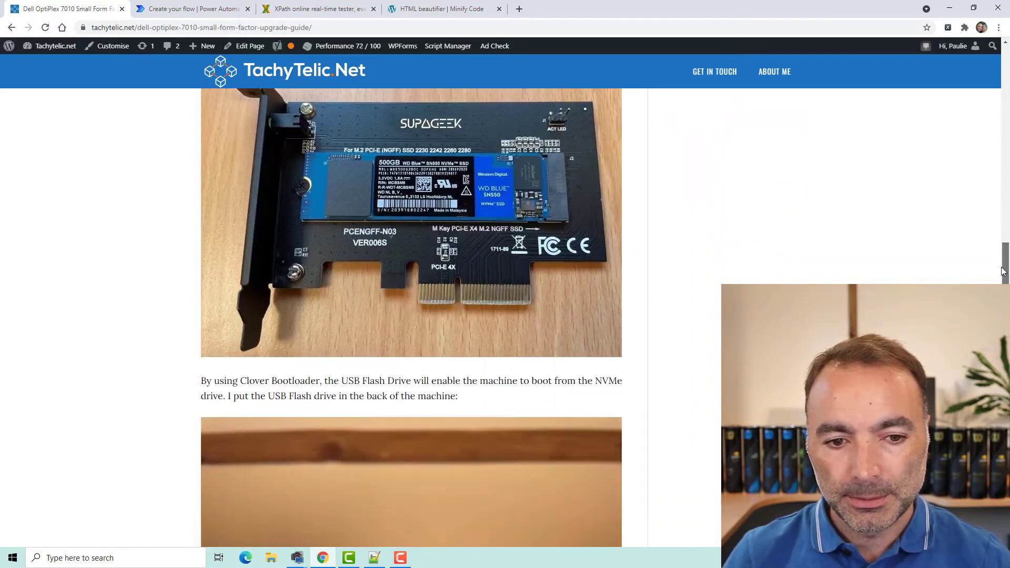
{"action": "scroll", "scroll_direction": "down", "scroll_amount": 3}
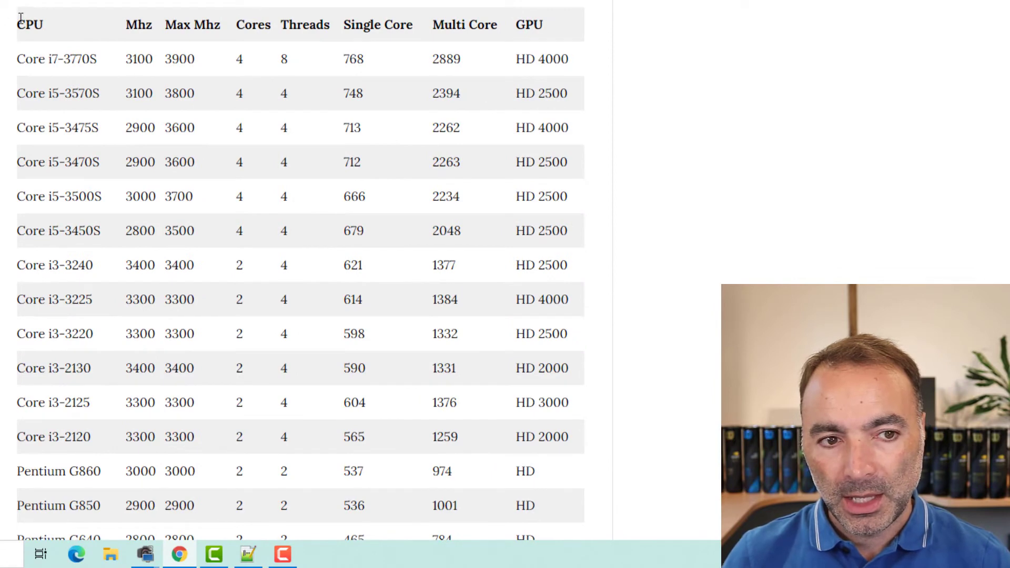
{"action": "scroll", "scroll_direction": "down", "scroll_amount": 3}
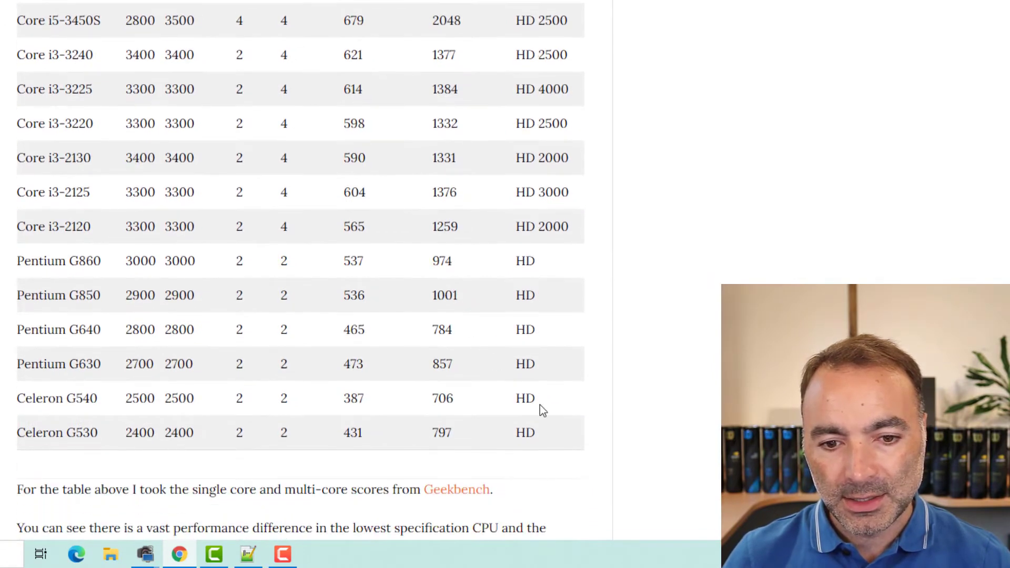
{"action": "scroll", "scroll_direction": "up", "scroll_amount": 3}
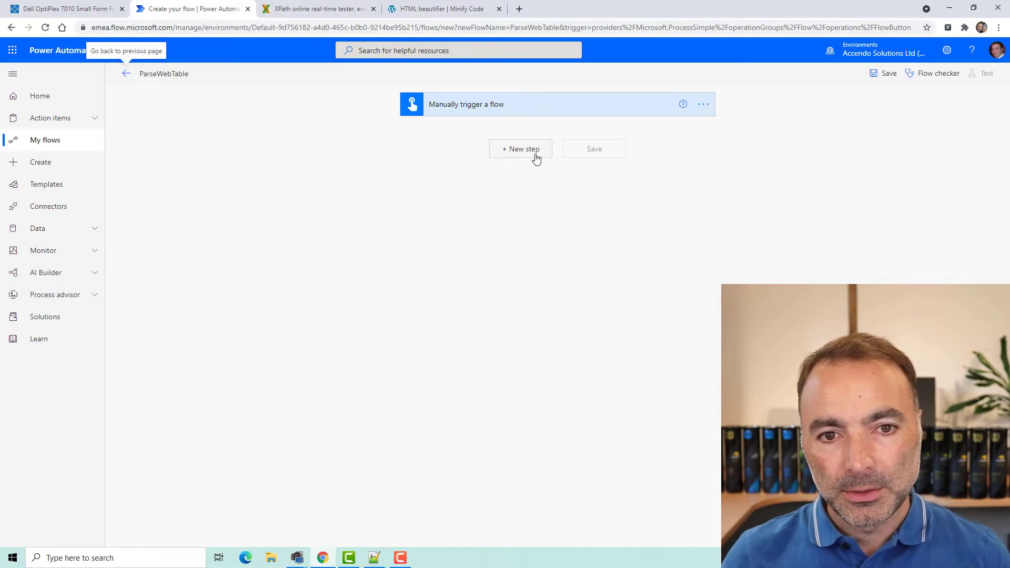
- Add an HTTP action requesting the Tachytelic Dell OptiPlex 7010 small form factor guide URL
{"action": "left_click", "coordinate": [520, 149]}
{"action": "type", "text": "http"}
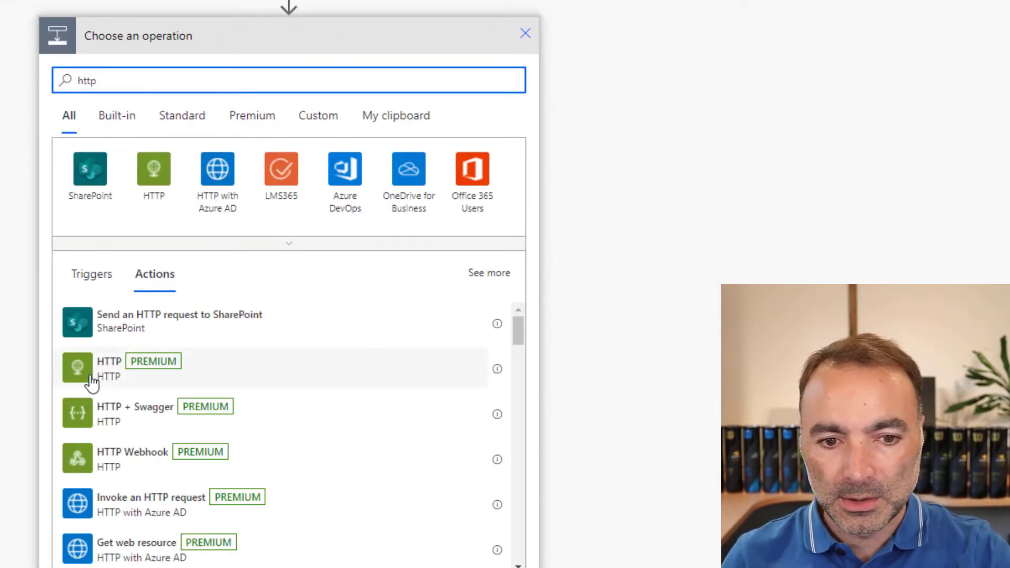
{"action": "left_click", "coordinate": [109, 368]}
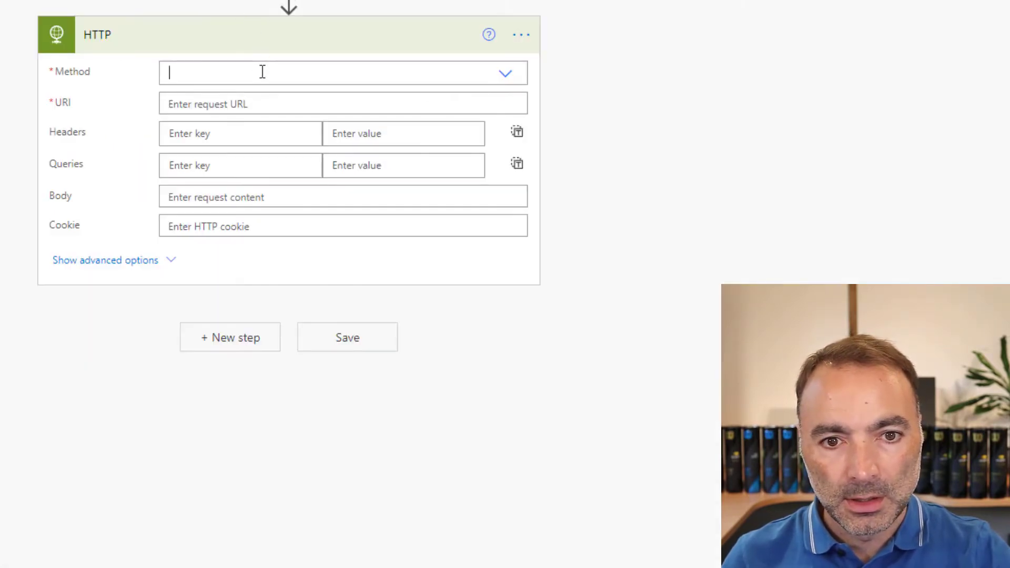
{"action": "type", "text": "https://www.tachytelic.net/dell-optiplex-7010-small-form-factor-upgrade-guide/"}
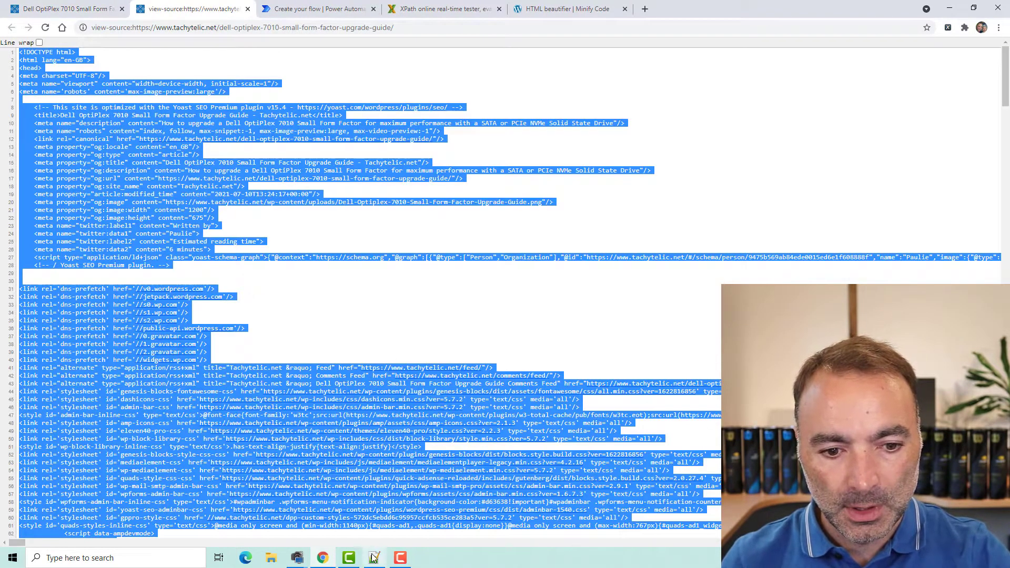
- Search the page source in Notepad++ for 'table' to find where the CPU table starts
{"action": "left_click", "coordinate": [373, 557]}
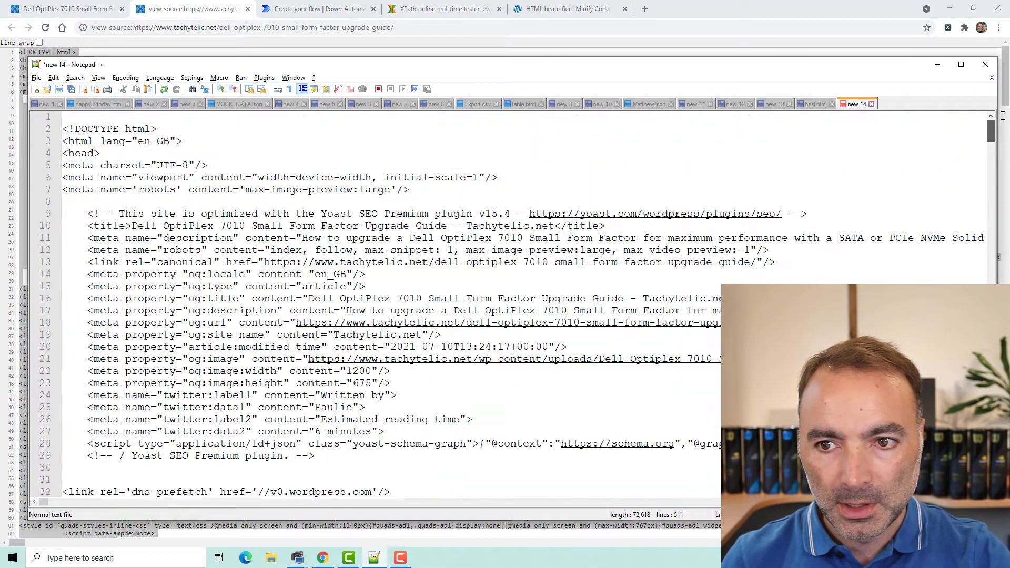
{"action": "key", "text": "Ctrl+f"}
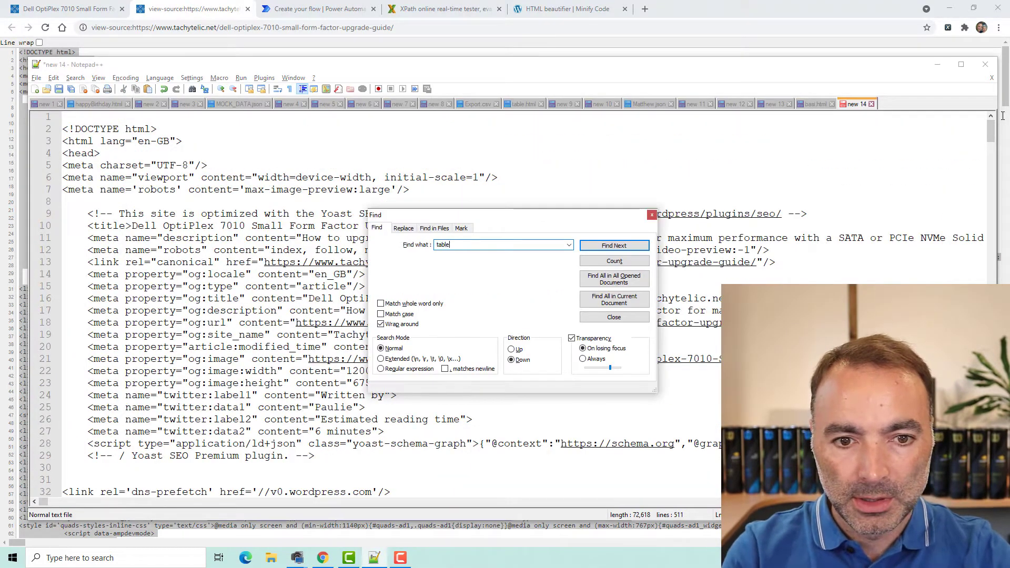
{"action": "left_click", "coordinate": [612, 245]}
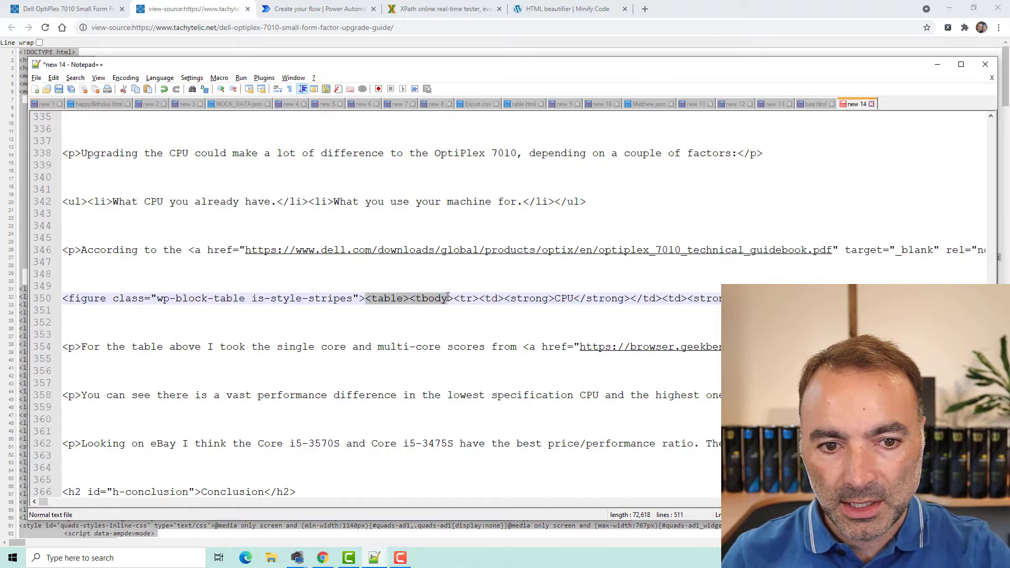
{"action": "left_click", "coordinate": [190, 8]}
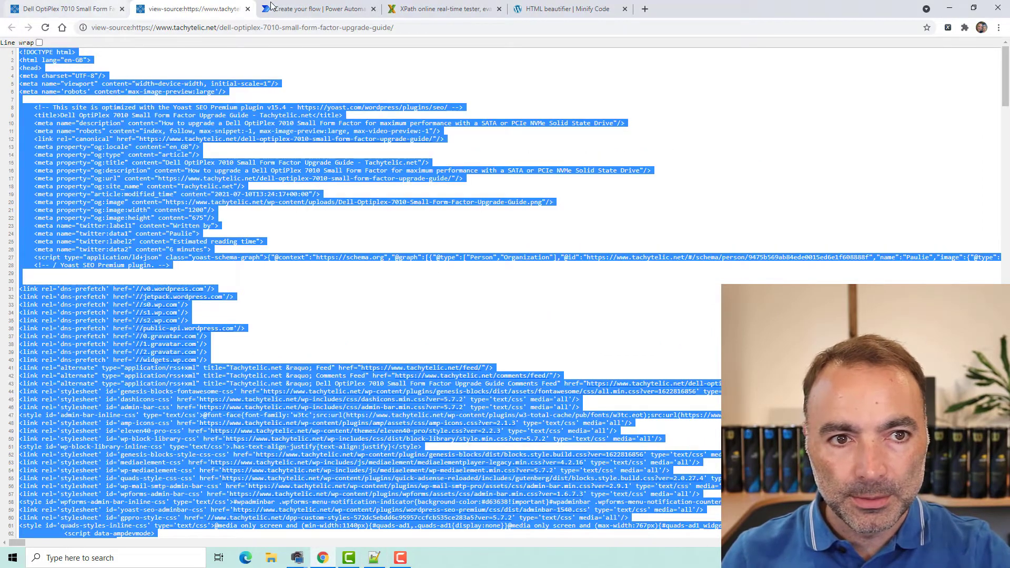
- Add a Compose action named tableStart after the HTTP step
{"action": "left_click", "coordinate": [313, 7]}
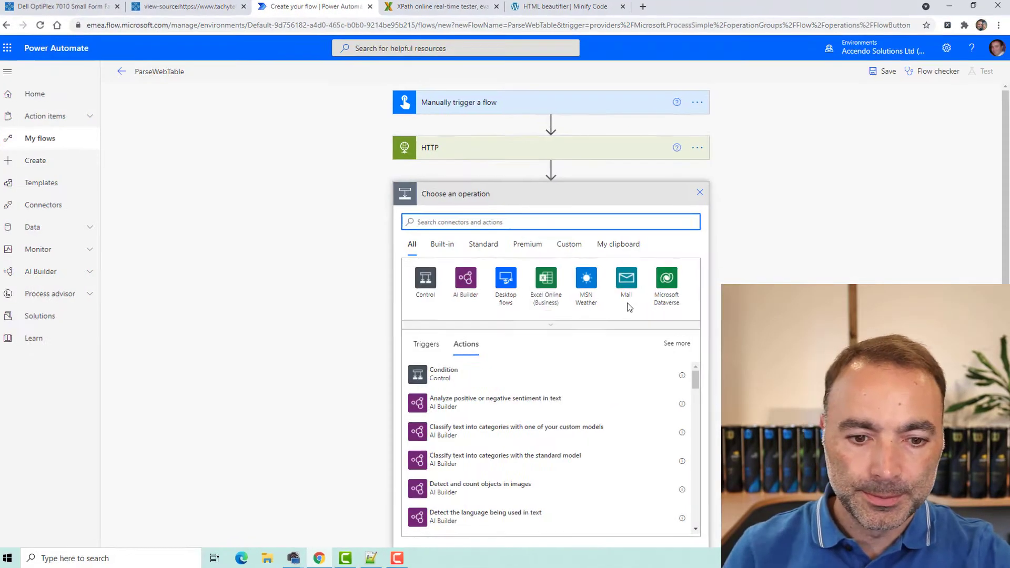
{"action": "type", "text": "compose"}
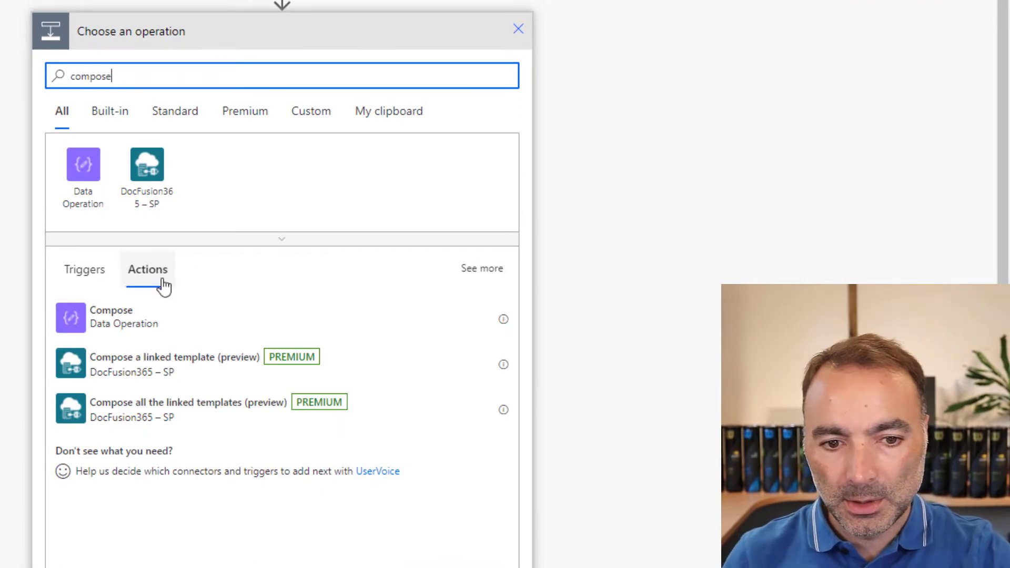
{"action": "left_click", "coordinate": [111, 316]}
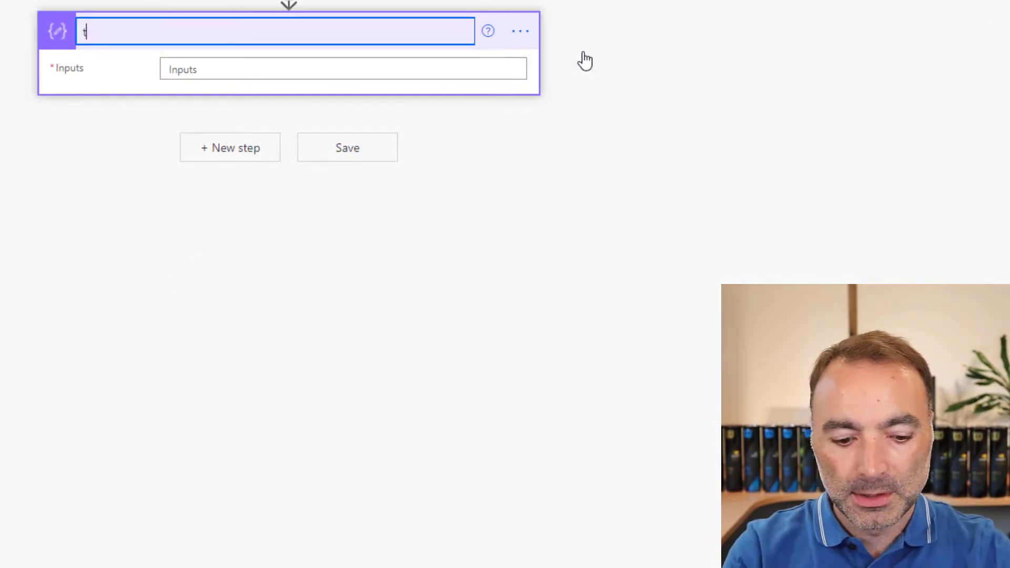
{"action": "type", "text": "tableStart"}
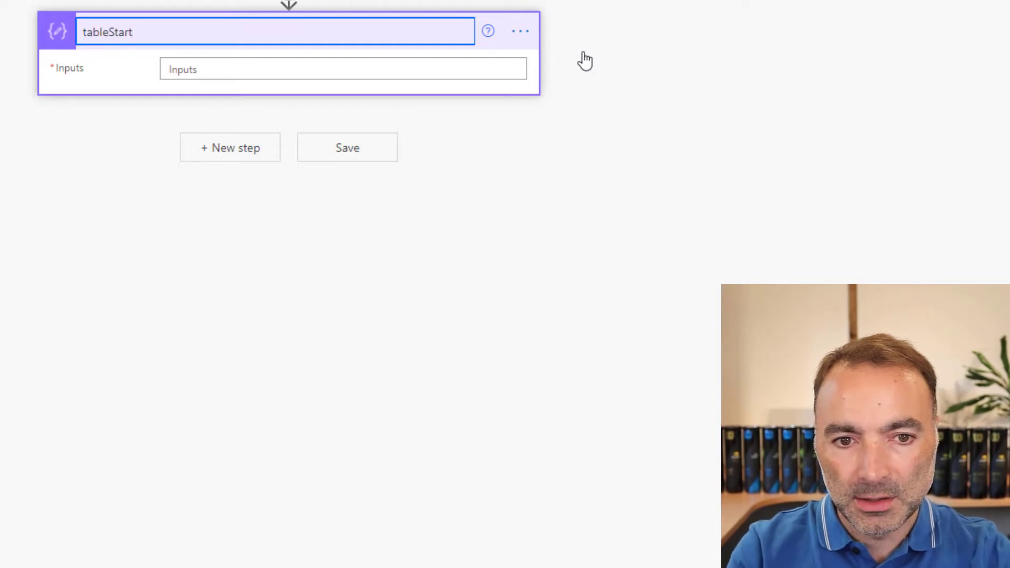
- Set tableStart's input to substring(body('HTTP'), indexOf(body('HTTP'), '<table>'))
{"action": "left_click", "coordinate": [342, 69]}
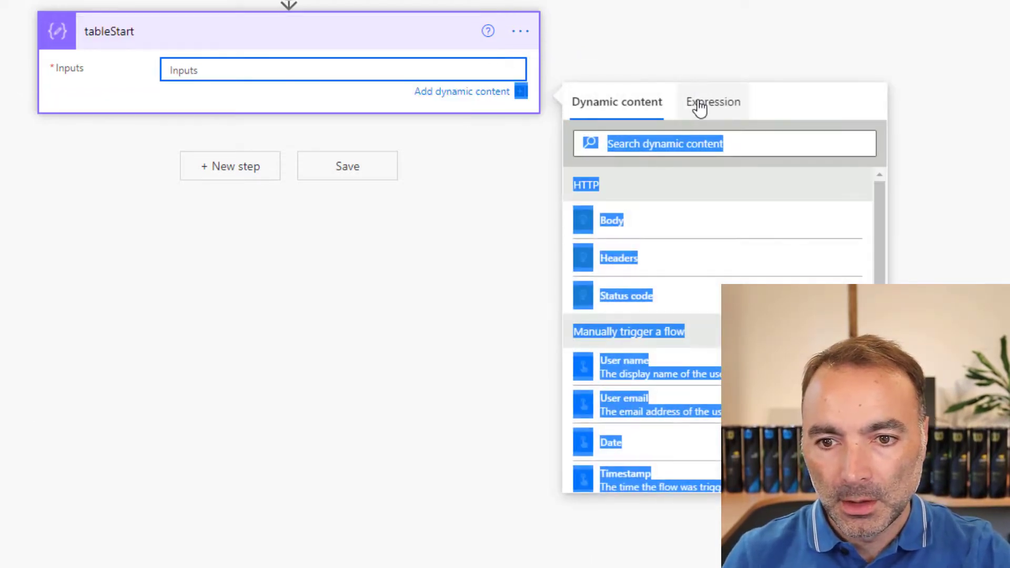
{"action": "left_click", "coordinate": [713, 100]}
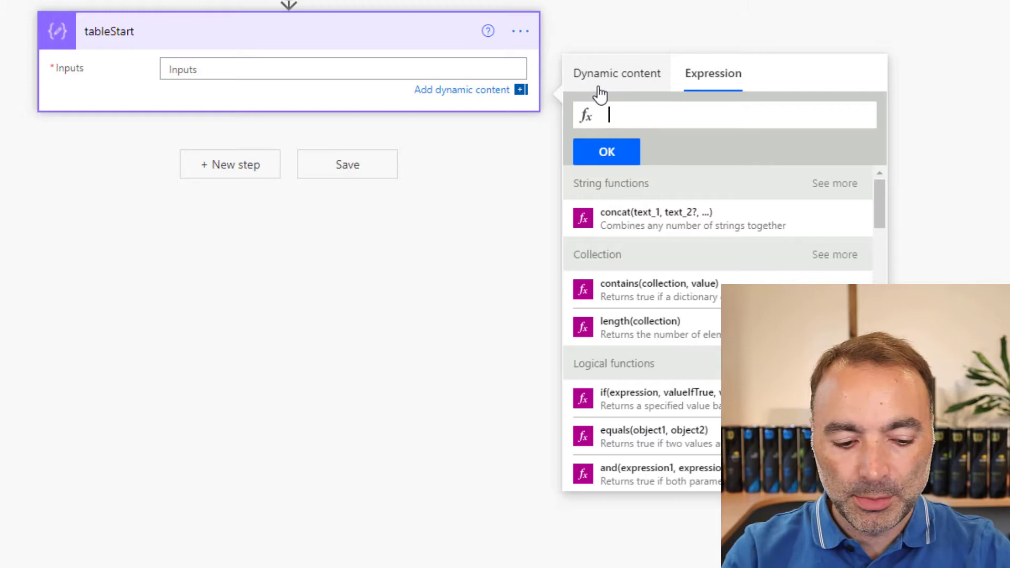
{"action": "type", "text": "substring"}
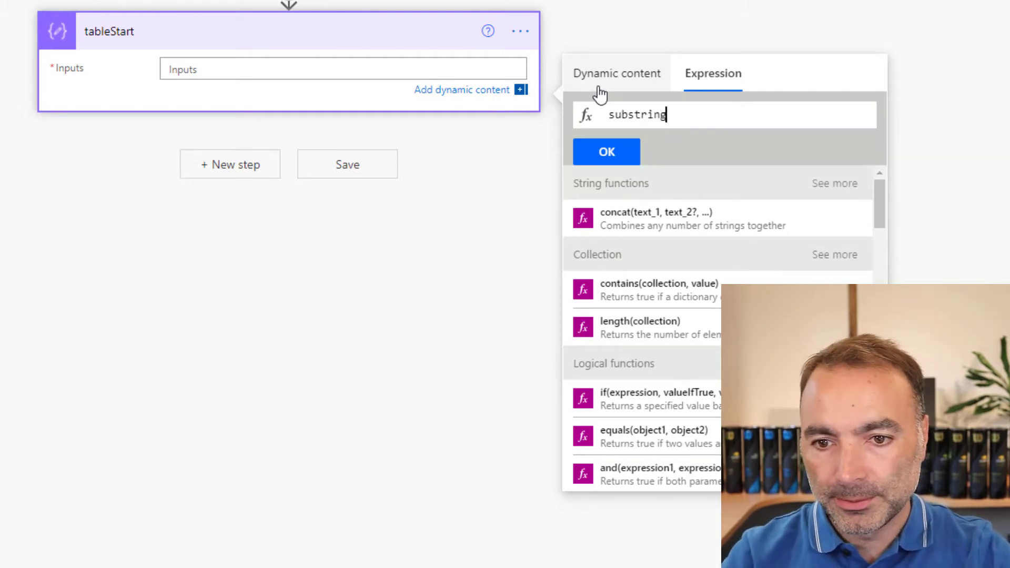
{"action": "left_click", "coordinate": [615, 72]}
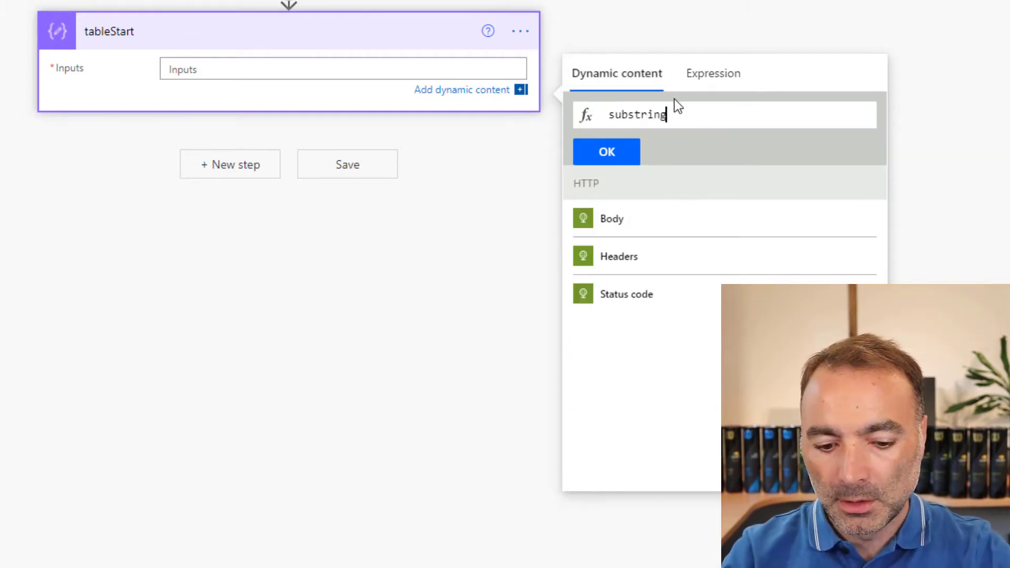
{"action": "left_click", "coordinate": [611, 219]}
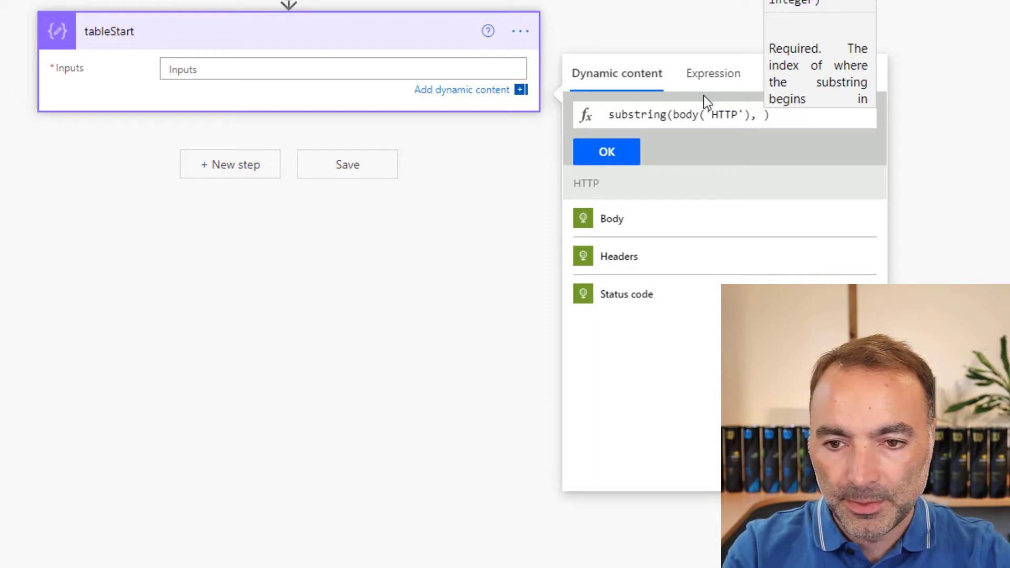
{"action": "type", "text": "indexOf"}
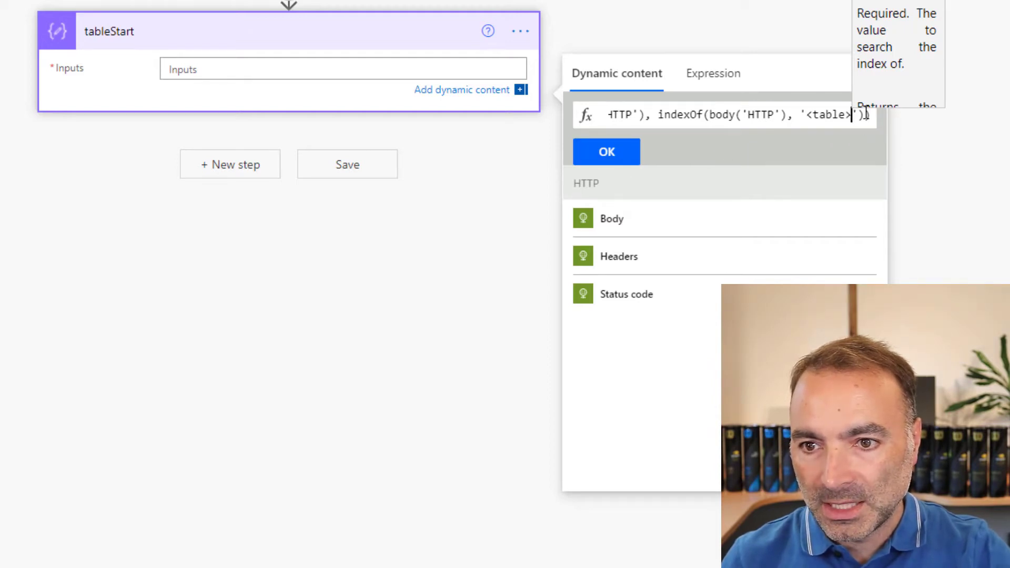
{"action": "left_click", "coordinate": [605, 151]}
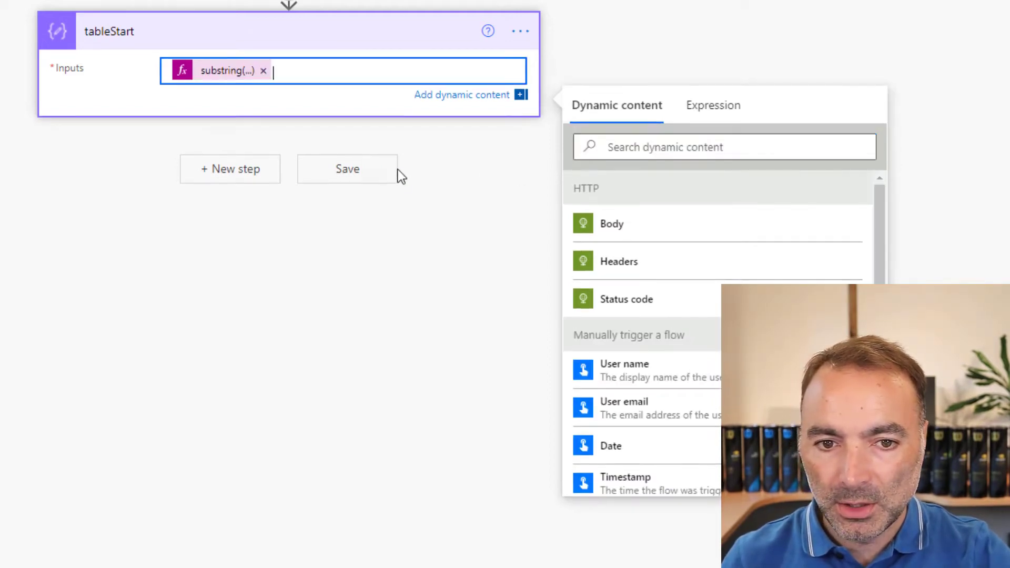
{"action": "mouse_move", "coordinate": [230, 169]}
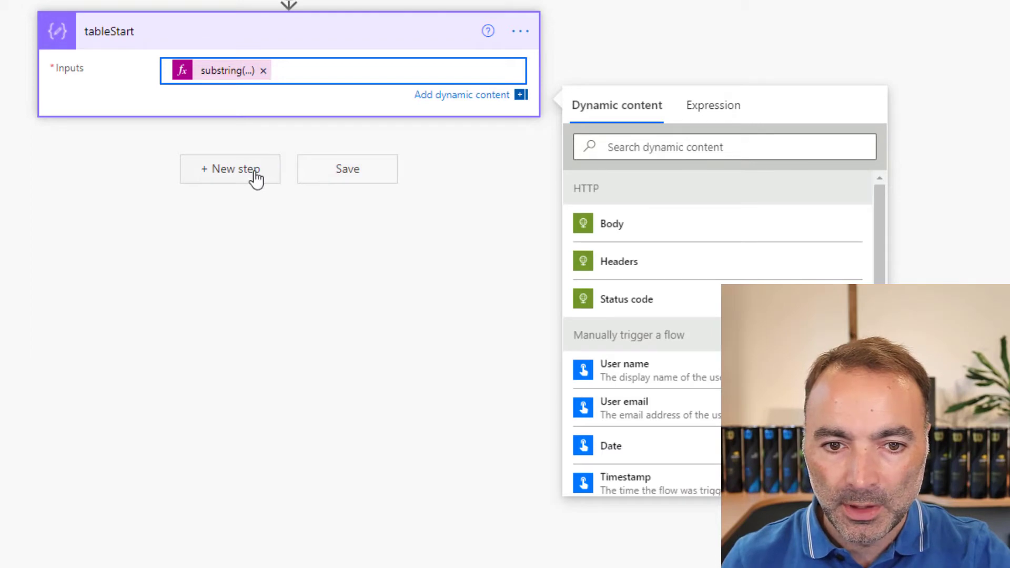
- Add a table Compose step: substring(outputs('tableStart'), 0, indexOf(outputs('tableStart'), '</figure>'))
{"action": "left_click", "coordinate": [230, 169]}
{"action": "type", "text": "compose"}
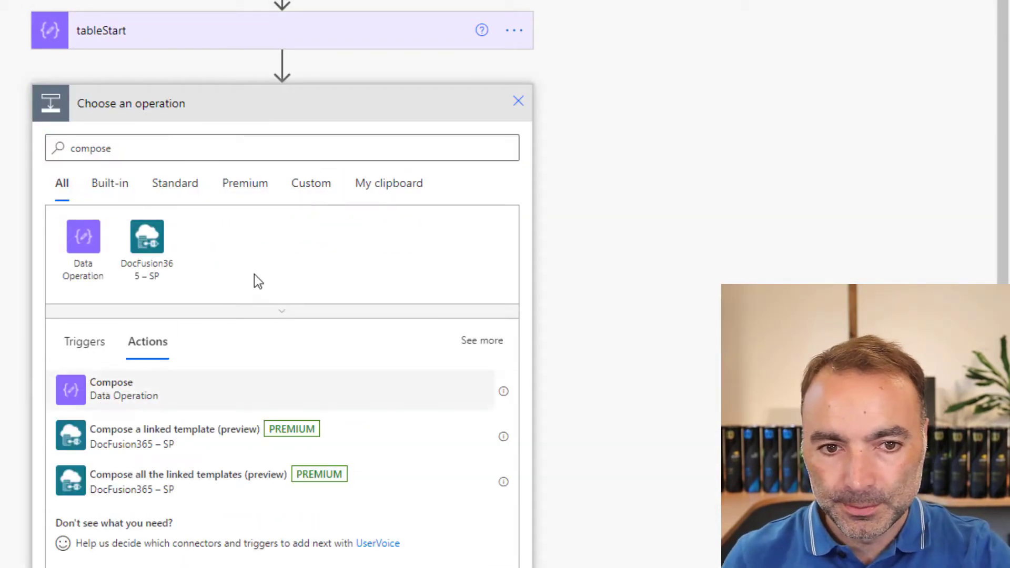
{"action": "left_click", "coordinate": [111, 390]}
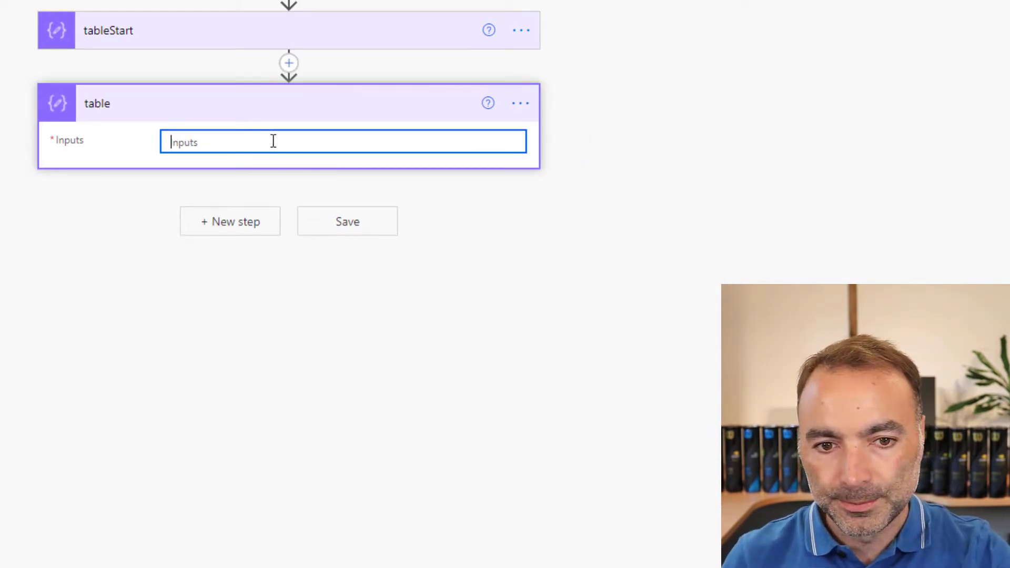
{"action": "type", "text": "sub"}
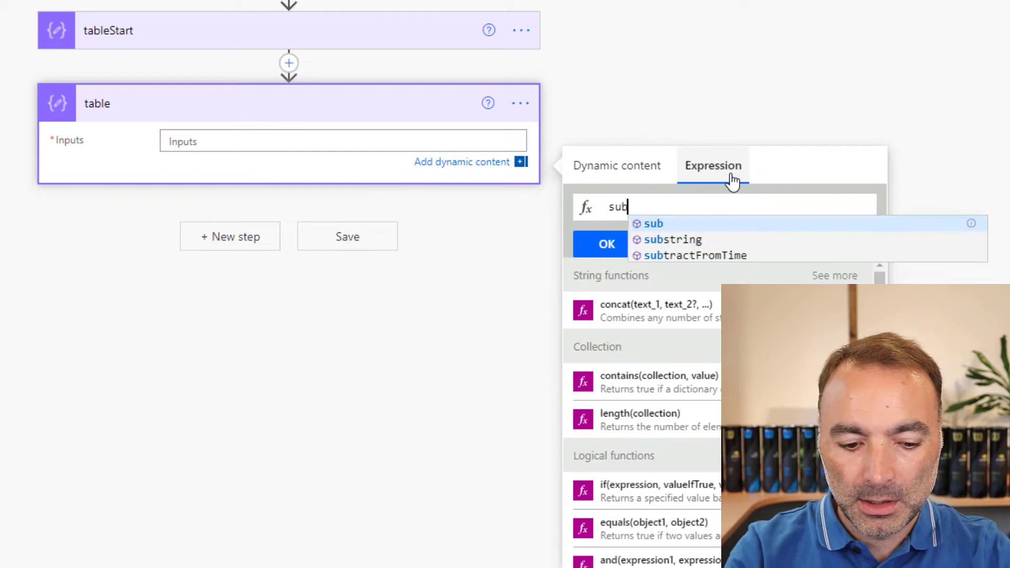
{"action": "left_click", "coordinate": [672, 238]}
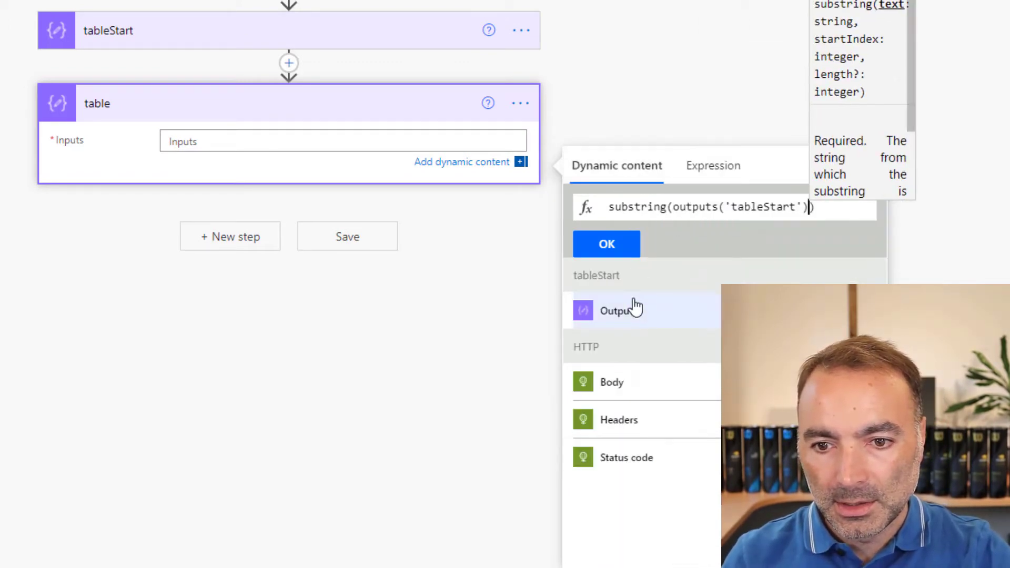
{"action": "type", "text": ","}
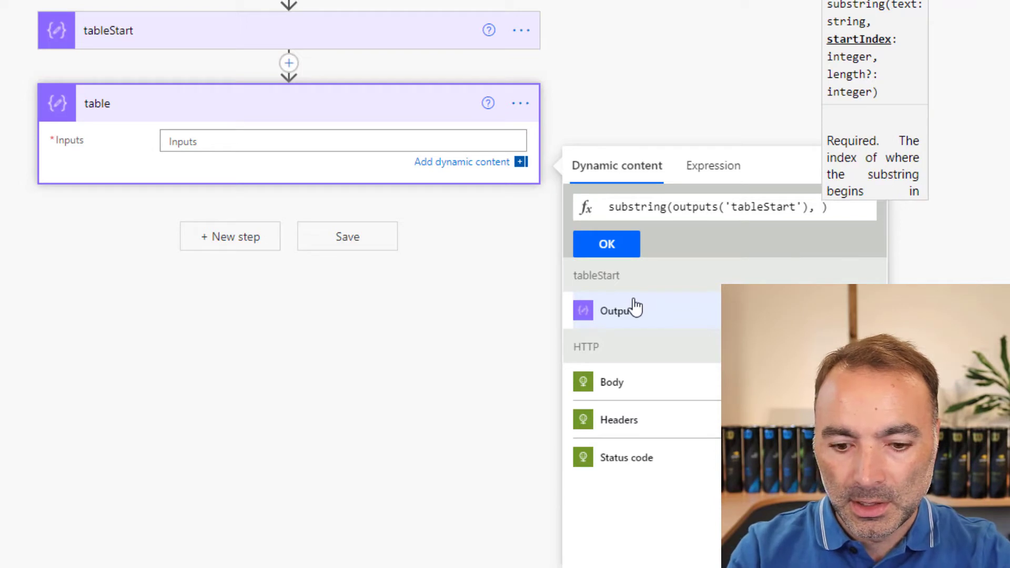
{"action": "type", "text": "0"}
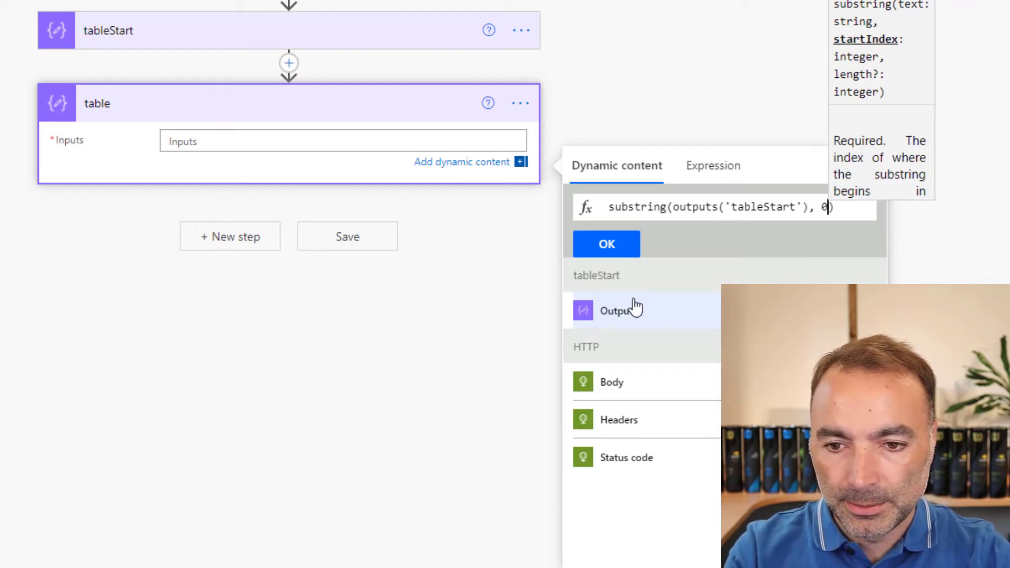
{"action": "type", "text": ","}
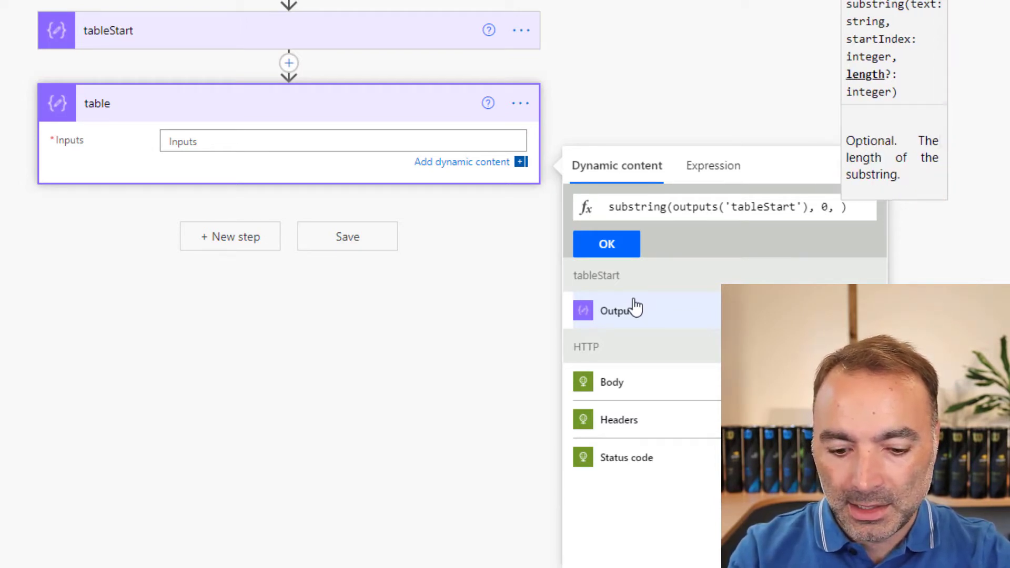
{"action": "type", "text": "index"}
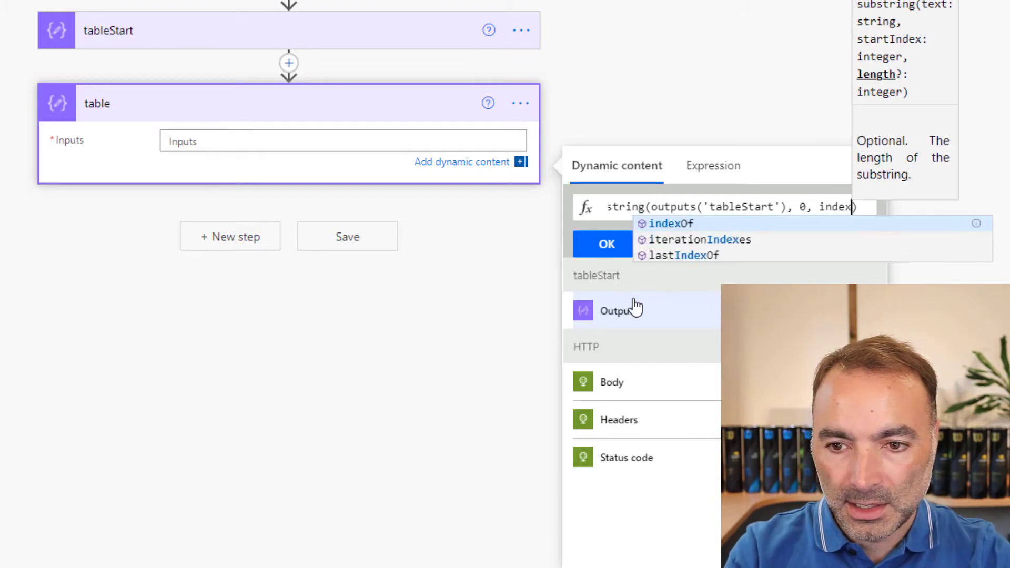
{"action": "left_click", "coordinate": [669, 224]}
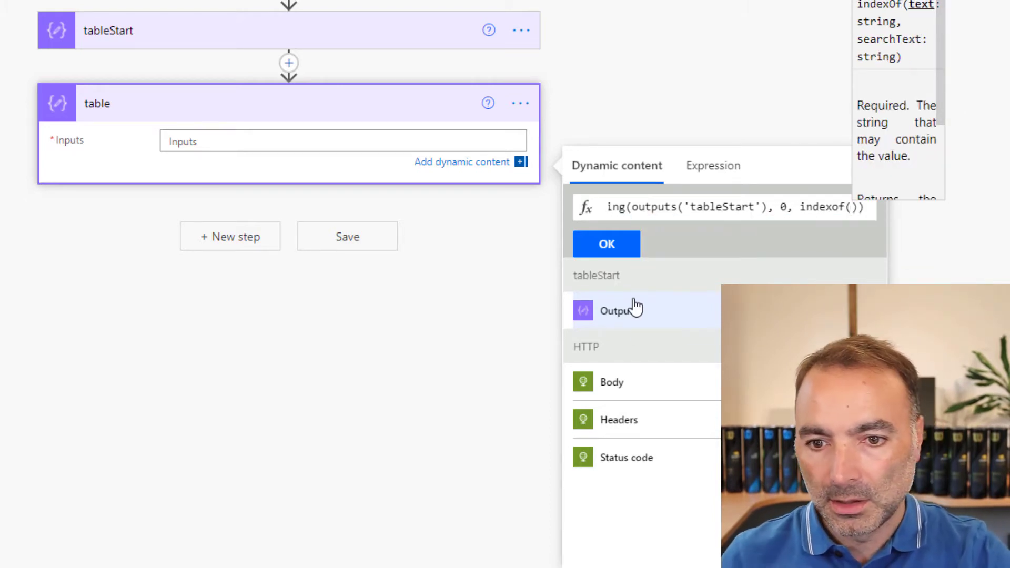
{"action": "left_click", "coordinate": [617, 310]}
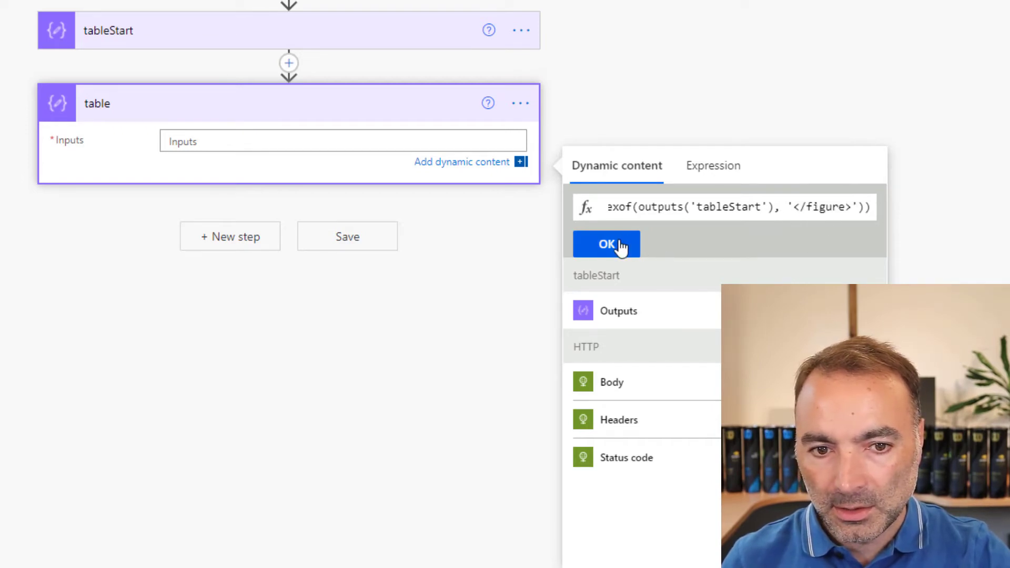
{"action": "left_click", "coordinate": [606, 244]}
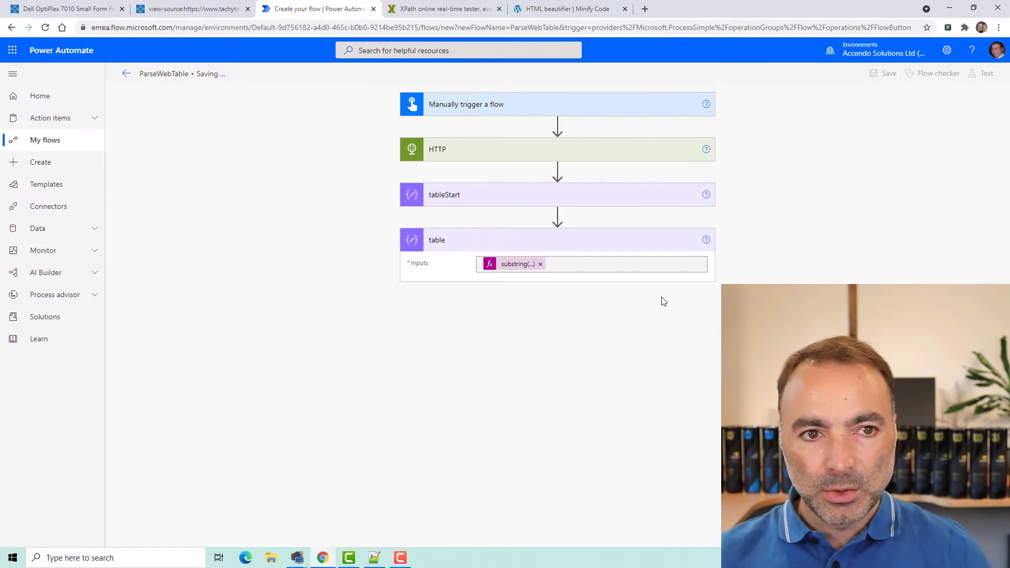
{"action": "mouse_move", "coordinate": [658, 295]}
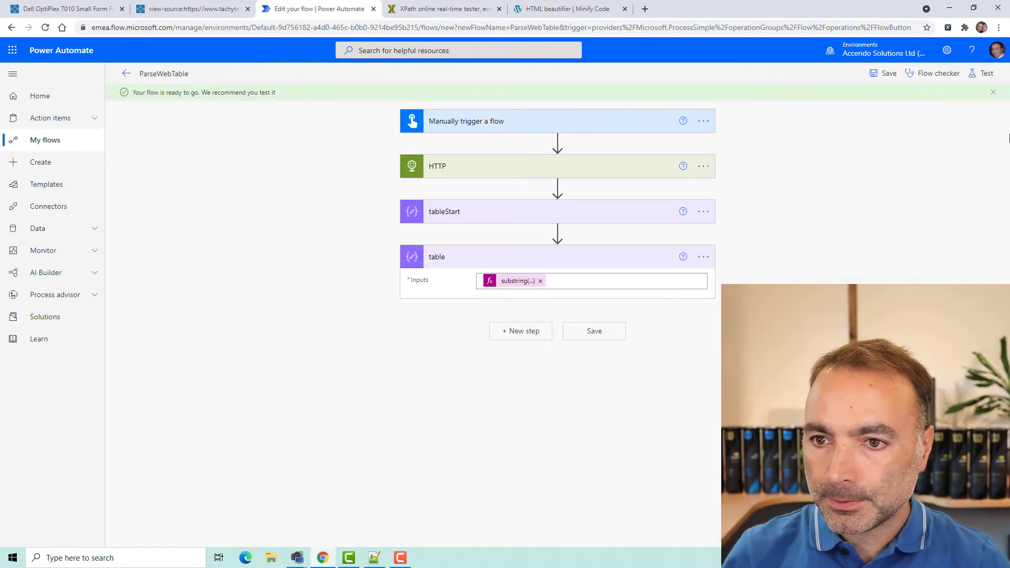
- Test-run the flow and confirm the table step outputs only the CPU table HTML
{"action": "left_click", "coordinate": [985, 73]}
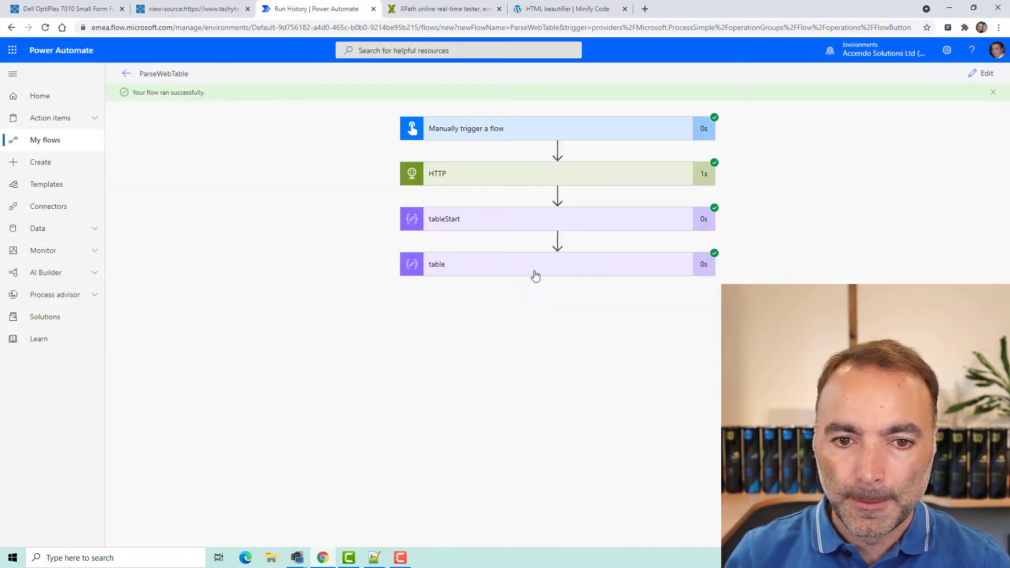
{"action": "left_click", "coordinate": [516, 264]}
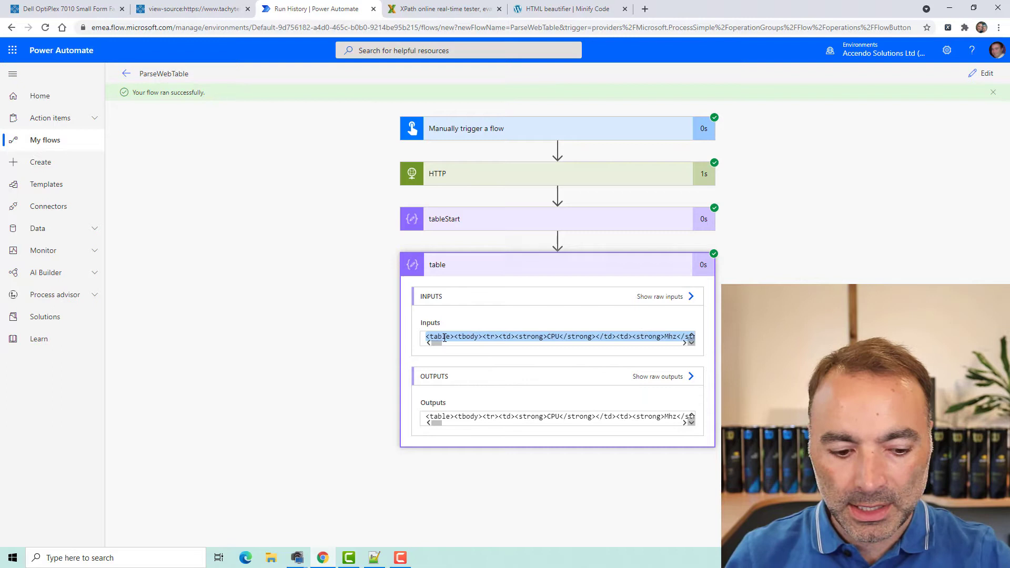
{"action": "mouse_move", "coordinate": [499, 78]}
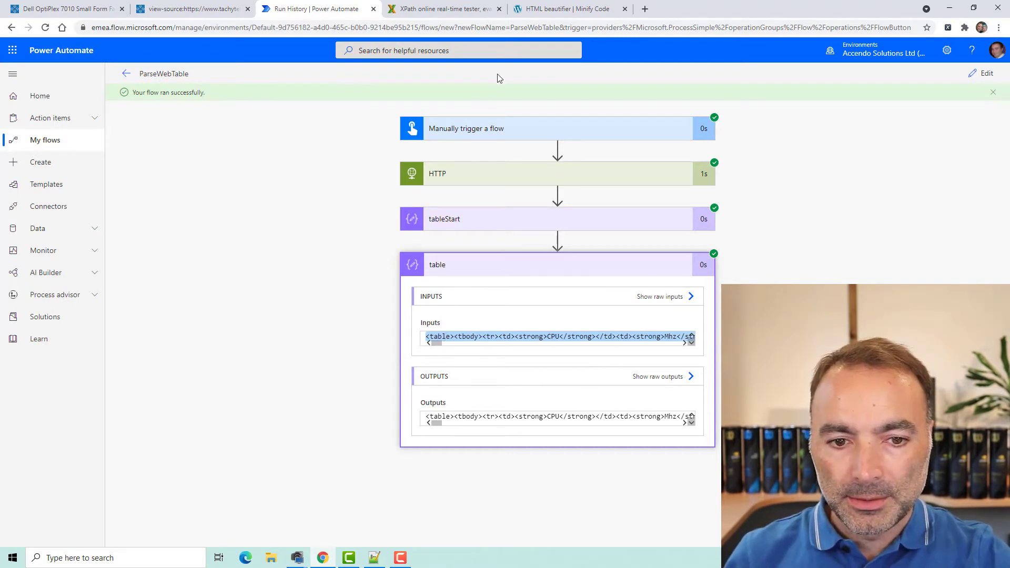
{"action": "left_click", "coordinate": [569, 9]}
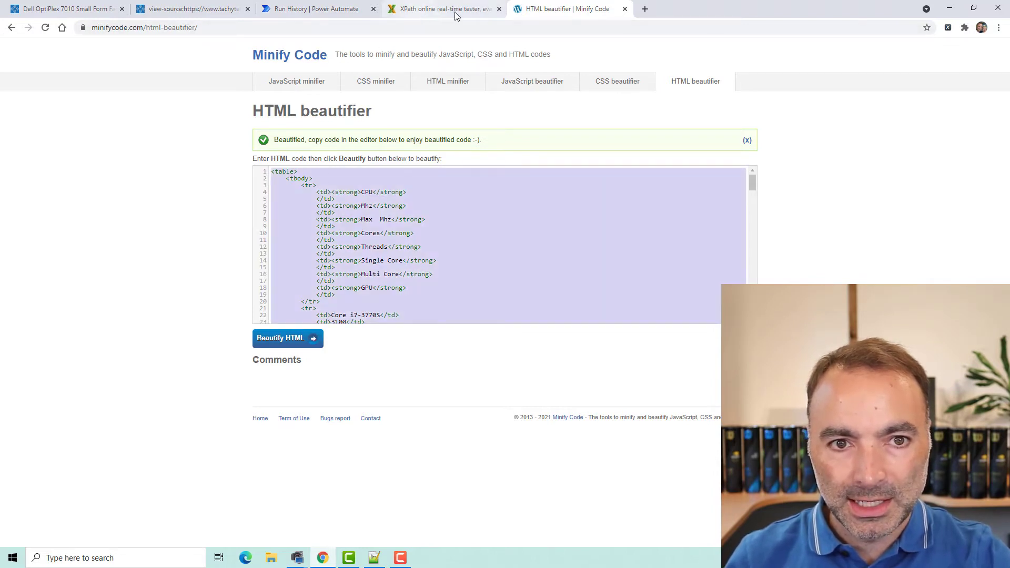
{"action": "left_click", "coordinate": [442, 8]}
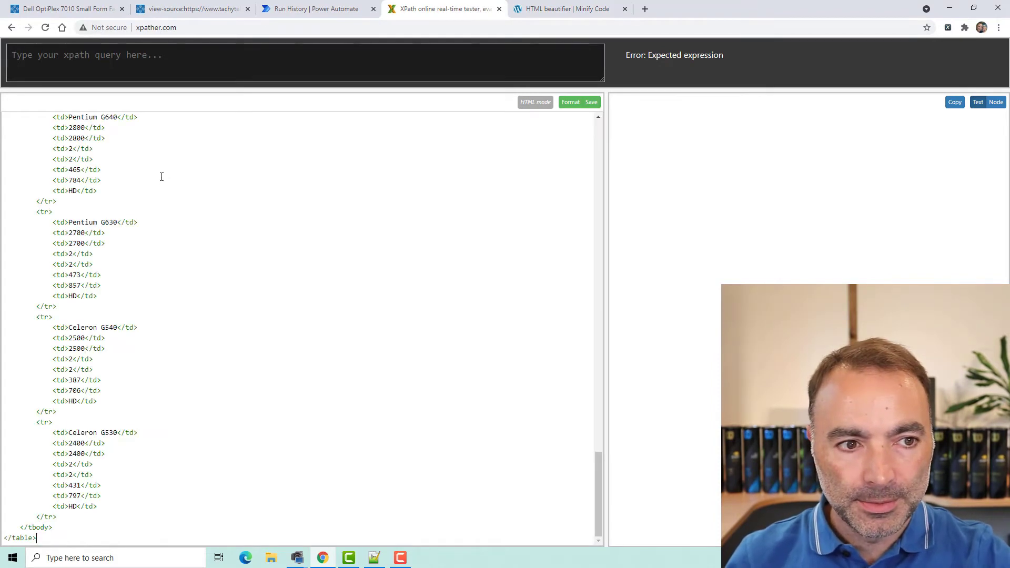
- Try XPath queries such as //tr[1]/td[1] against the CPU table in XPather
{"action": "scroll", "scroll_direction": "up", "scroll_amount": 3}
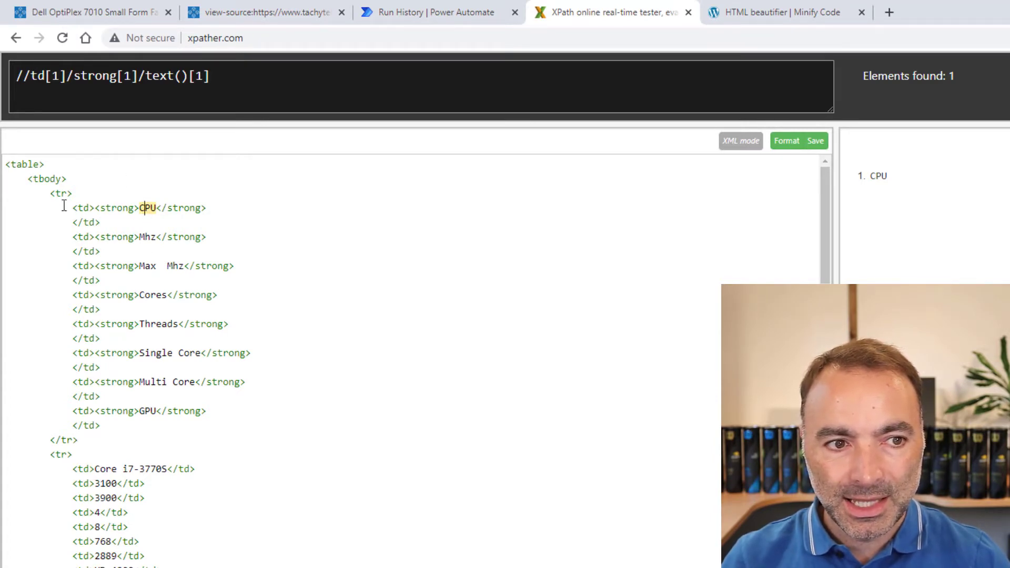
{"action": "type", "text": "//tr[1]/td[1]"}
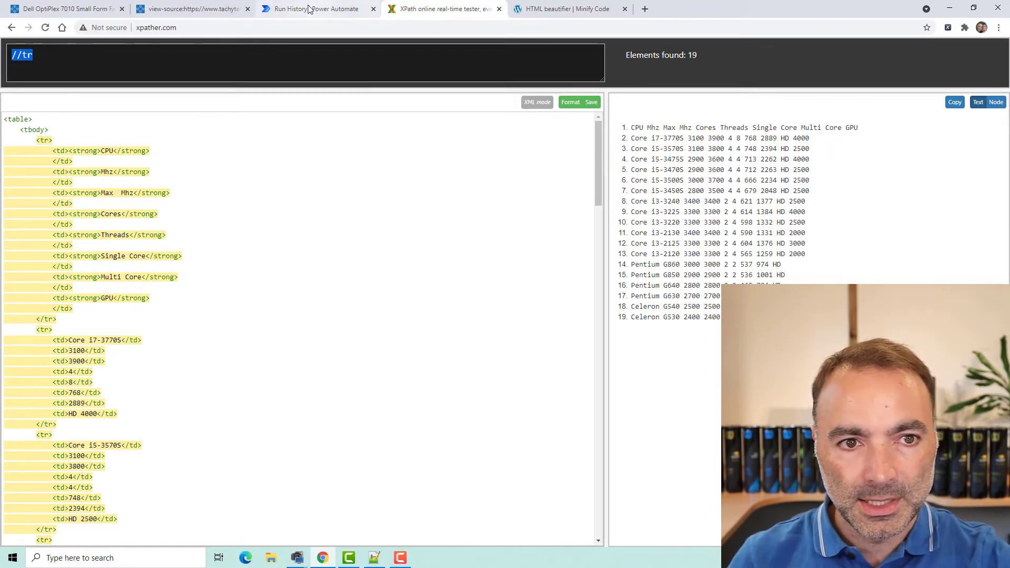
- Reopen the flow for editing and add a new Compose step after table
{"action": "left_click", "coordinate": [315, 8]}
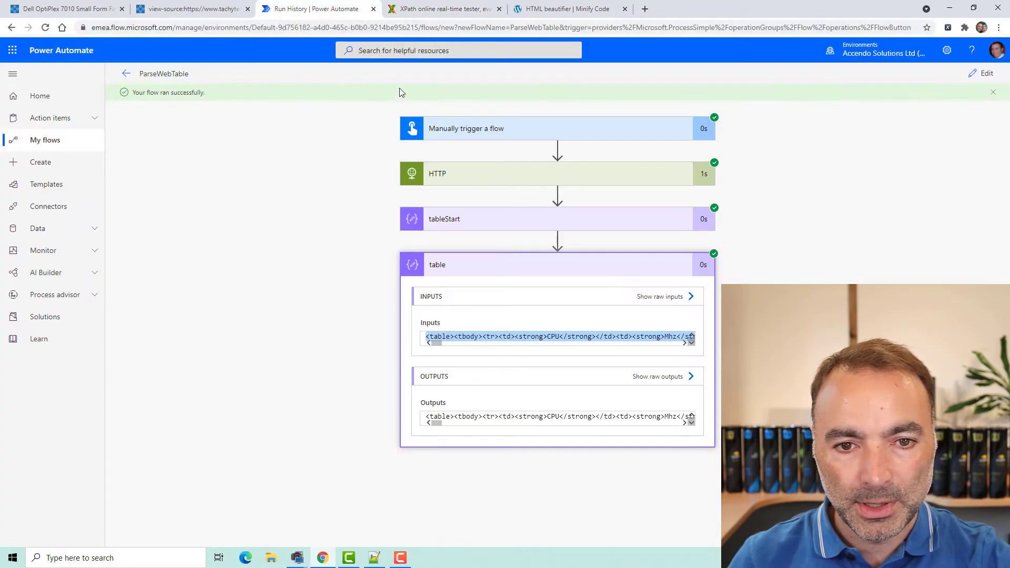
{"action": "left_click", "coordinate": [985, 73]}
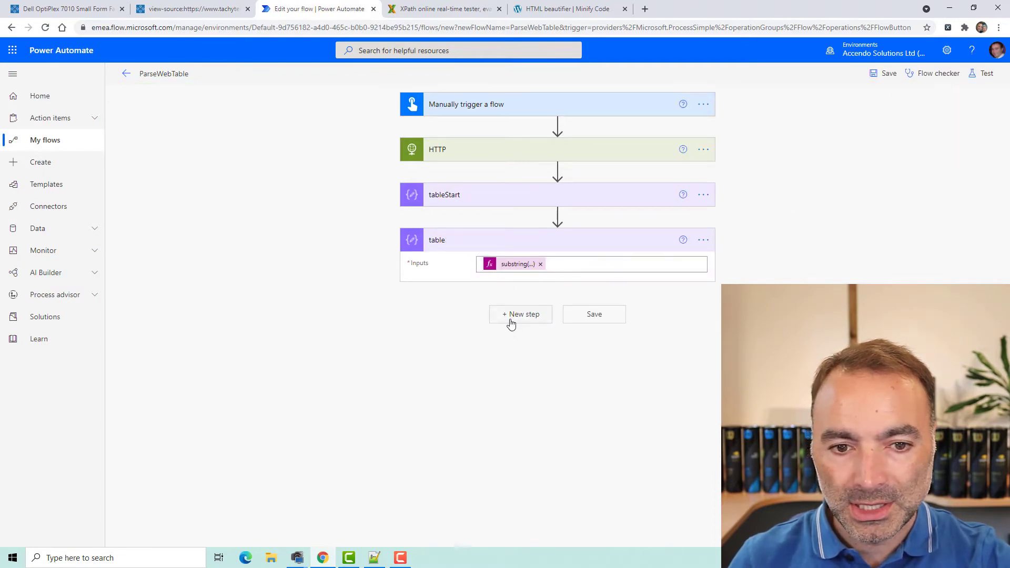
{"action": "left_click", "coordinate": [520, 313]}
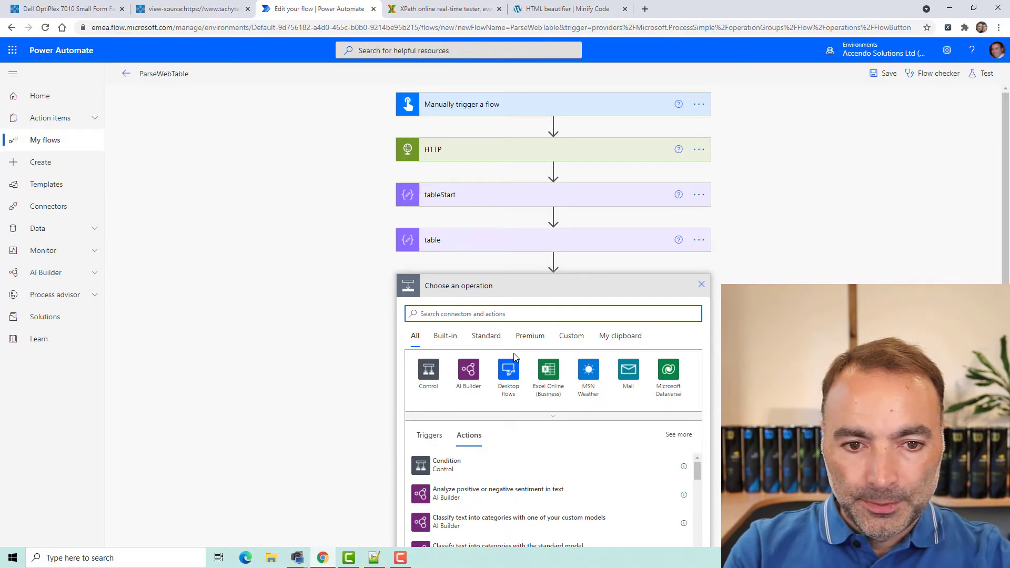
{"action": "type", "text": "compose"}
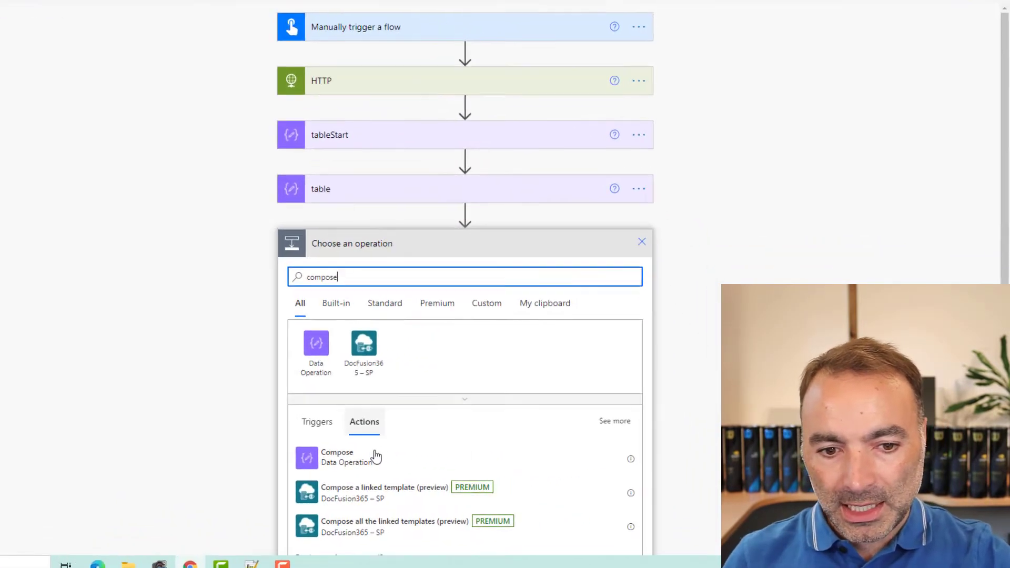
{"action": "left_click", "coordinate": [337, 457]}
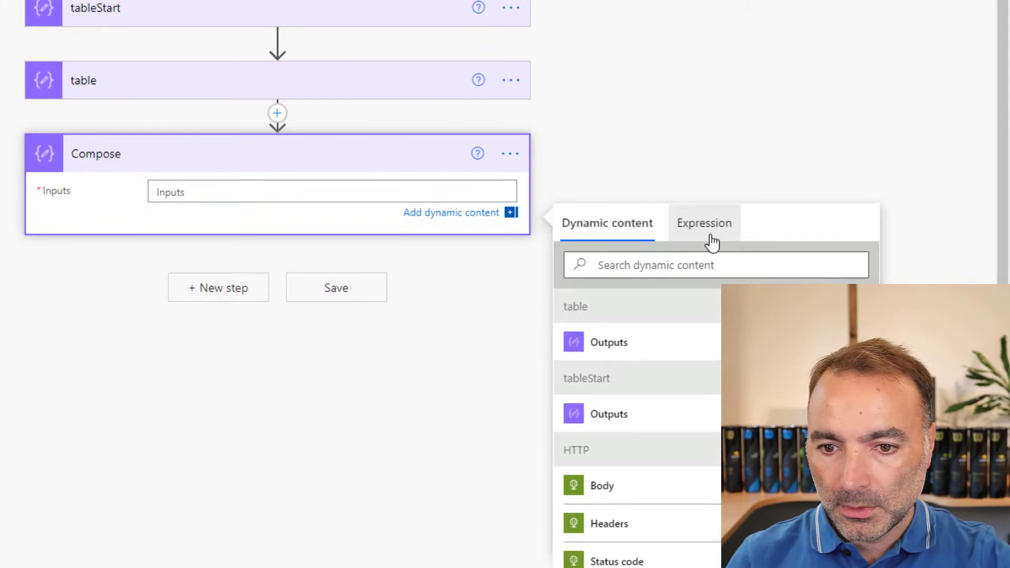
- Give the new Compose step an xml() expression input and rename it xmlTable
{"action": "left_click", "coordinate": [703, 223]}
{"action": "type", "text": "xml()"}
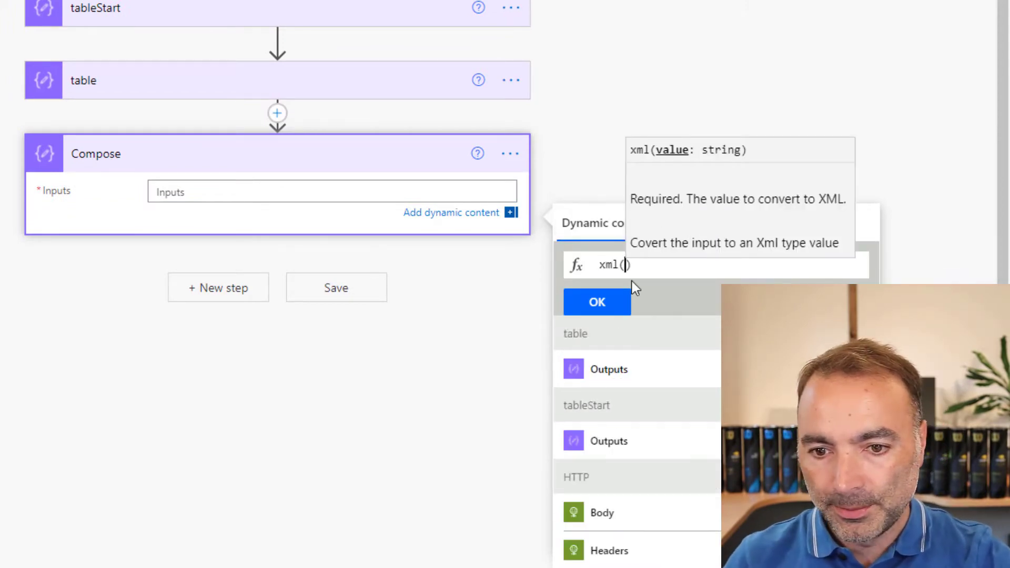
{"action": "left_click", "coordinate": [595, 302]}
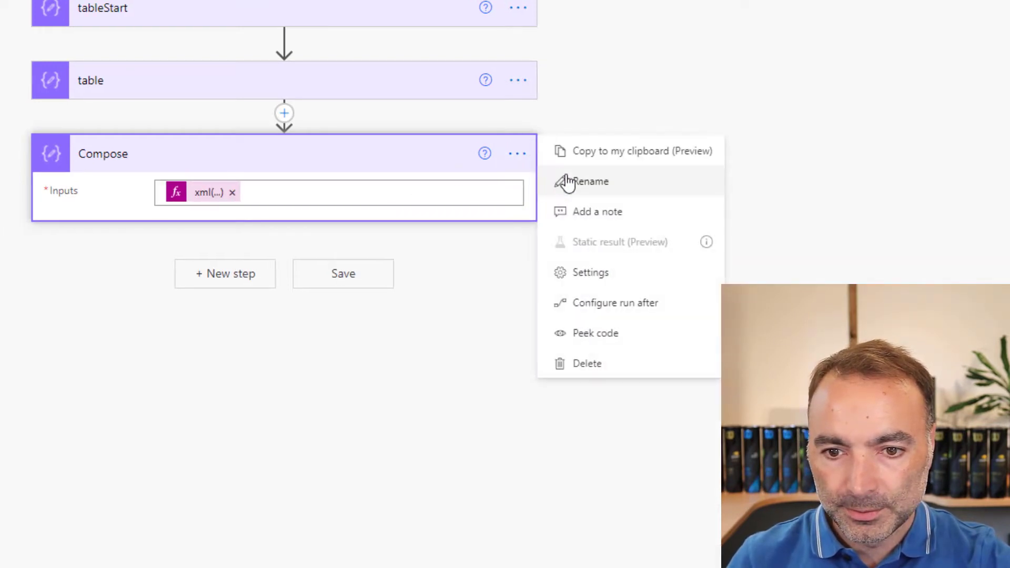
{"action": "left_click", "coordinate": [589, 182]}
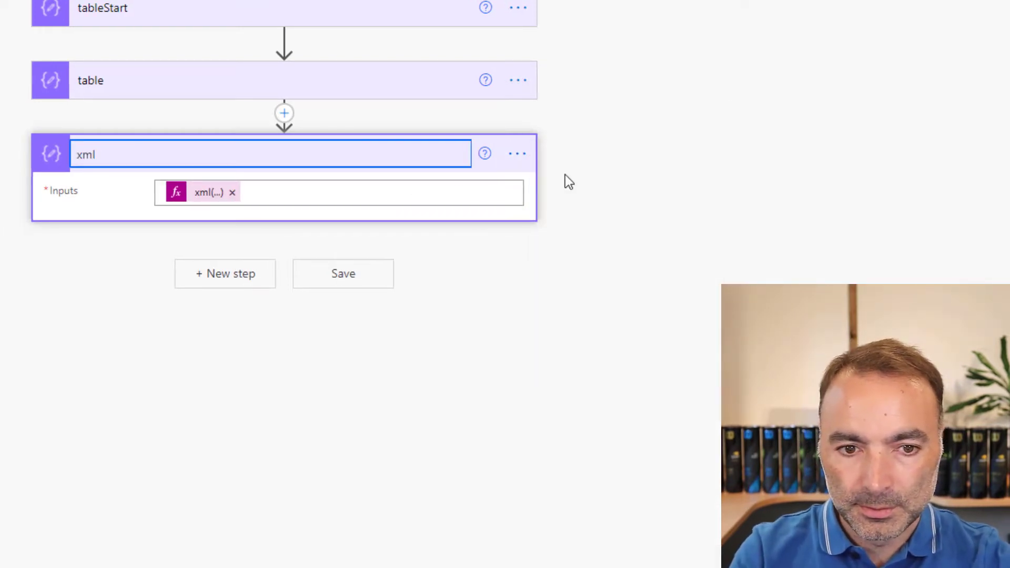
{"action": "type", "text": "Table"}
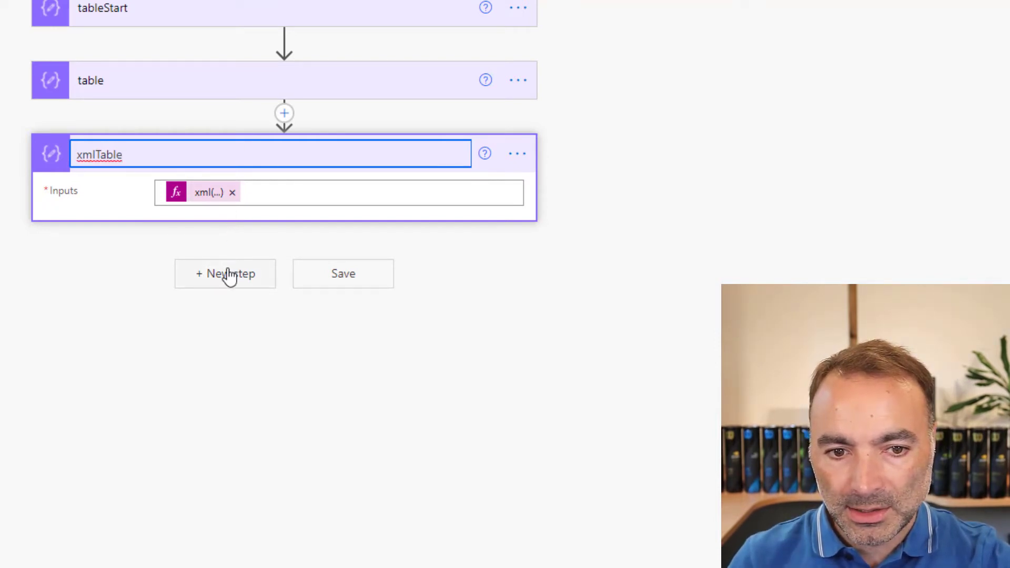
{"action": "left_click", "coordinate": [225, 273]}
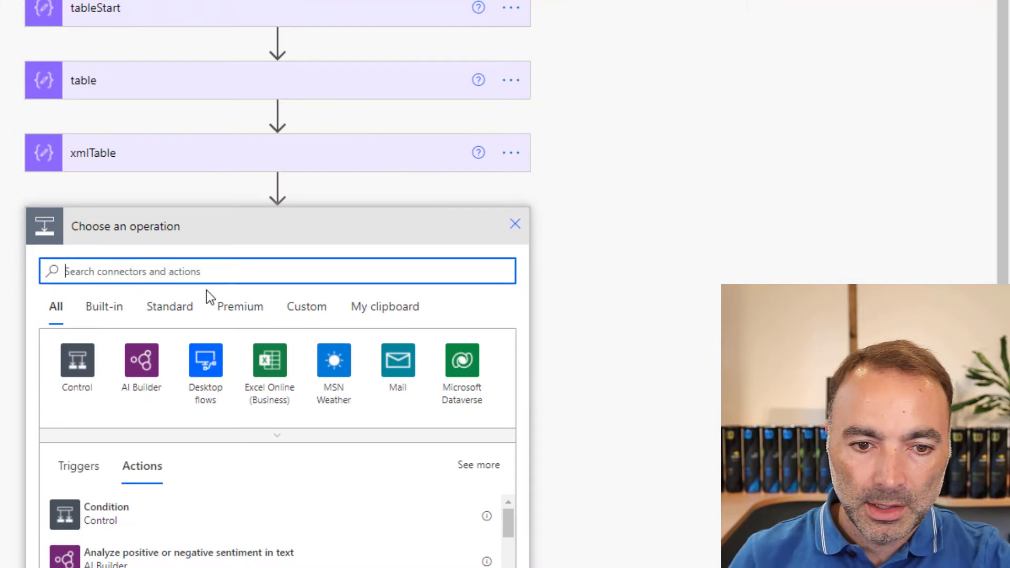
- Add a tableRows Compose step with xpath(outputs('xmlTable'), '//tr') and save the flow
{"action": "type", "text": "compose"}
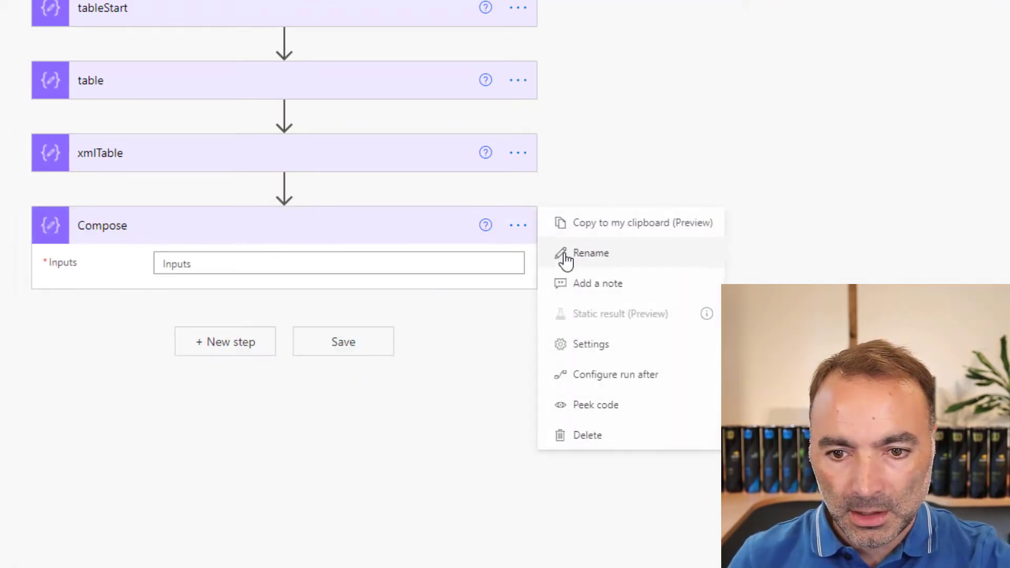
{"action": "left_click", "coordinate": [591, 252]}
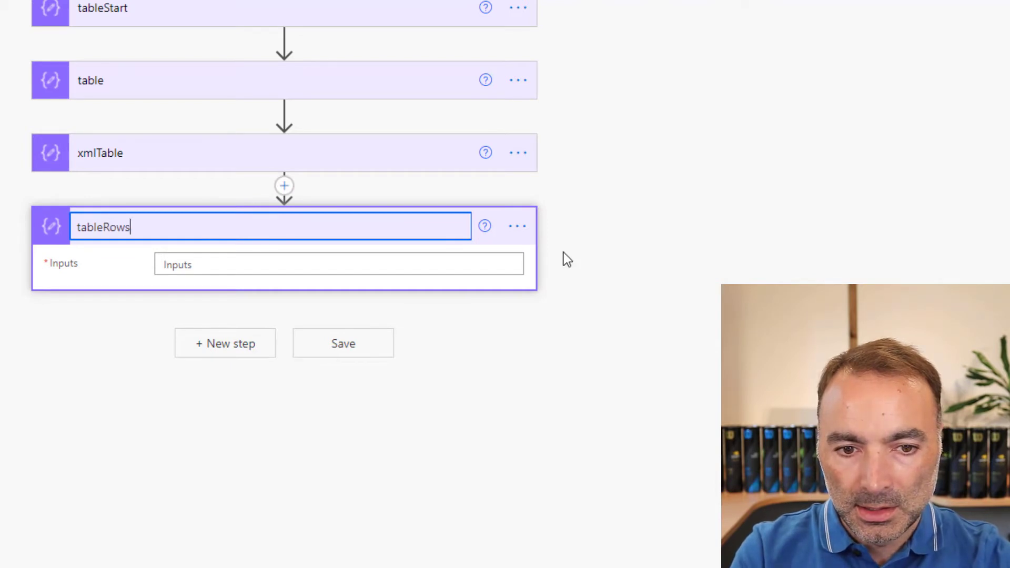
{"action": "left_click", "coordinate": [338, 264]}
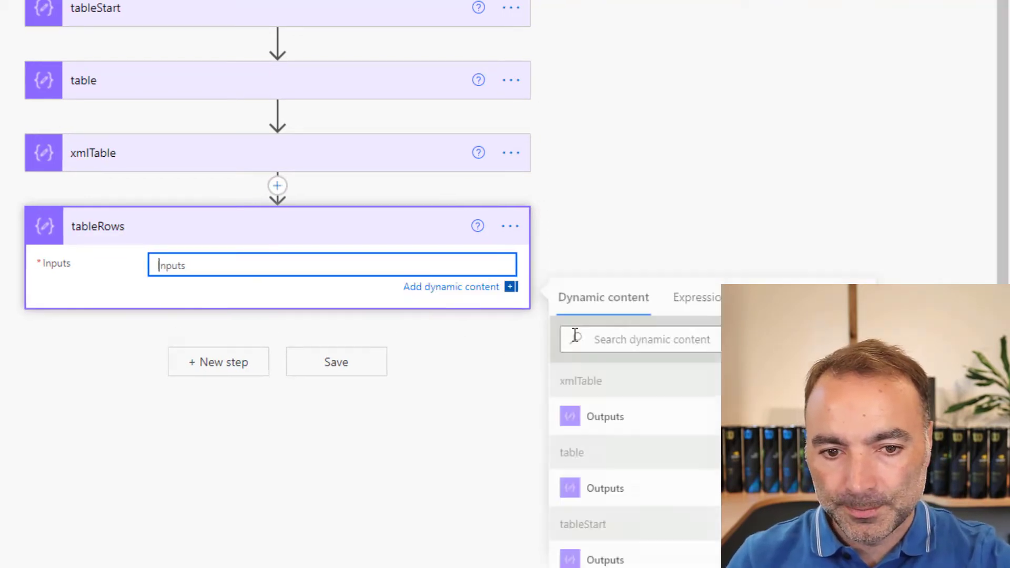
{"action": "left_click", "coordinate": [695, 296]}
{"action": "type", "text": "xpath(outputs('xmlTable'), '"}
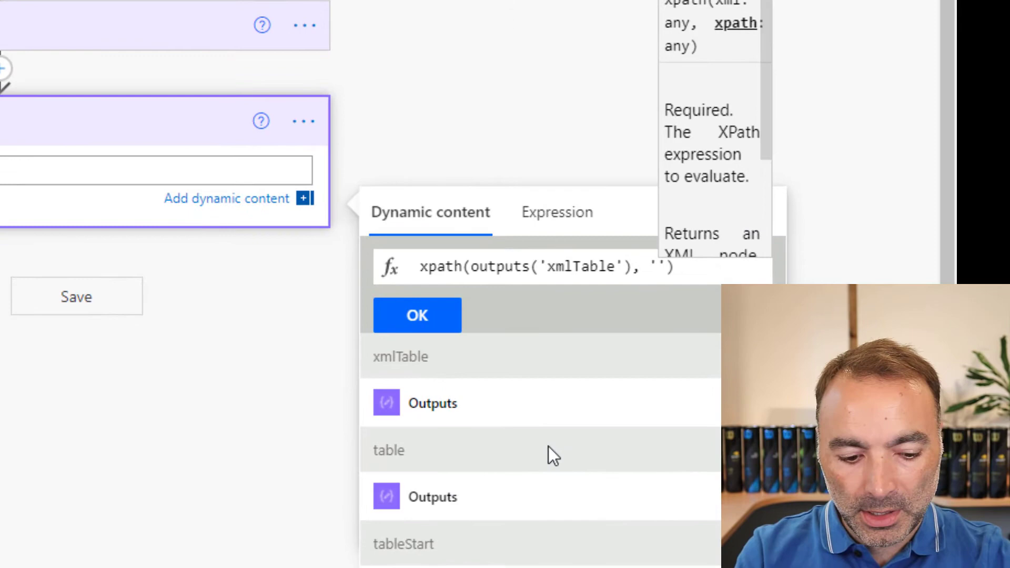
{"action": "type", "text": "//tr"}
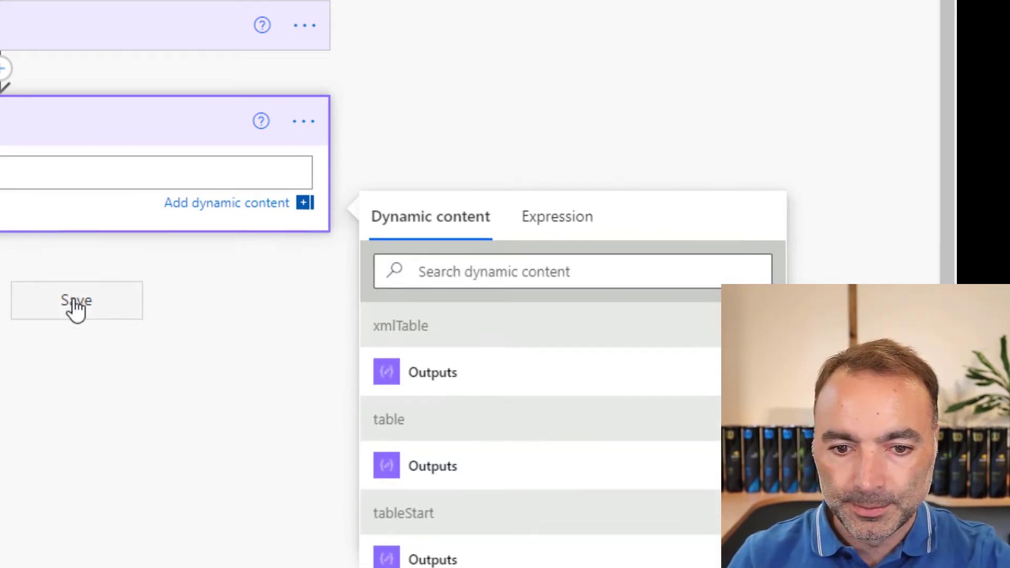
{"action": "left_click", "coordinate": [75, 300]}
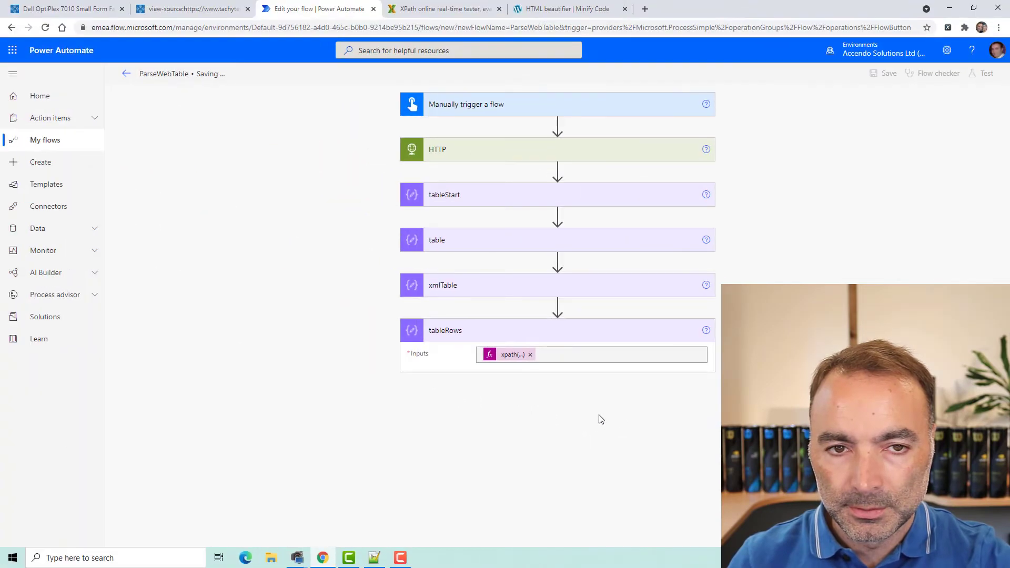
{"action": "left_click", "coordinate": [444, 9]}
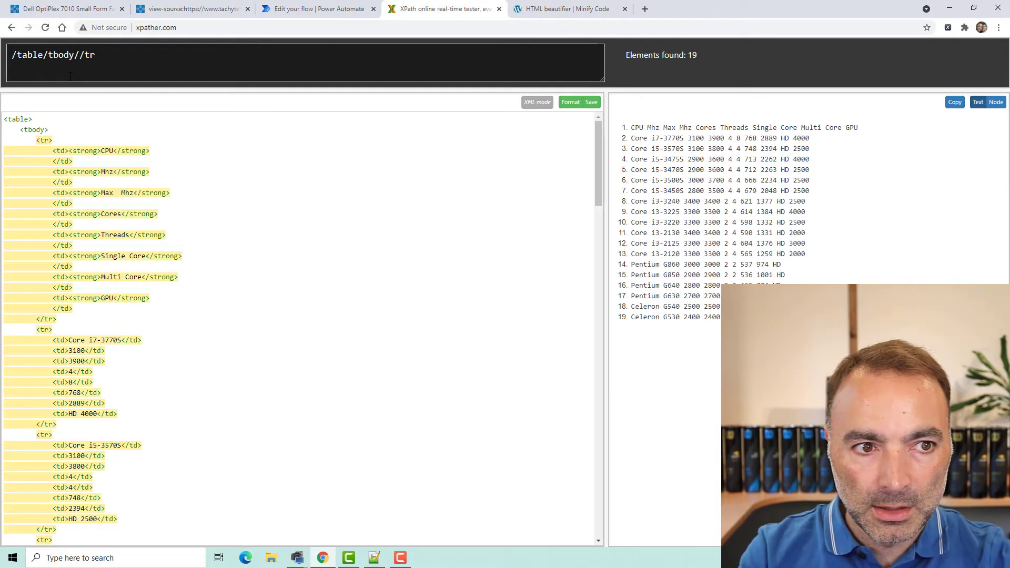
- Shorten the XPather row query to //tr, confirming it still matches 19 rows
{"action": "key", "text": "Backspace"}
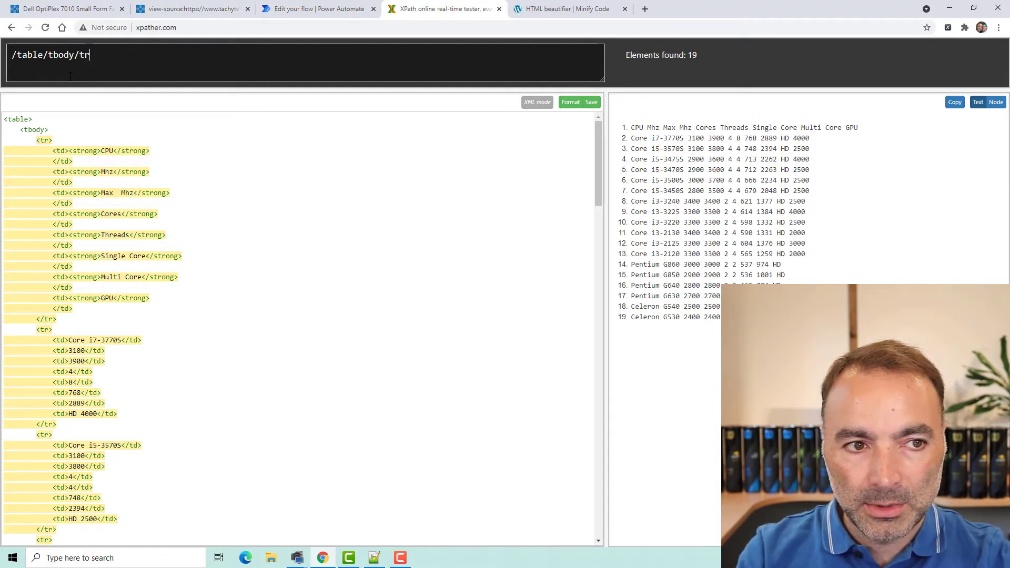
{"action": "type", "text": "//tr"}
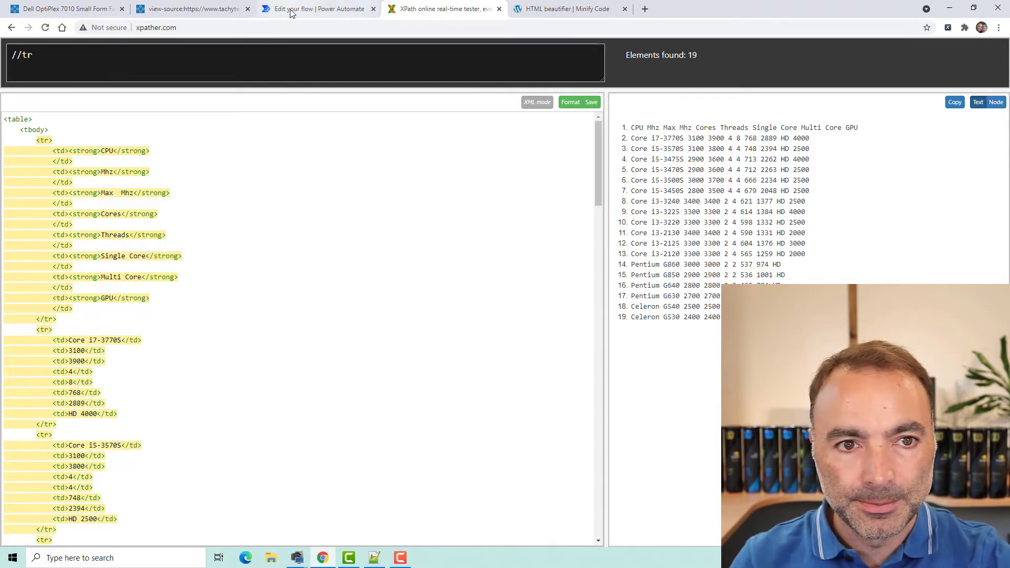
{"action": "left_click", "coordinate": [316, 9]}
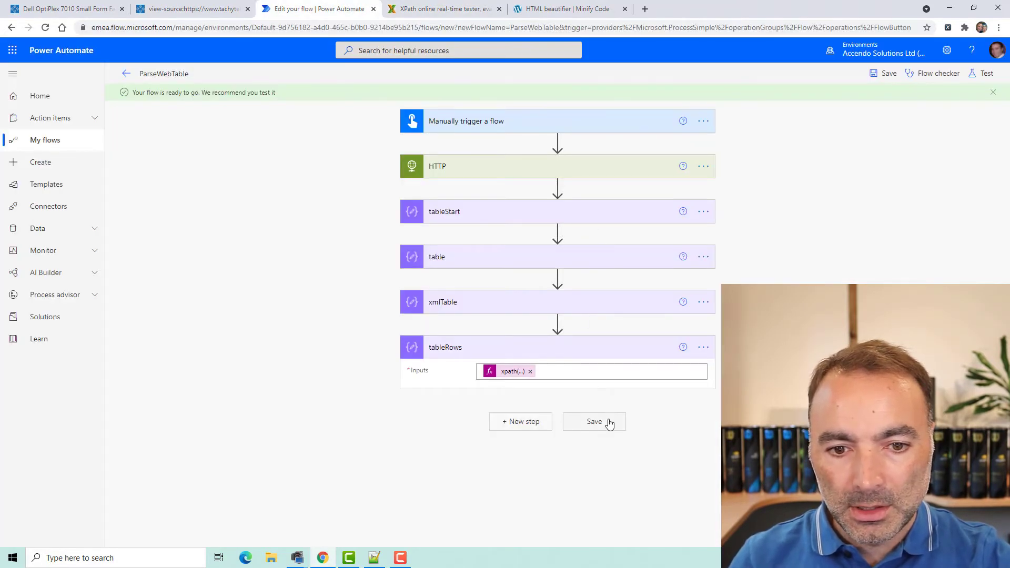
- Test-run the flow and inspect the first tableRows row's base64-encoded $content value
{"action": "left_click", "coordinate": [986, 73]}
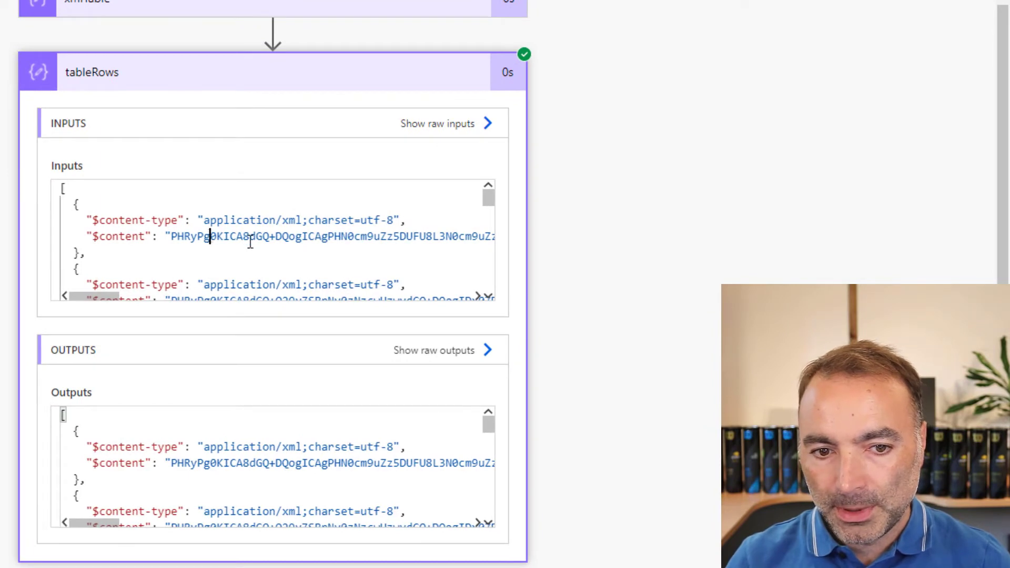
{"action": "left_click_drag", "start_coordinate": [209, 235], "coordinate": [325, 236]}
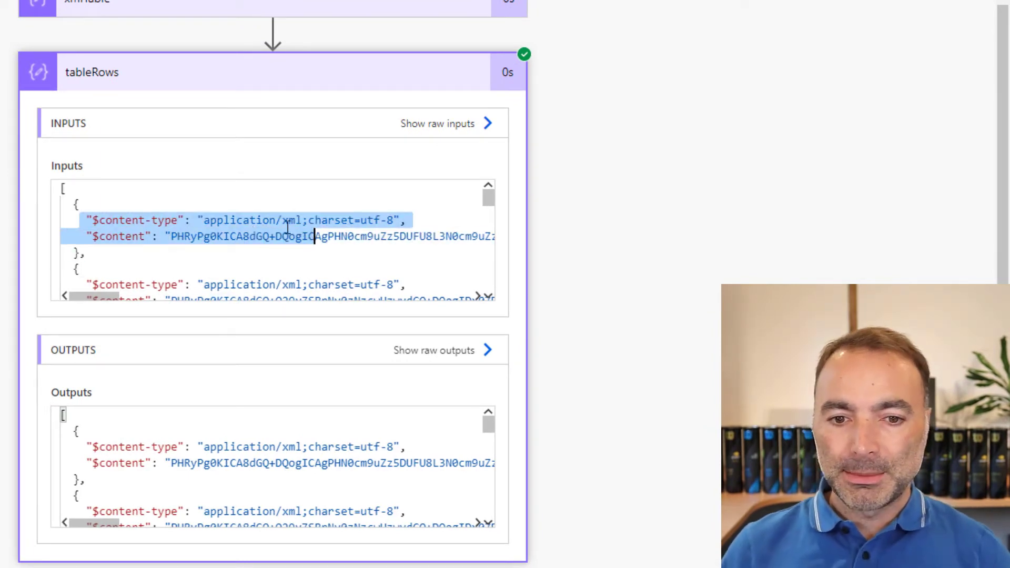
{"action": "mouse_move", "coordinate": [316, 99]}
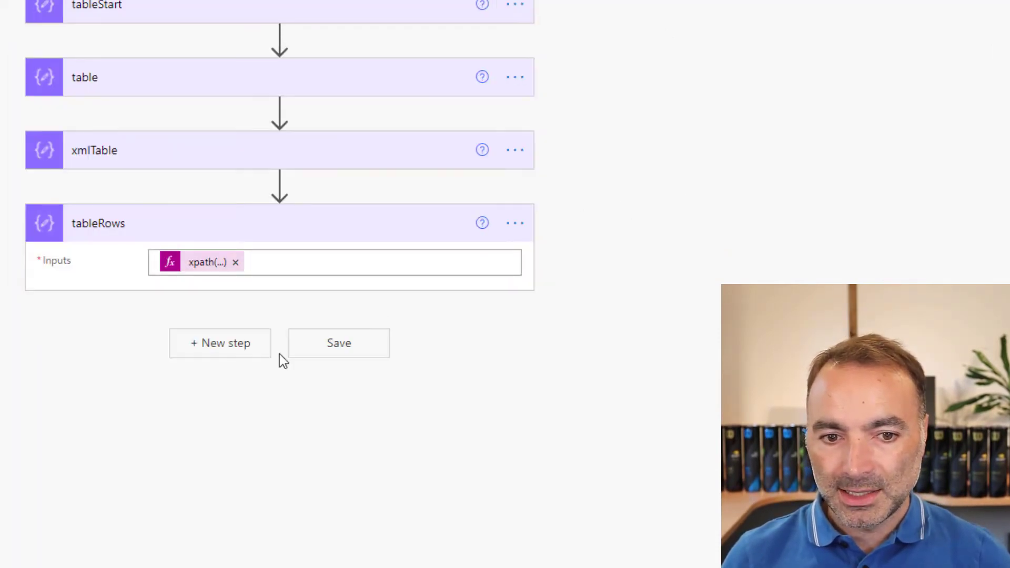
- Add a Select from tableRows outputs, mapping base64ToString(item()['$content']) for each item
{"action": "left_click", "coordinate": [220, 342]}
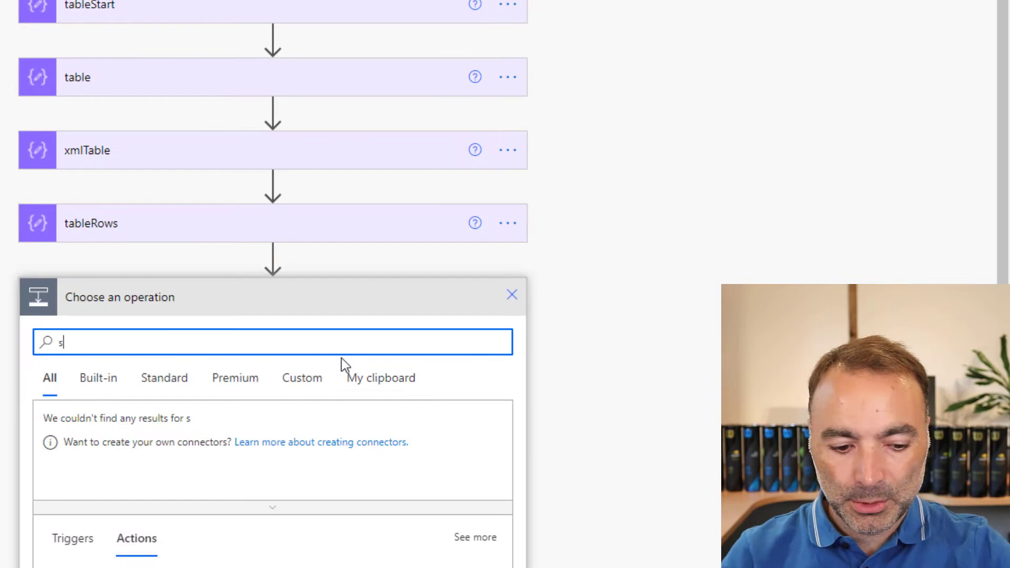
{"action": "type", "text": "elect"}
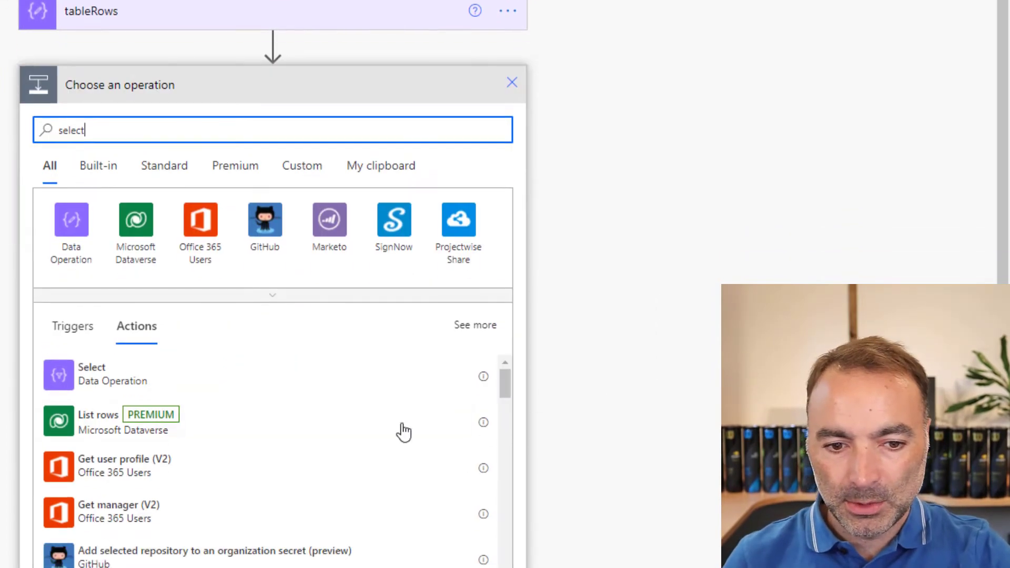
{"action": "left_click", "coordinate": [91, 374]}
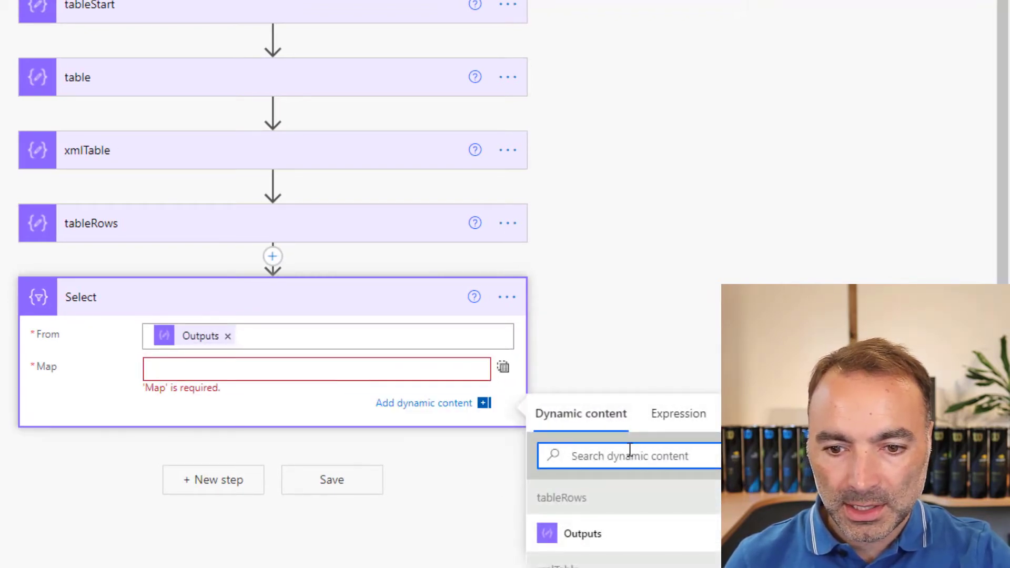
{"action": "type", "text": "item"}
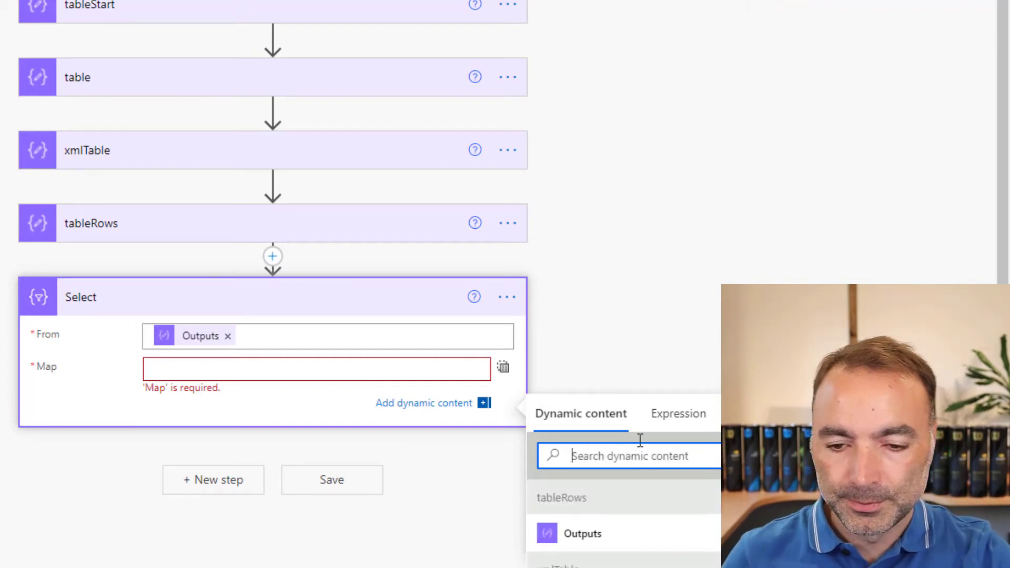
{"action": "type", "text": "item()['$content"}
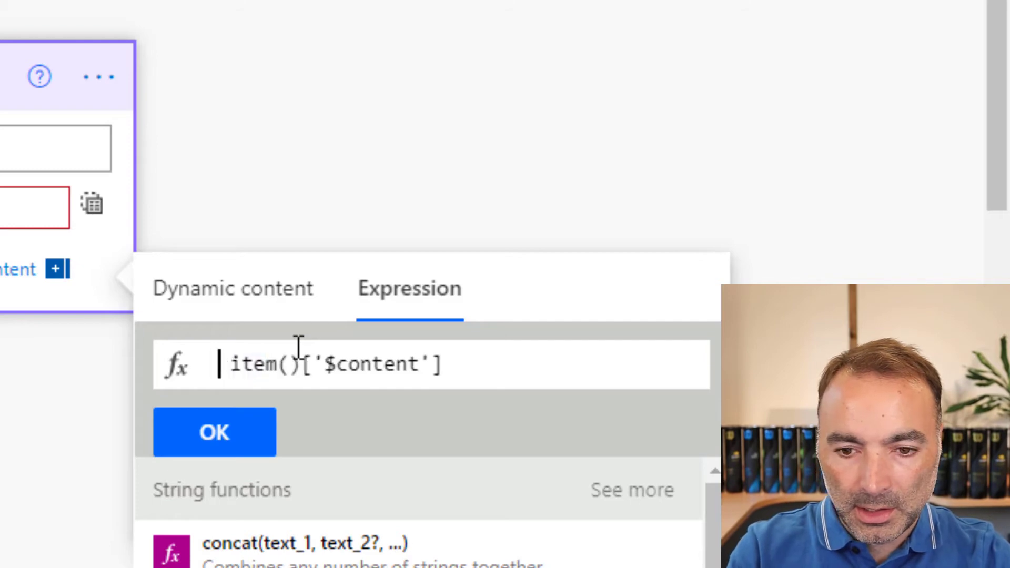
{"action": "type", "text": "base64ToString("}
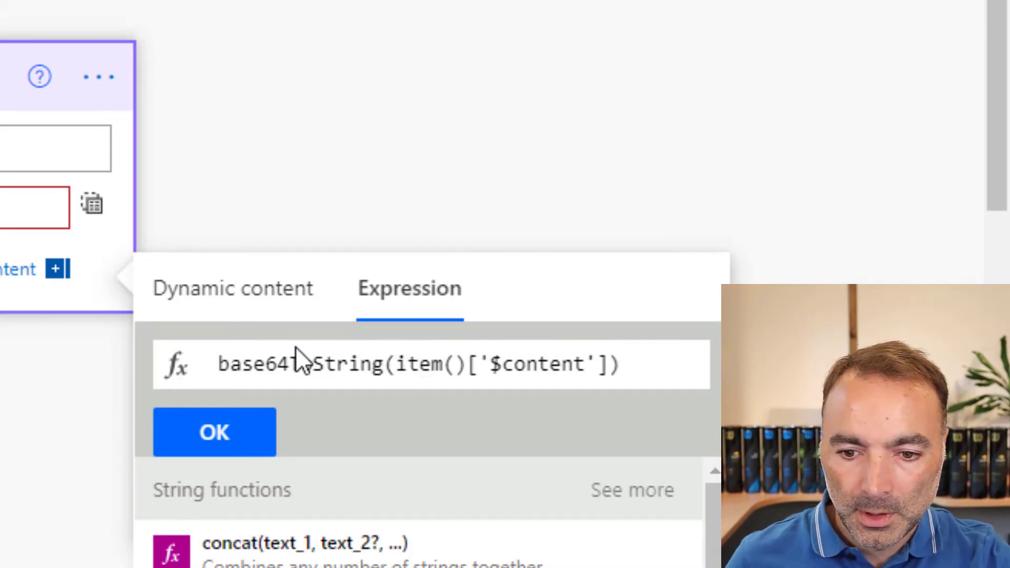
{"action": "left_click", "coordinate": [214, 431]}
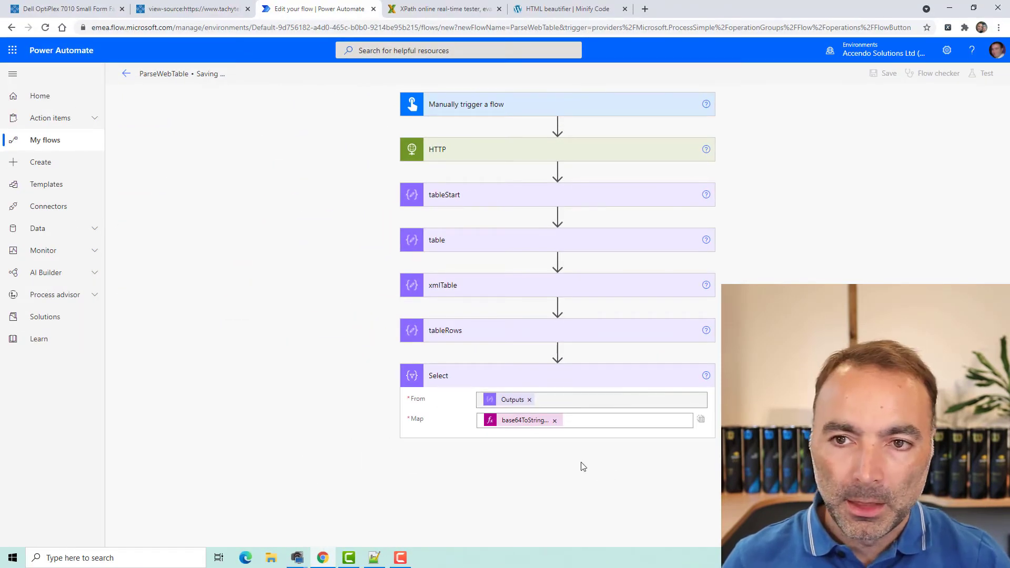
{"action": "mouse_move", "coordinate": [978, 111]}
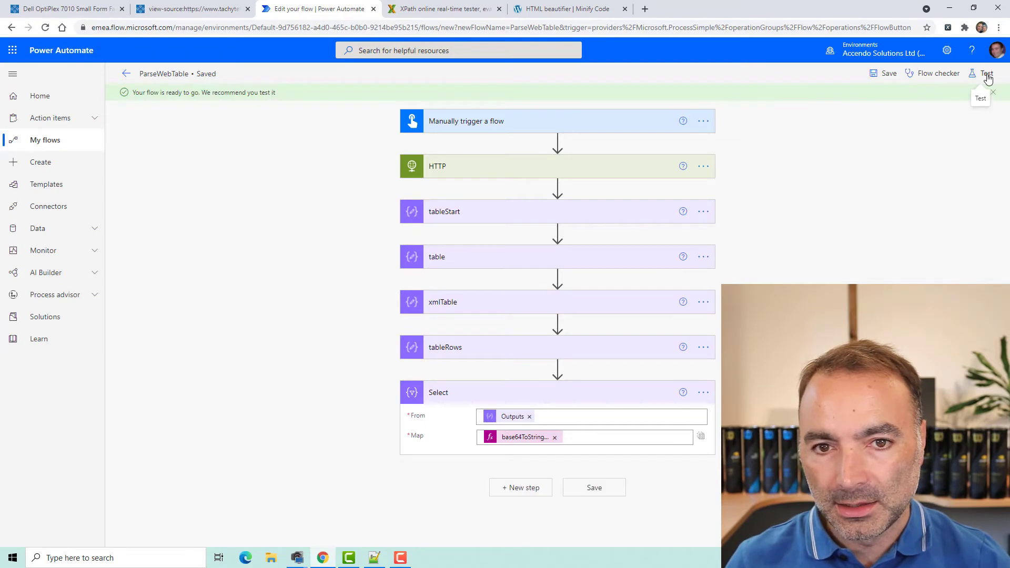
- Run a new test and review Select's decoded HTML output, starting with the header row
{"action": "left_click", "coordinate": [986, 73]}
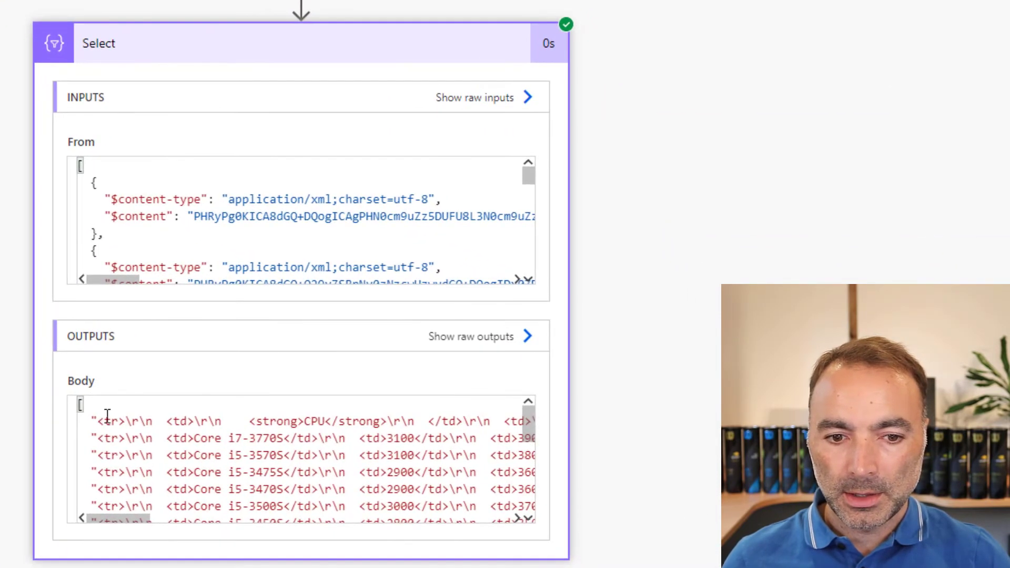
{"action": "left_click_drag", "start_coordinate": [100, 421], "coordinate": [412, 438]}
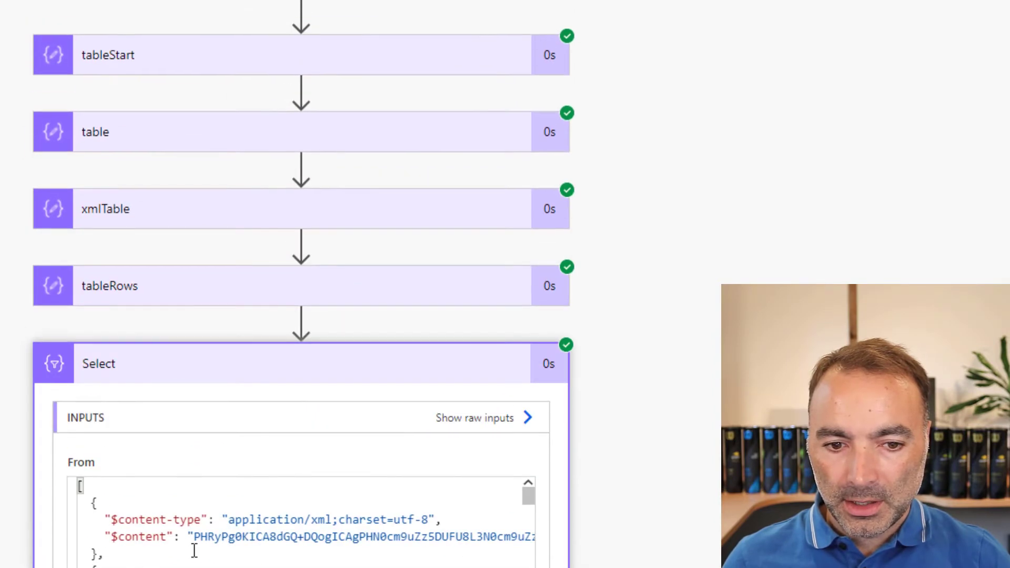
{"action": "scroll", "scroll_direction": "down", "scroll_amount": 3}
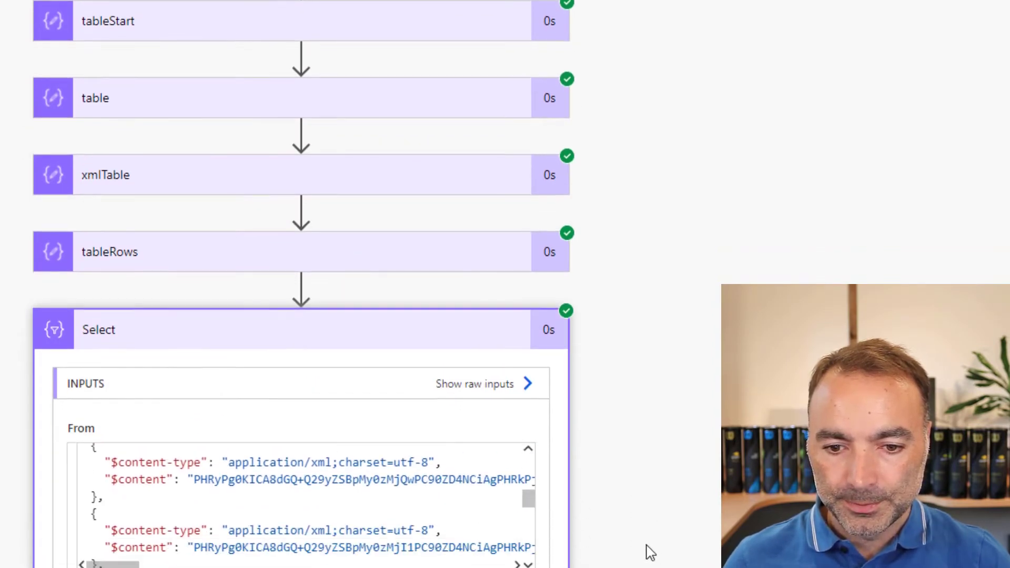
{"action": "scroll", "scroll_direction": "down", "scroll_amount": 3}
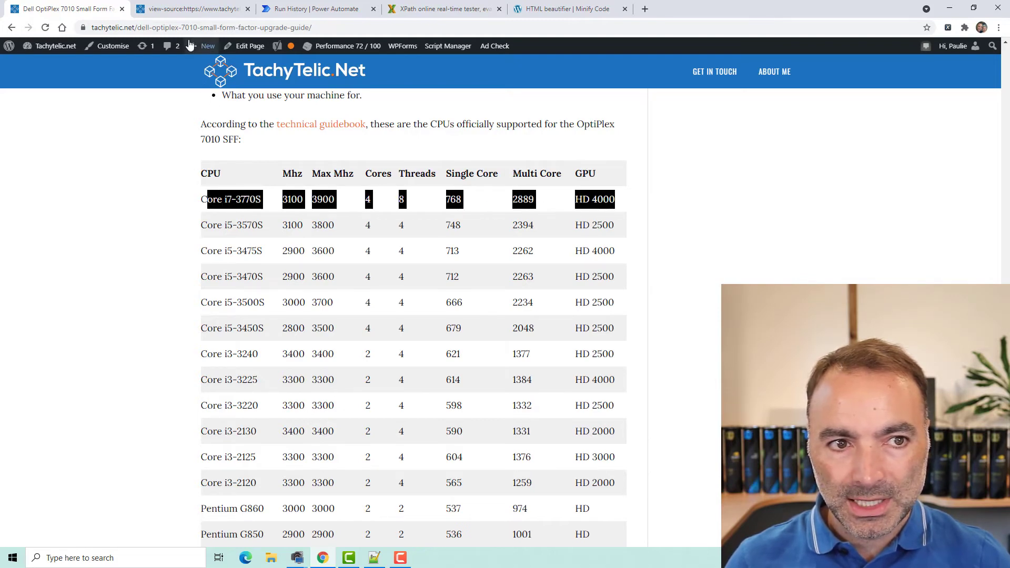
- Switch to the XPather tab to load the decoded header row markup
{"action": "left_click", "coordinate": [443, 9]}
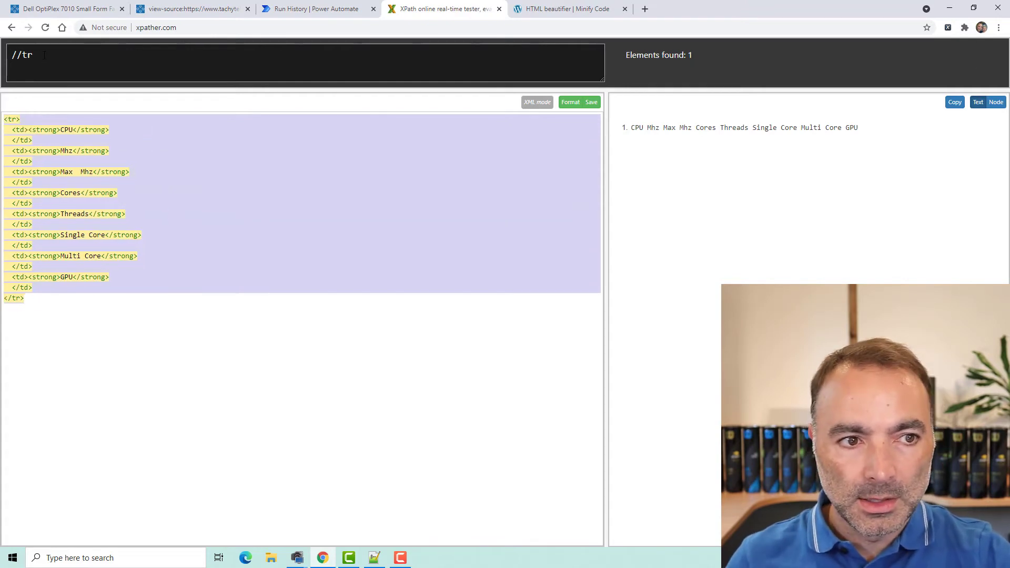
- Refine the XPather query from //tr to //td//text(), matching eight header texts
{"action": "double_click", "coordinate": [26, 55]}
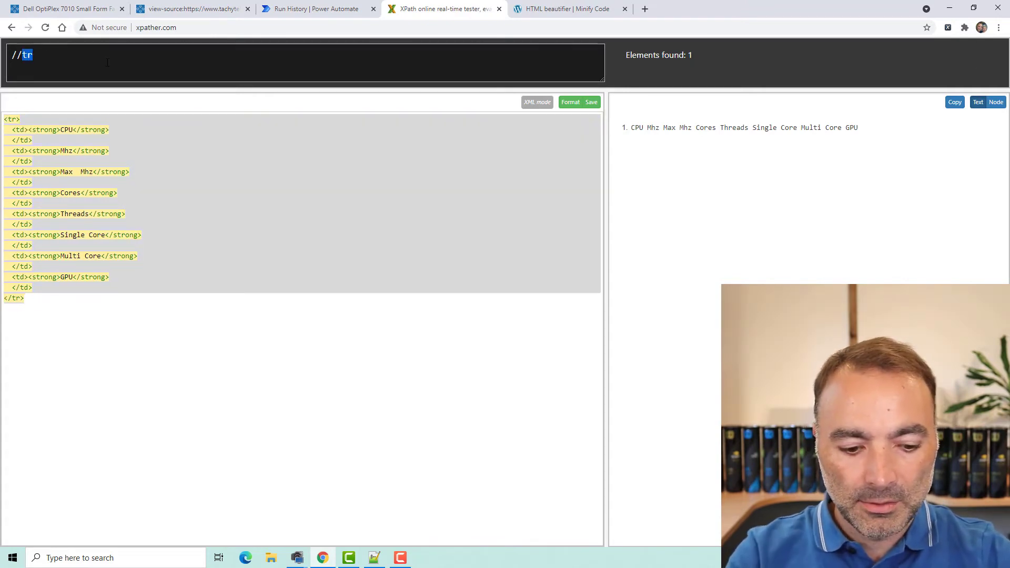
{"action": "type", "text": "//td/text"}
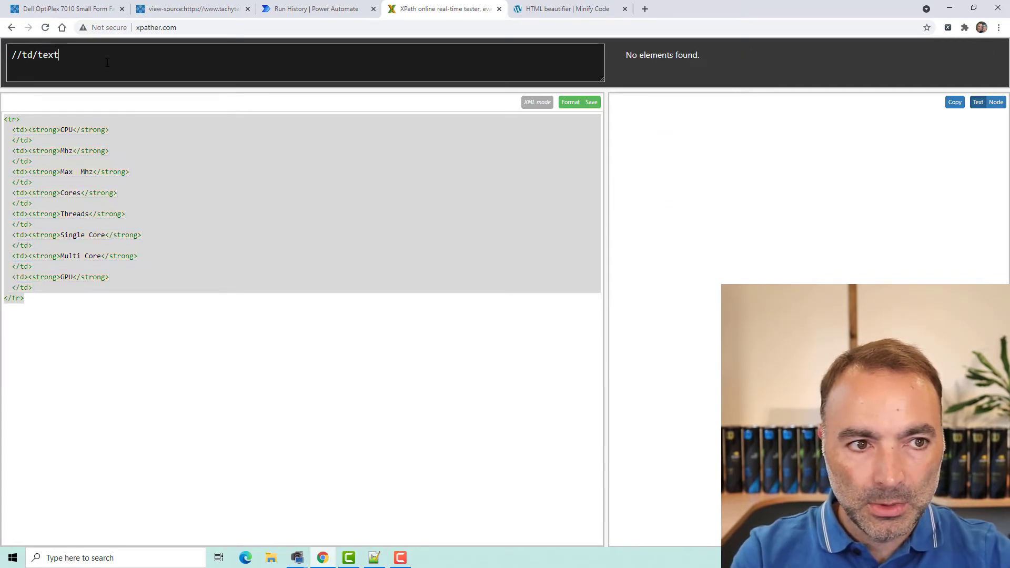
{"action": "type", "text": "()"}
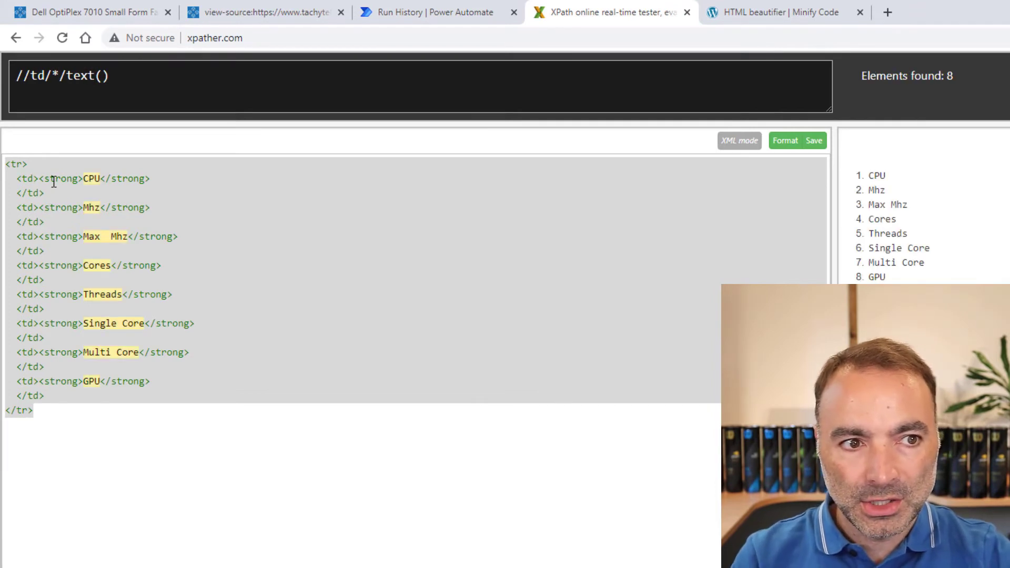
{"action": "type", "text": "//td//text()"}
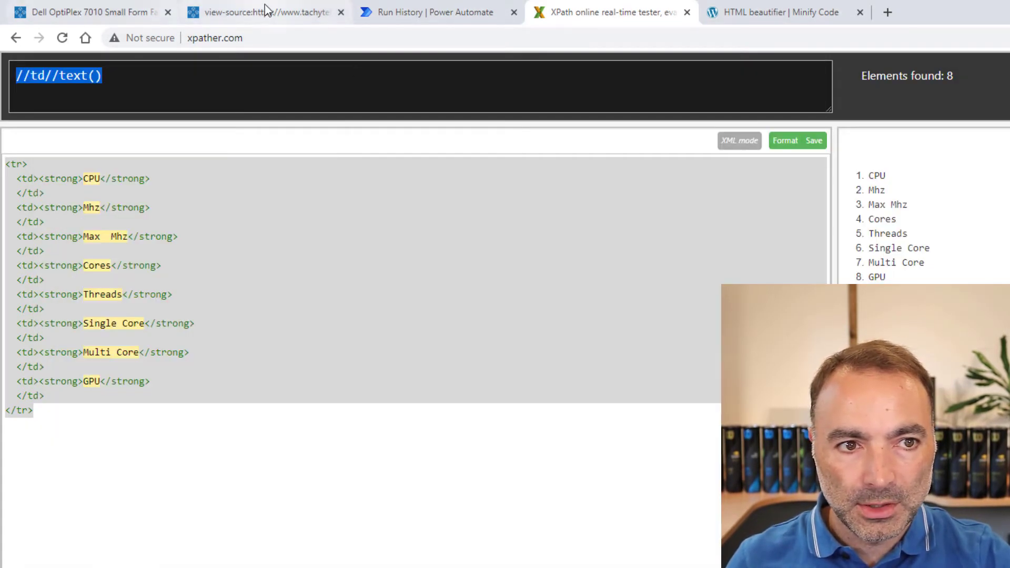
{"action": "left_click", "coordinate": [264, 12]}
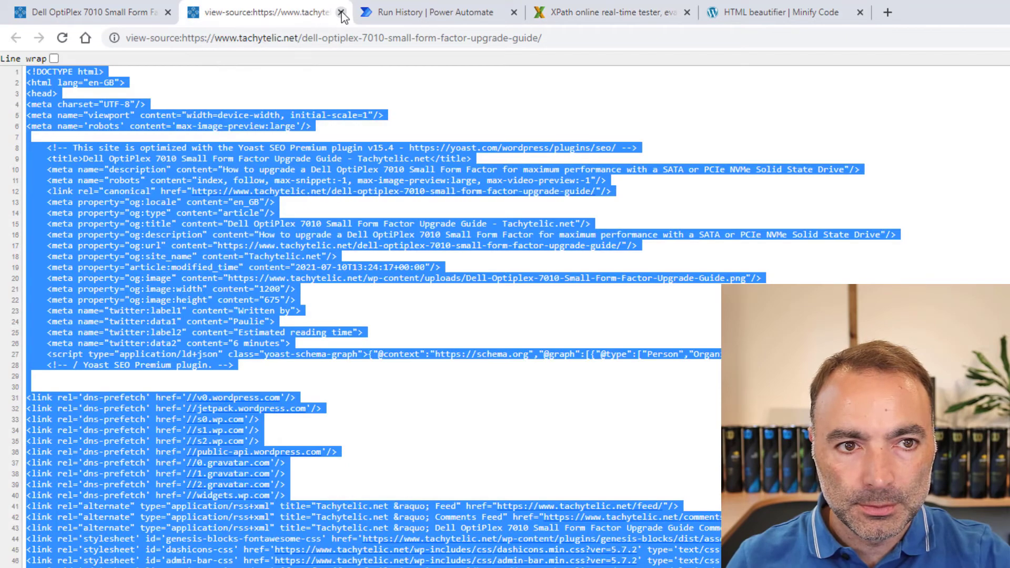
{"action": "left_click", "coordinate": [428, 12]}
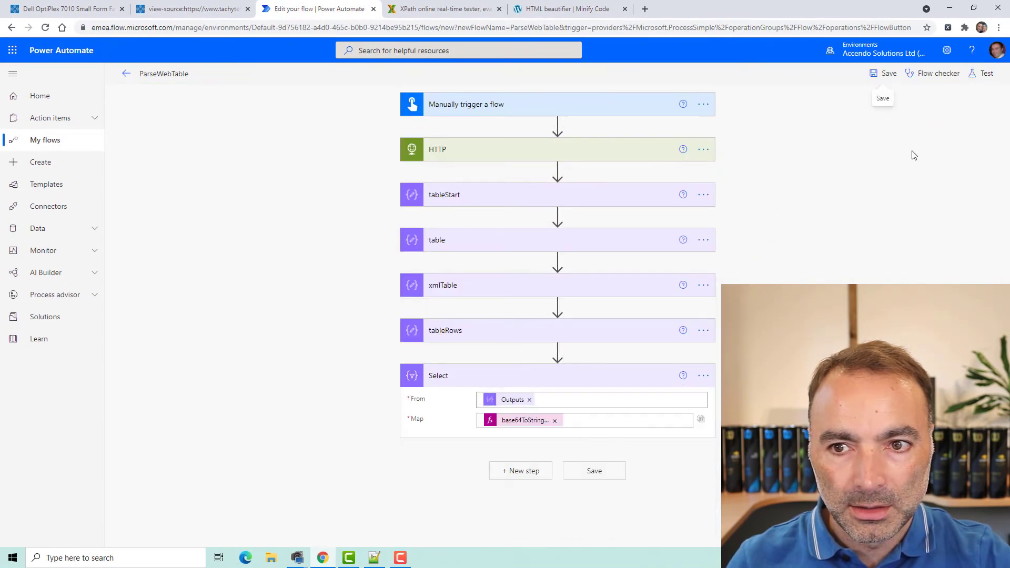
- Add Select 2 with its From input set to skip(outputs('tableRows'),1)
{"action": "left_click", "coordinate": [520, 470]}
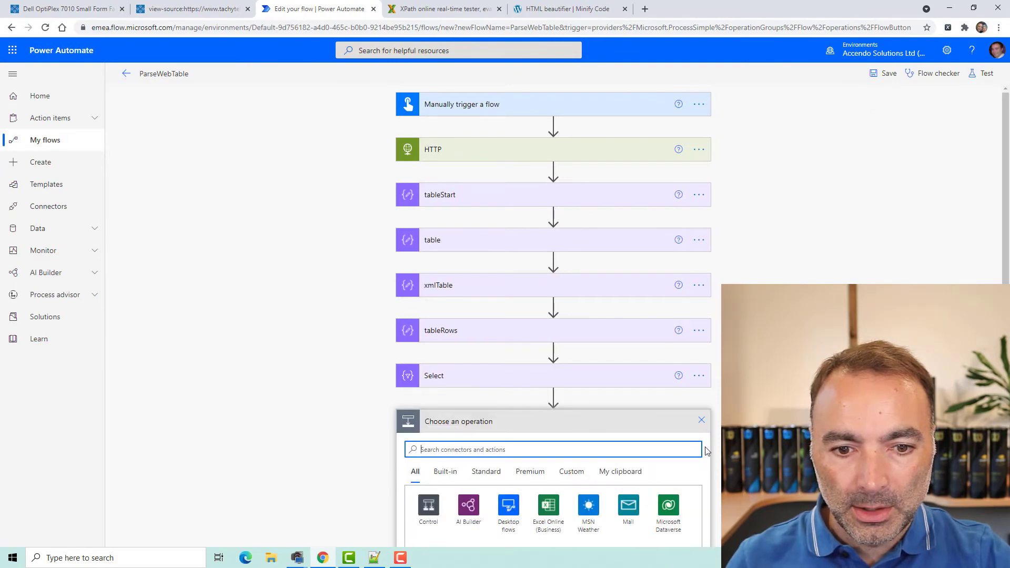
{"action": "type", "text": "selec"}
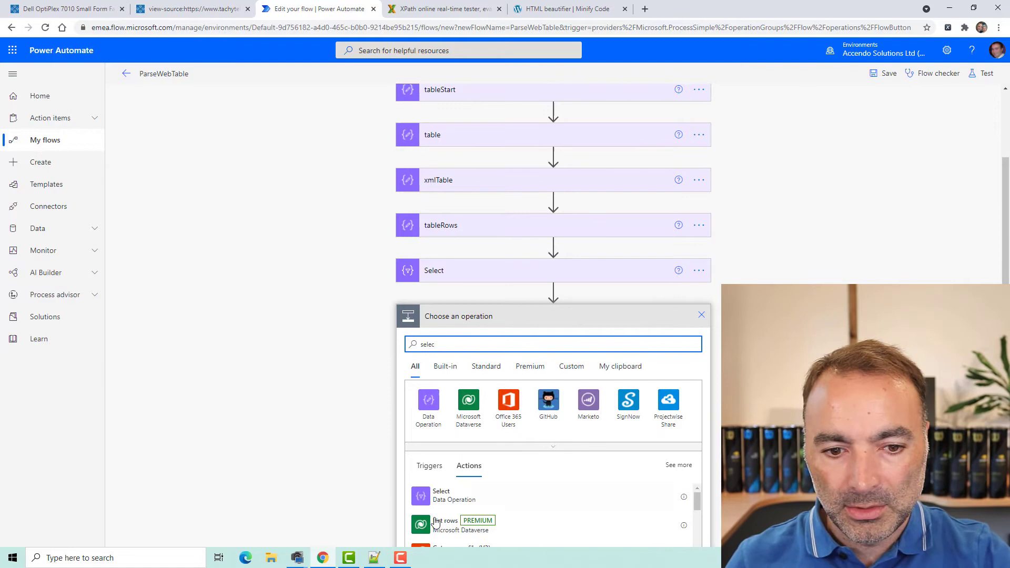
{"action": "left_click", "coordinate": [440, 495]}
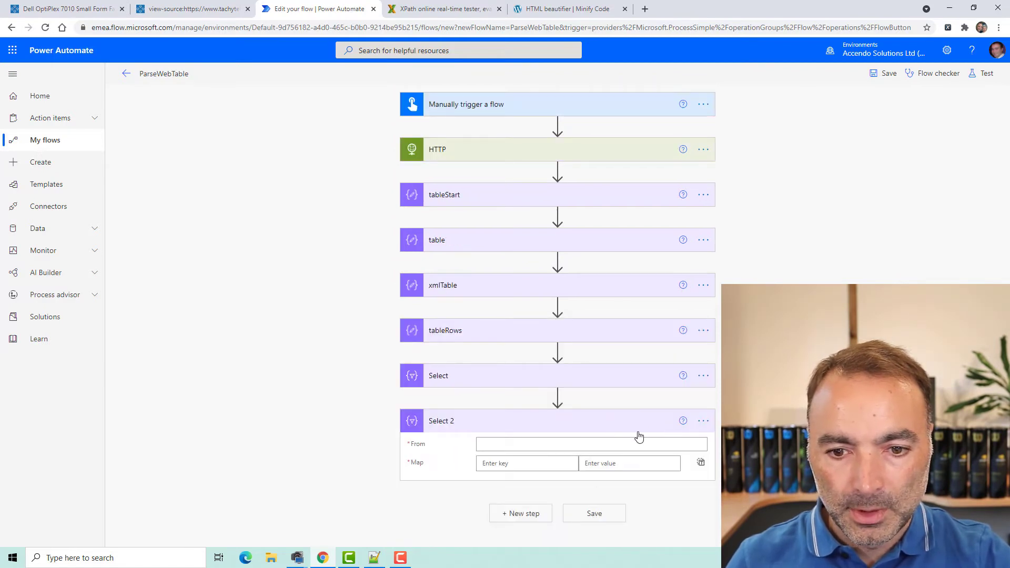
{"action": "left_click", "coordinate": [588, 444]}
{"action": "type", "text": "skip("}
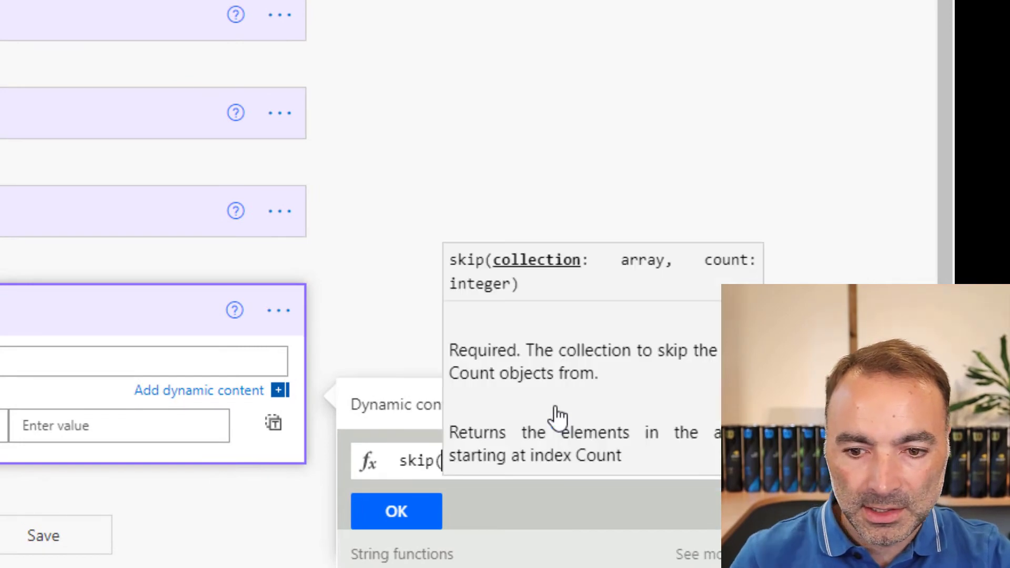
{"action": "scroll", "scroll_direction": "down", "scroll_amount": 3}
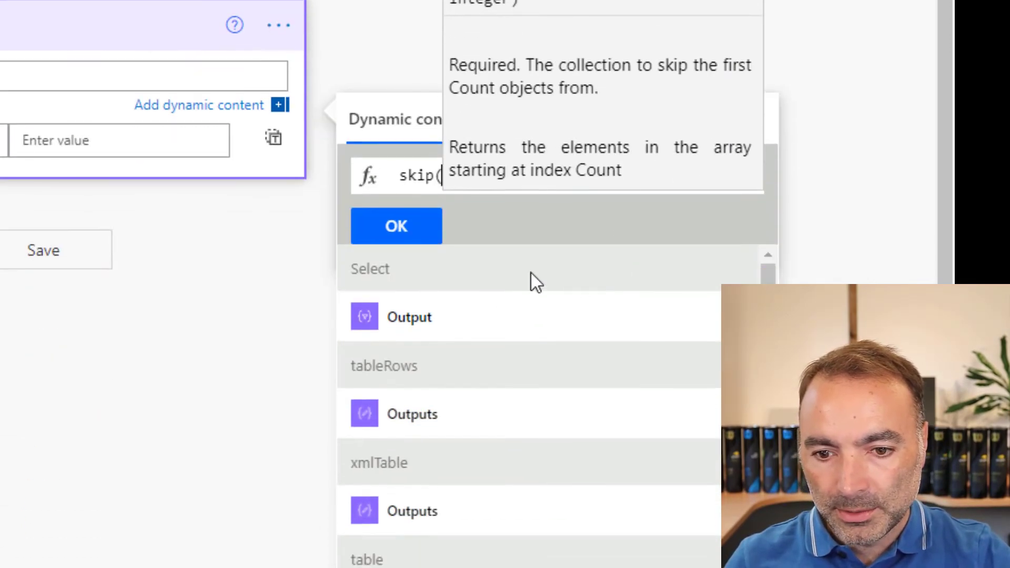
{"action": "mouse_move", "coordinate": [482, 413]}
{"action": "type", "text": "outputs('tableRows'),1)"}
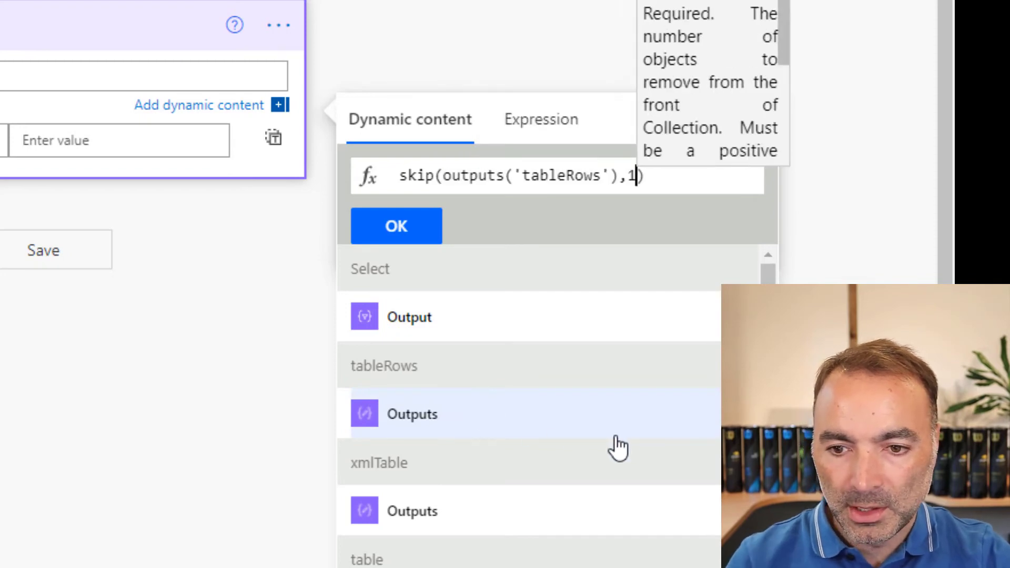
{"action": "left_click", "coordinate": [395, 226]}
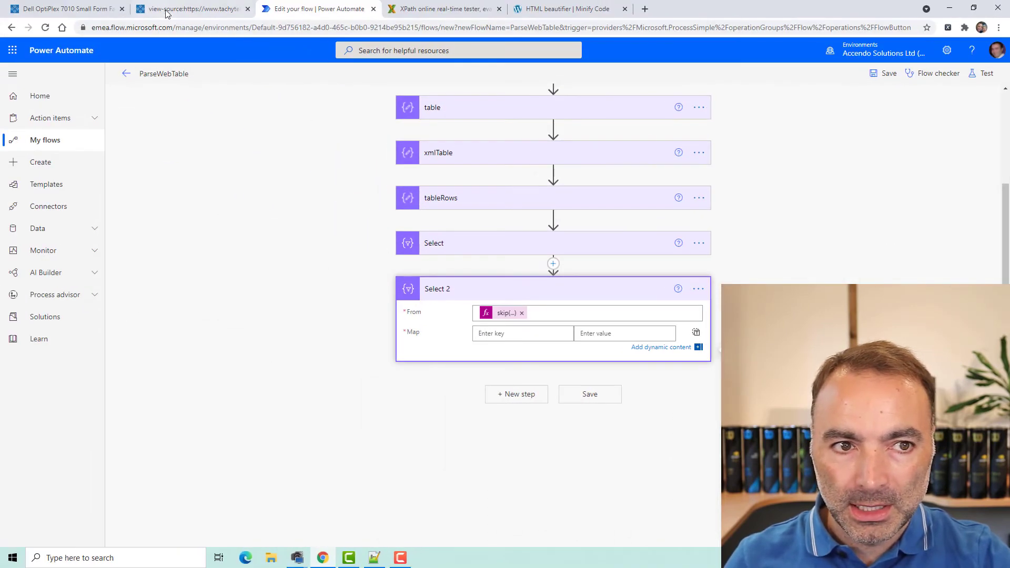
- Enter map key CPU with value xpath(item(), '//td//text()')[0]
{"action": "left_click", "coordinate": [64, 9]}
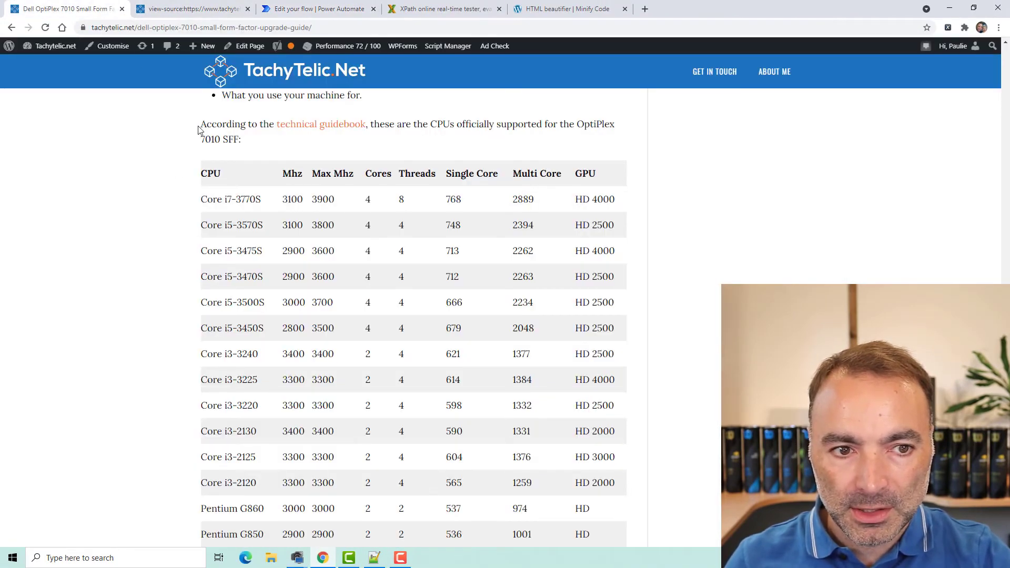
{"action": "left_click", "coordinate": [316, 8]}
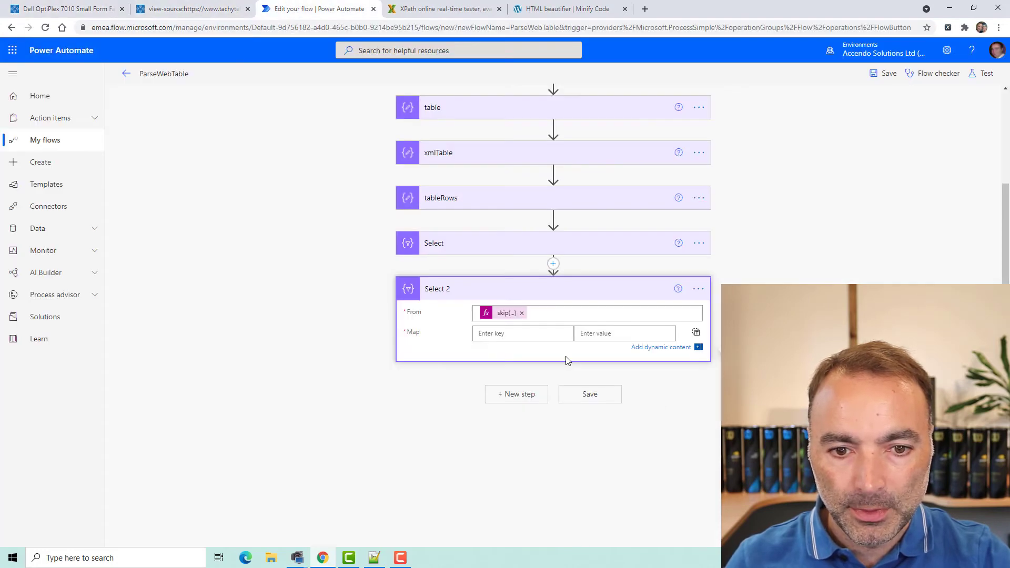
{"action": "type", "text": "CPU"}
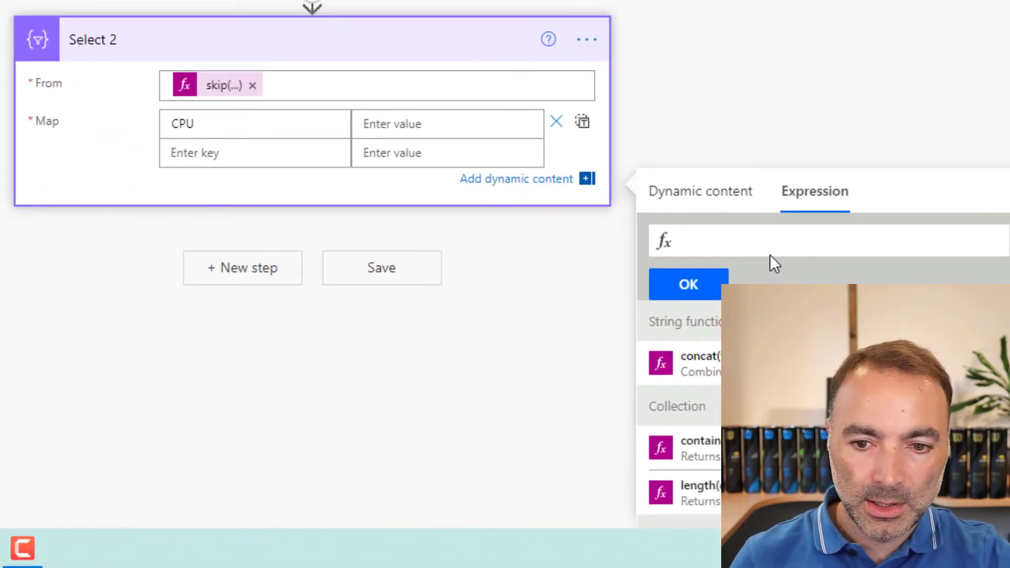
{"action": "type", "text": "xpath(item("}
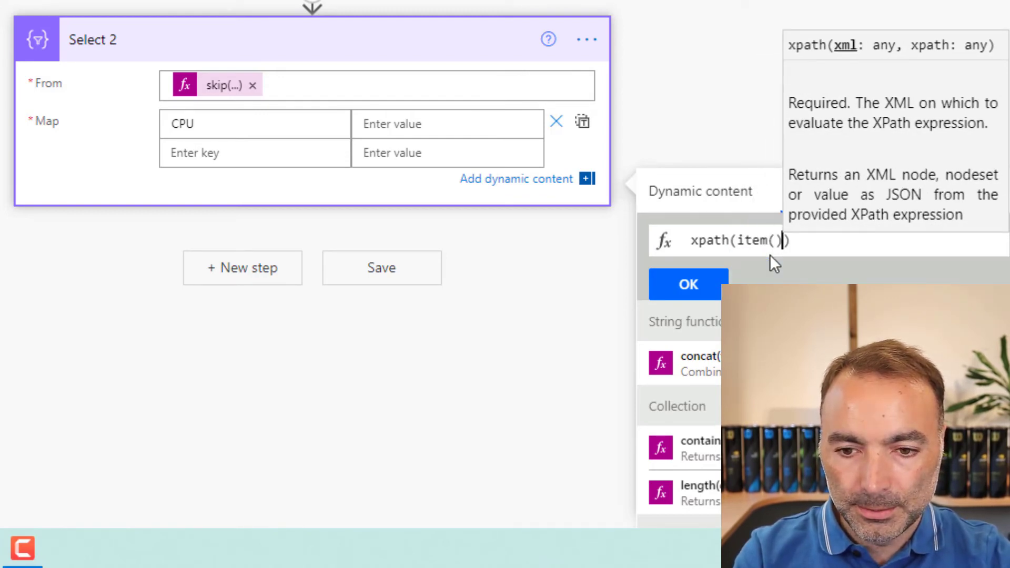
{"action": "type", "text": ","}
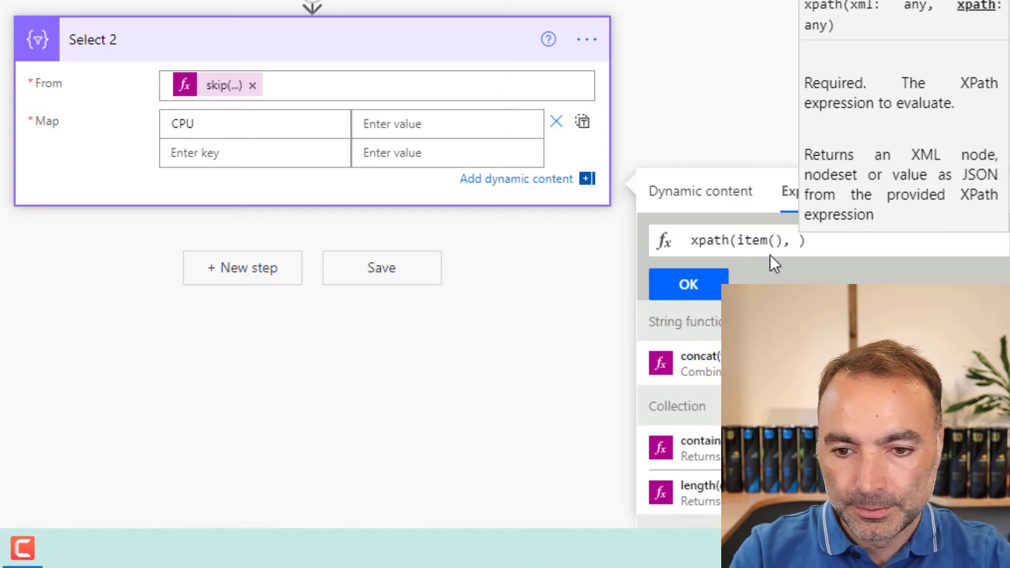
{"action": "type", "text": "'"}
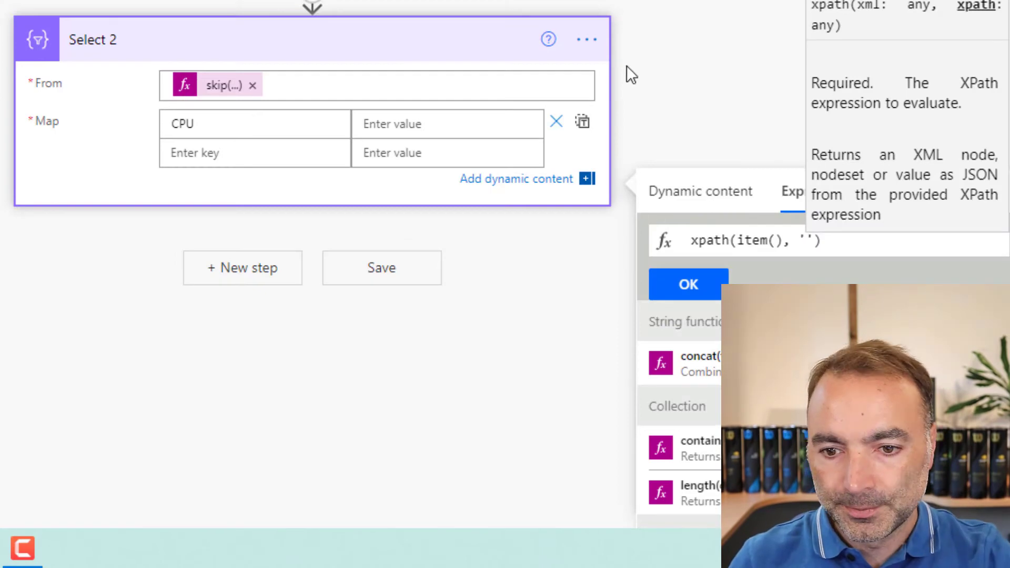
{"action": "type", "text": "//td//text()"}
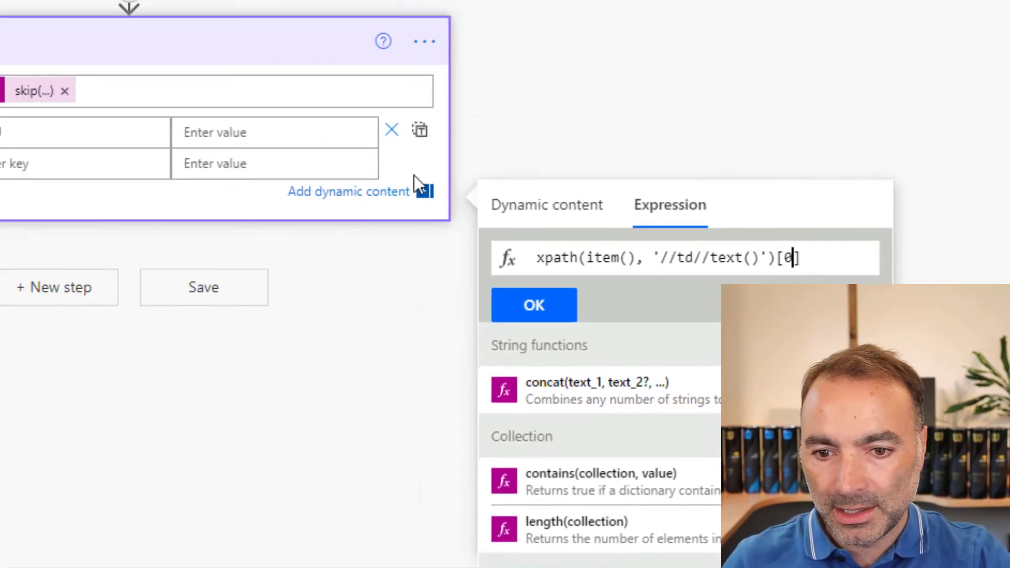
{"action": "left_click", "coordinate": [533, 304]}
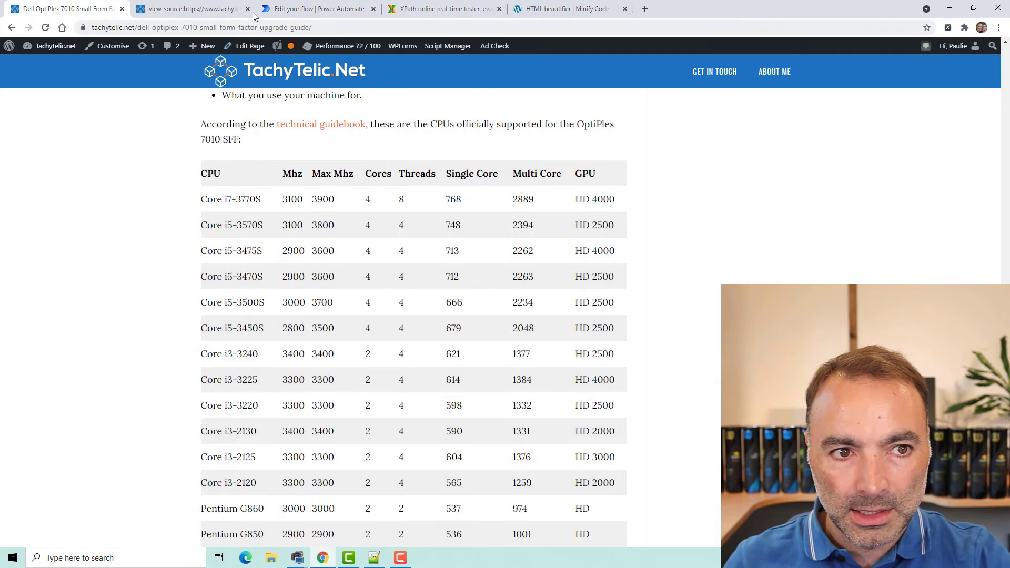
{"action": "left_click", "coordinate": [316, 9]}
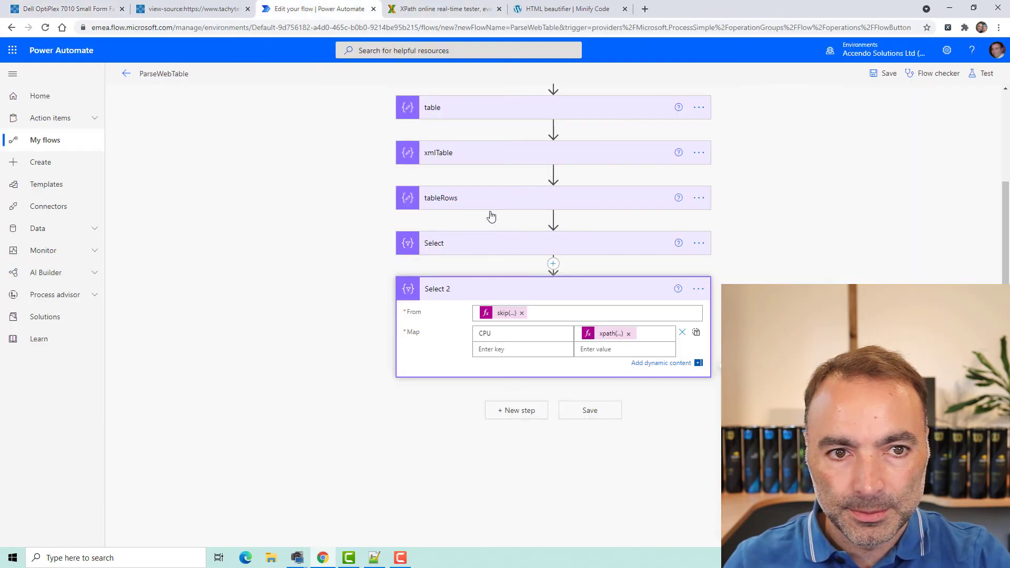
- Add Mhz, Max Mhz and Cores map keys, checking the blog table's column headings
{"action": "type", "text": "MH"}
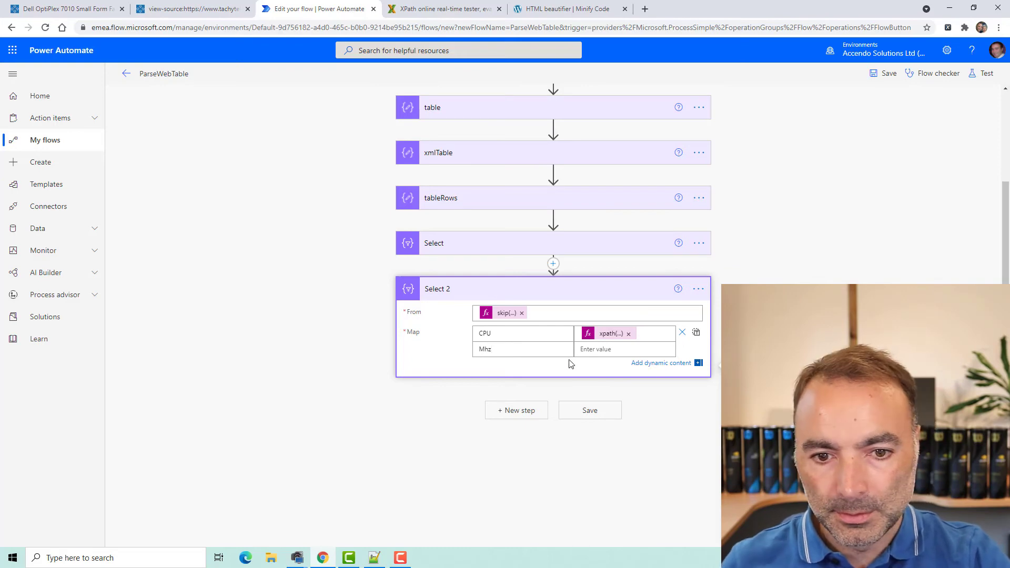
{"action": "type", "text": "1"}
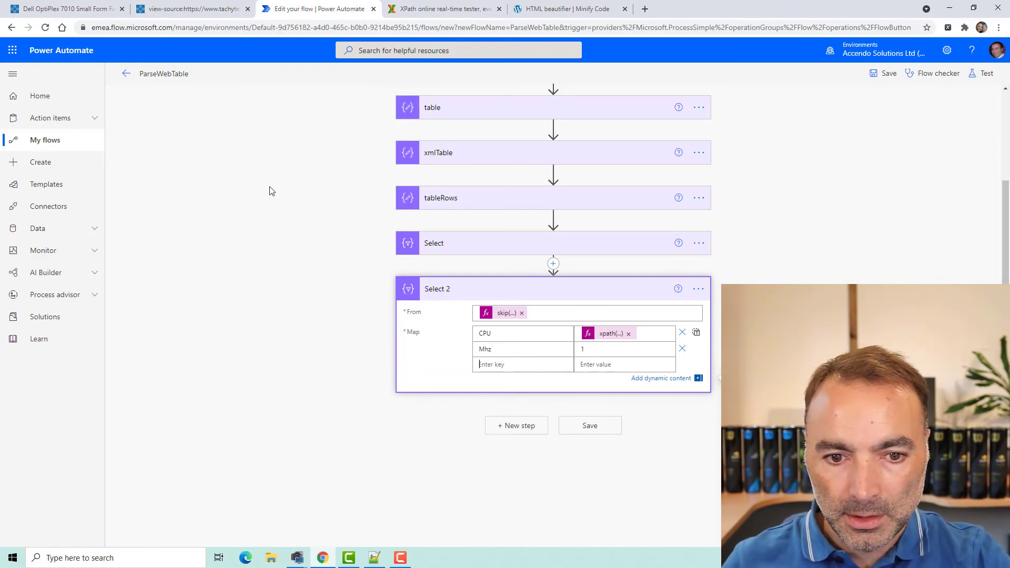
{"action": "left_click", "coordinate": [61, 8]}
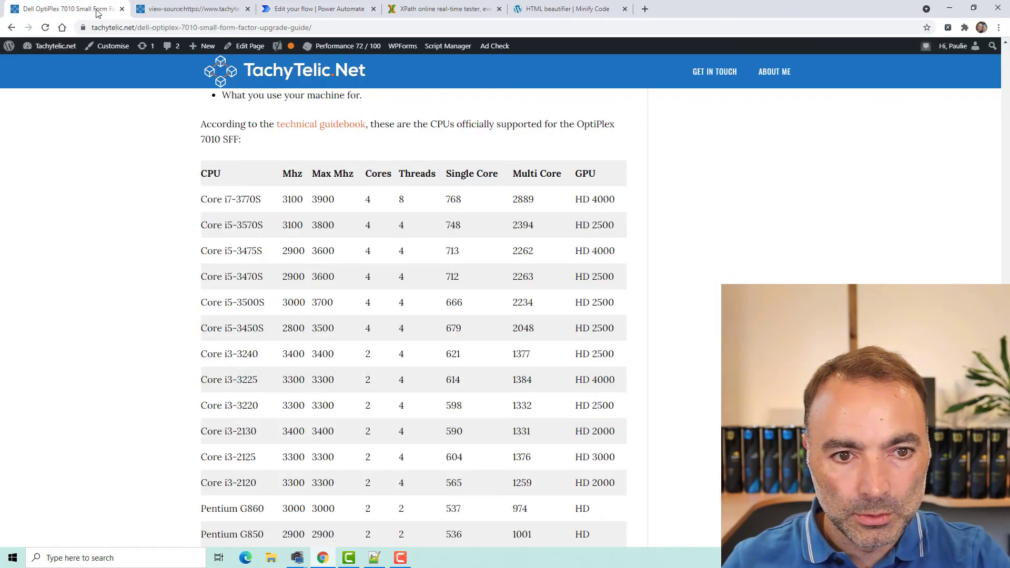
{"action": "left_click", "coordinate": [316, 8]}
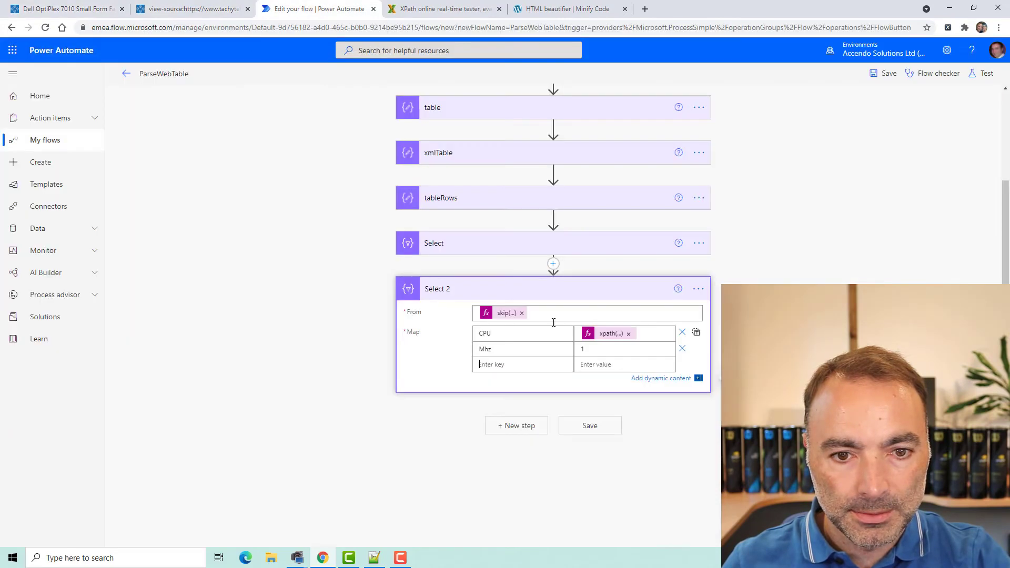
{"action": "type", "text": "Max Mhz"}
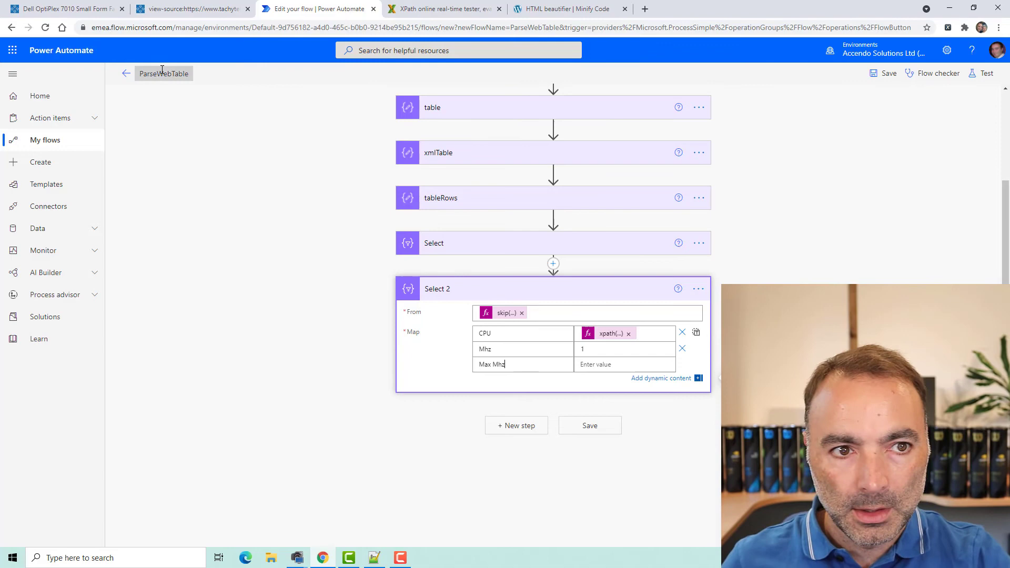
{"action": "left_click", "coordinate": [64, 9]}
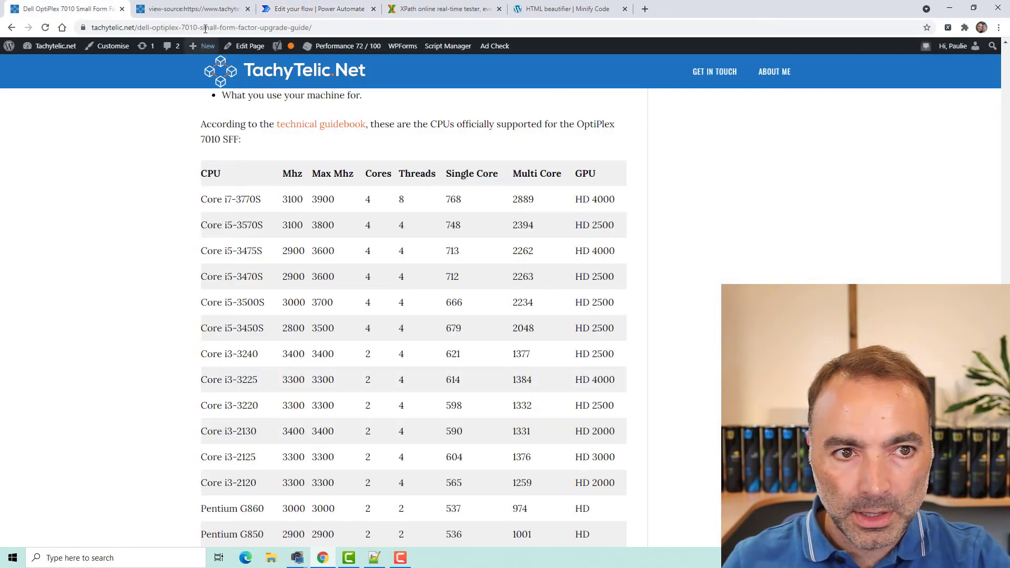
{"action": "left_click", "coordinate": [316, 8]}
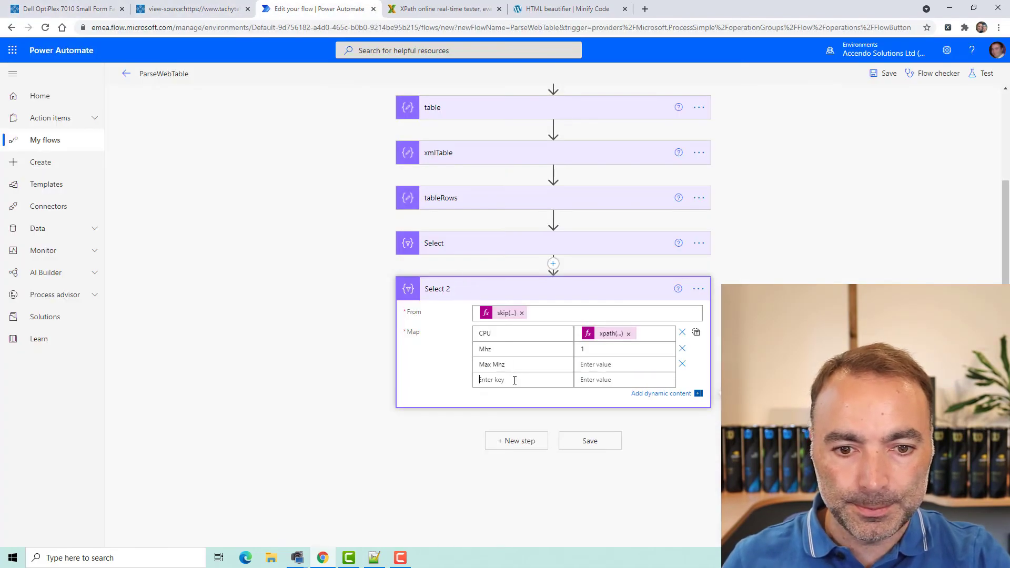
{"action": "type", "text": "Cores"}
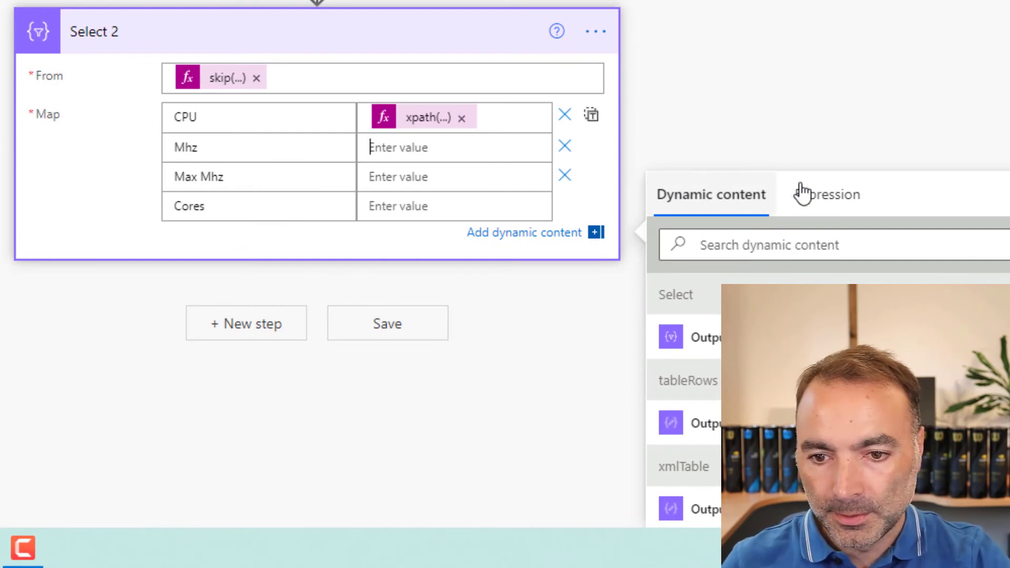
- Set the Mhz and Max Mhz values to xpath(item(), '//td//text()') expressions
{"action": "left_click", "coordinate": [826, 194]}
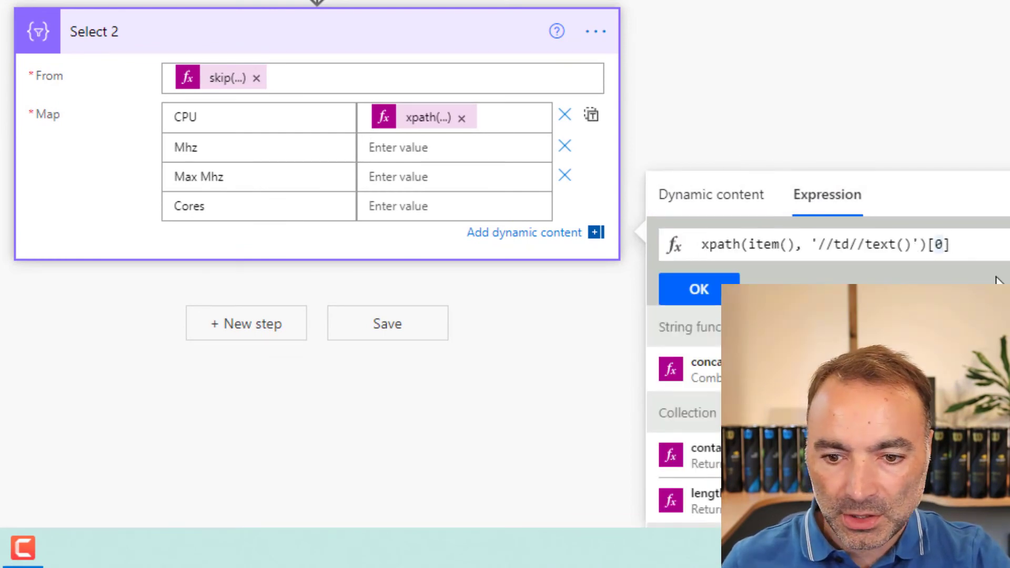
{"action": "left_click", "coordinate": [697, 288]}
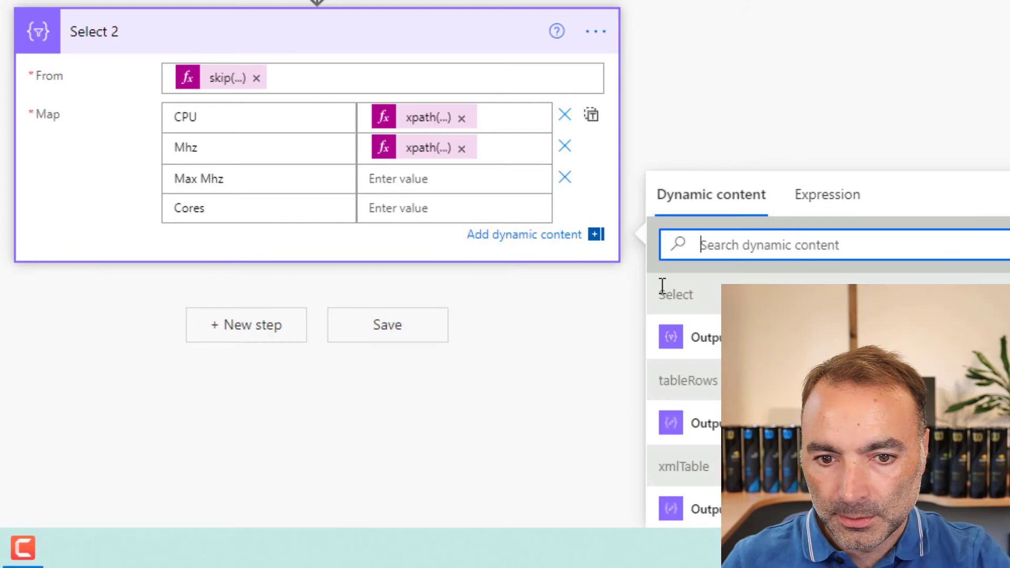
{"action": "left_click", "coordinate": [826, 195]}
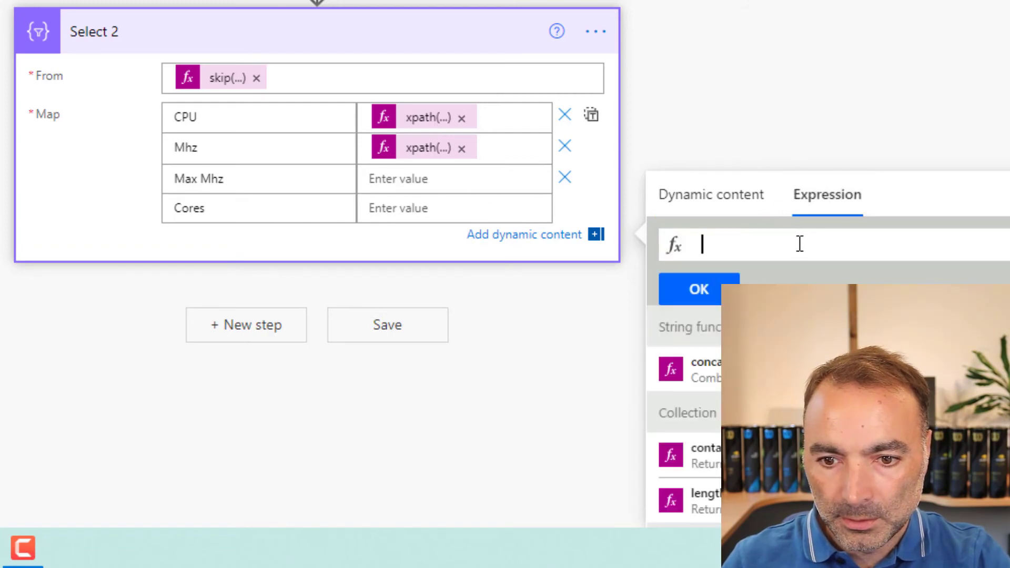
{"action": "type", "text": "xpath(item(), '//td//text()')[0]"}
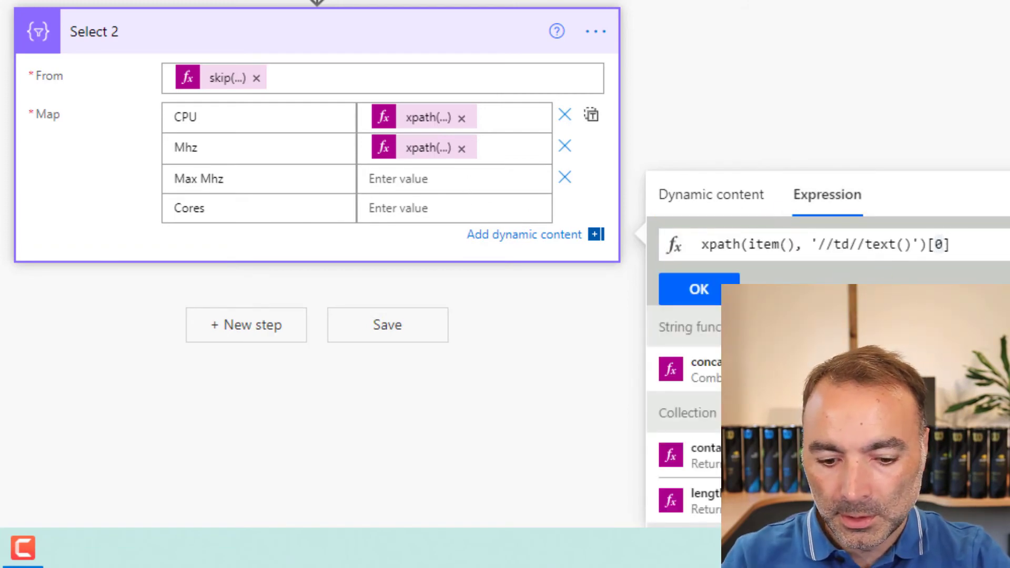
{"action": "left_click", "coordinate": [697, 289]}
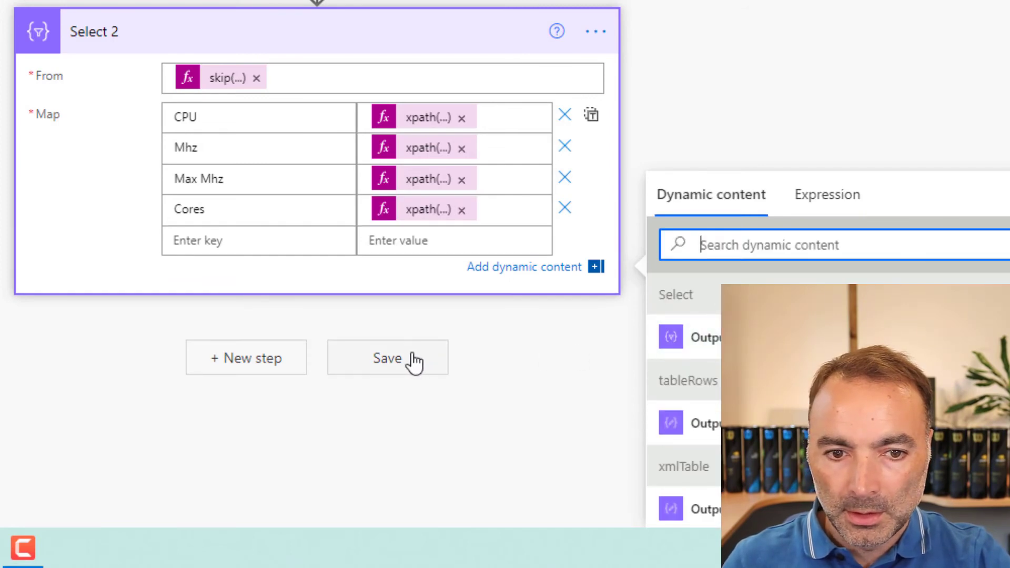
{"action": "left_click", "coordinate": [594, 189]}
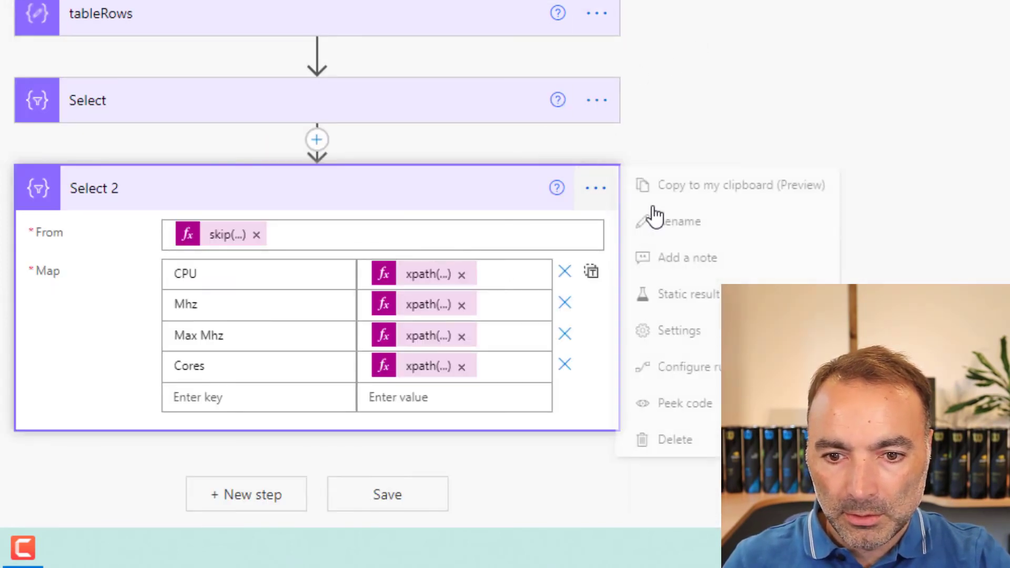
- Rename Select 2 to cpuJSON, then confirm deleting the original Select step
{"action": "left_click", "coordinate": [680, 221]}
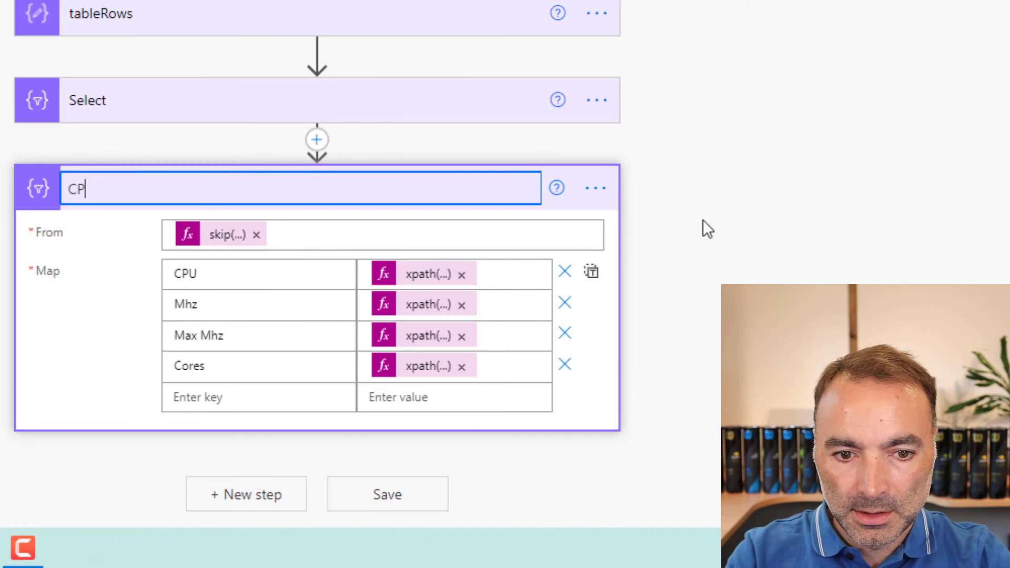
{"action": "type", "text": "U"}
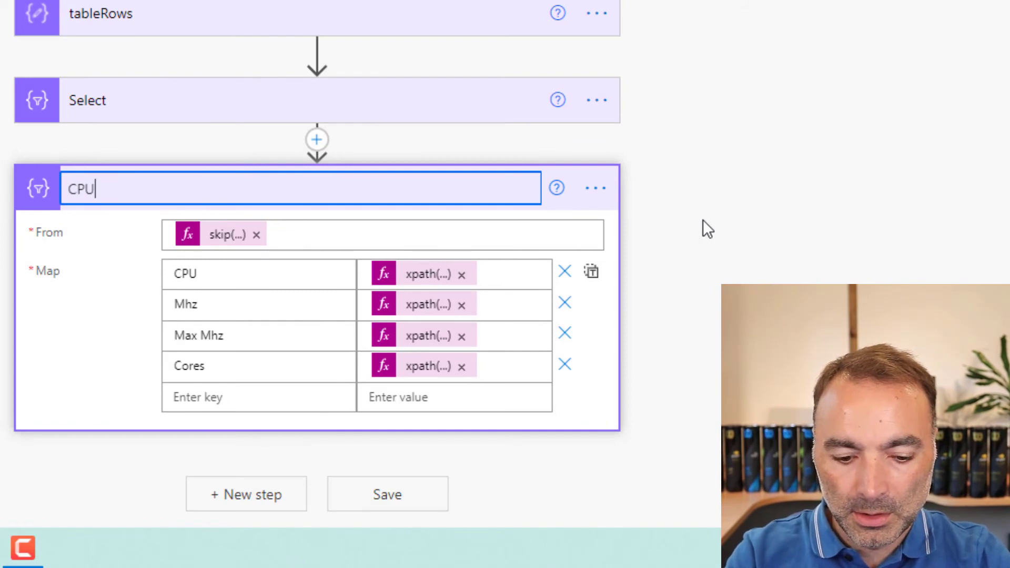
{"action": "type", "text": "cpuJSON"}
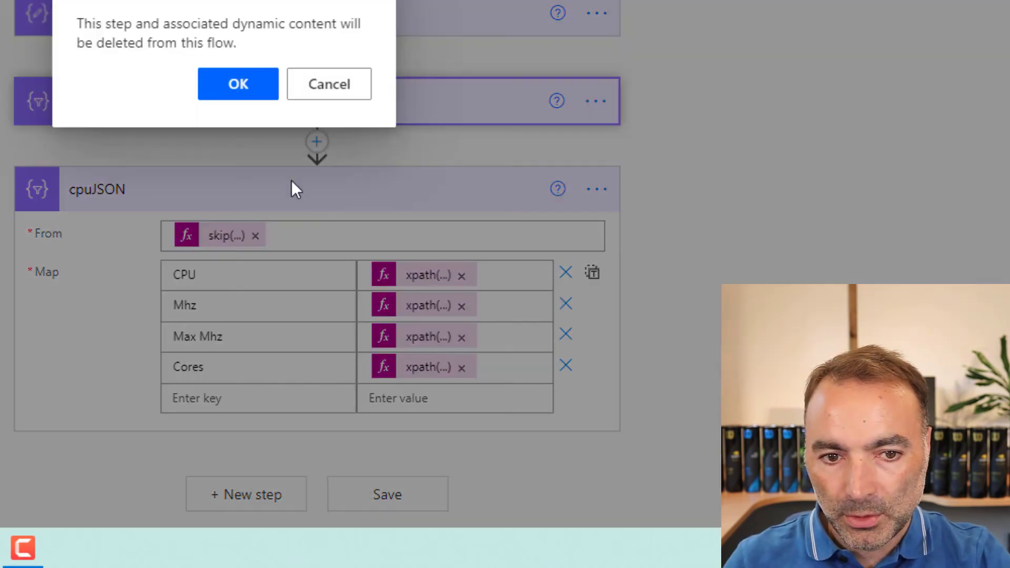
{"action": "left_click", "coordinate": [328, 84]}
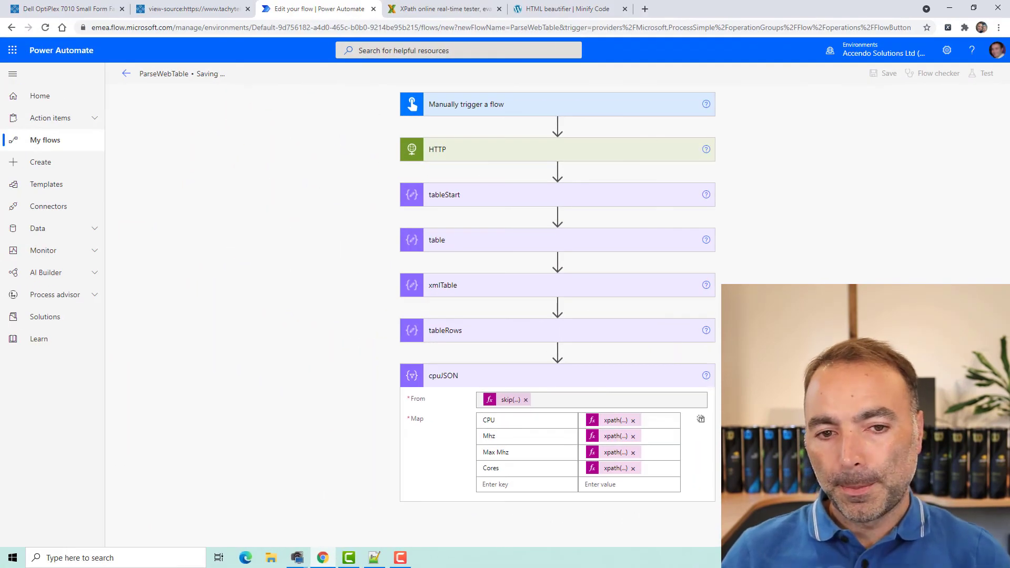
- Test-run the flow and scroll the cpuJSON output body down to the final Celeron G530 entry
{"action": "left_click", "coordinate": [985, 72]}
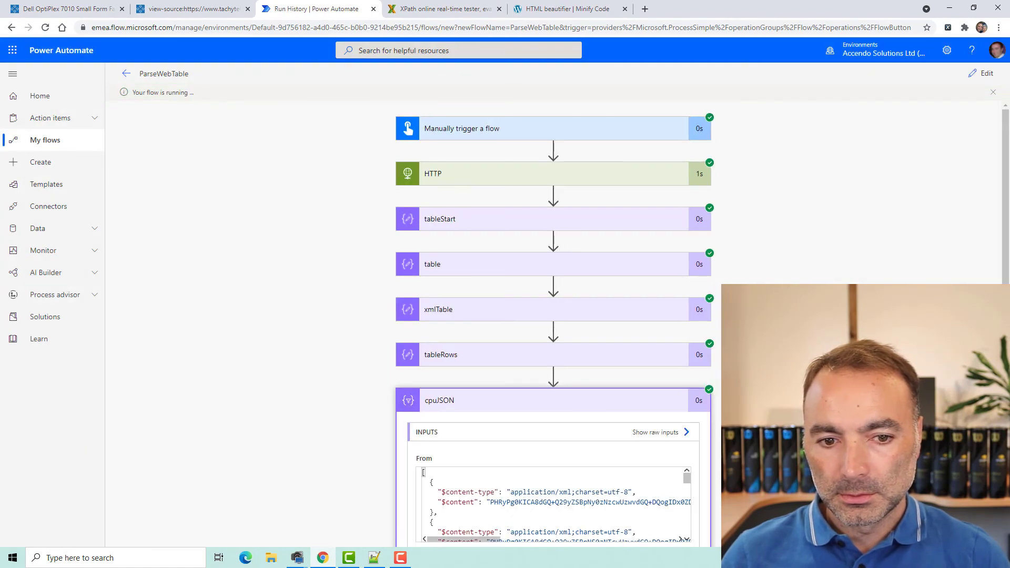
{"action": "scroll", "scroll_direction": "down", "scroll_amount": 3}
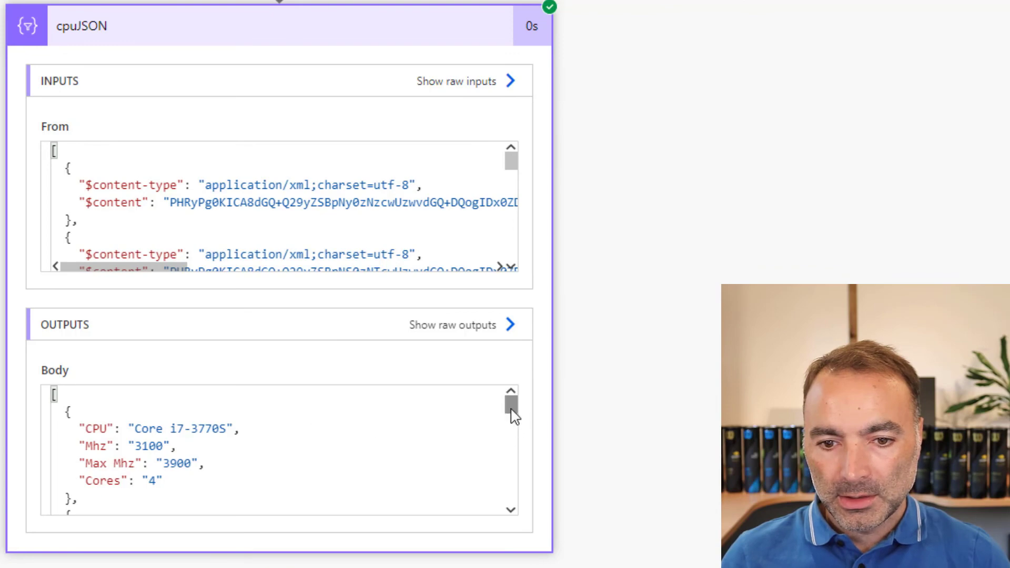
{"action": "scroll", "scroll_direction": "down", "scroll_amount": 3}
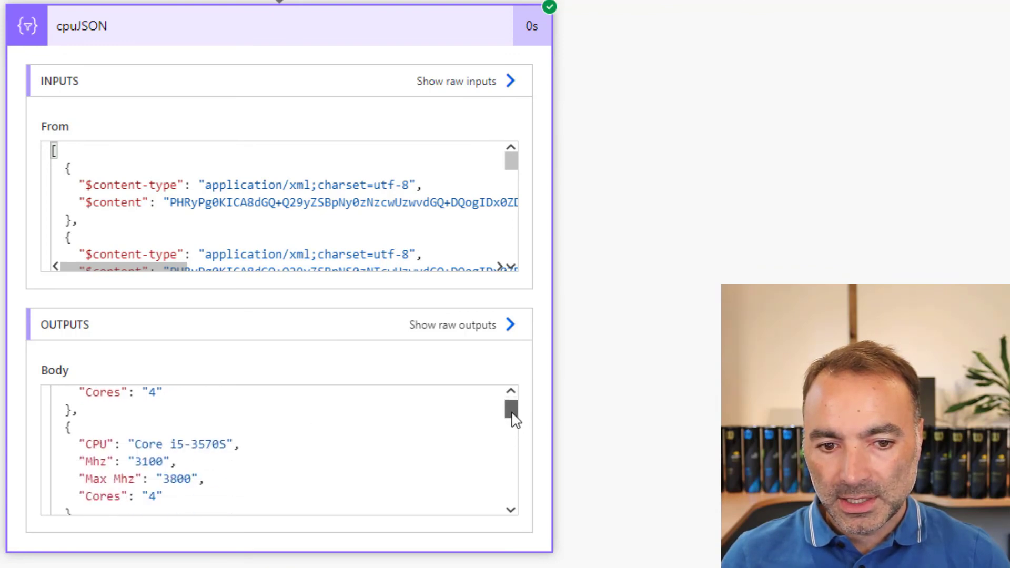
{"action": "scroll", "scroll_direction": "down", "scroll_amount": 3}
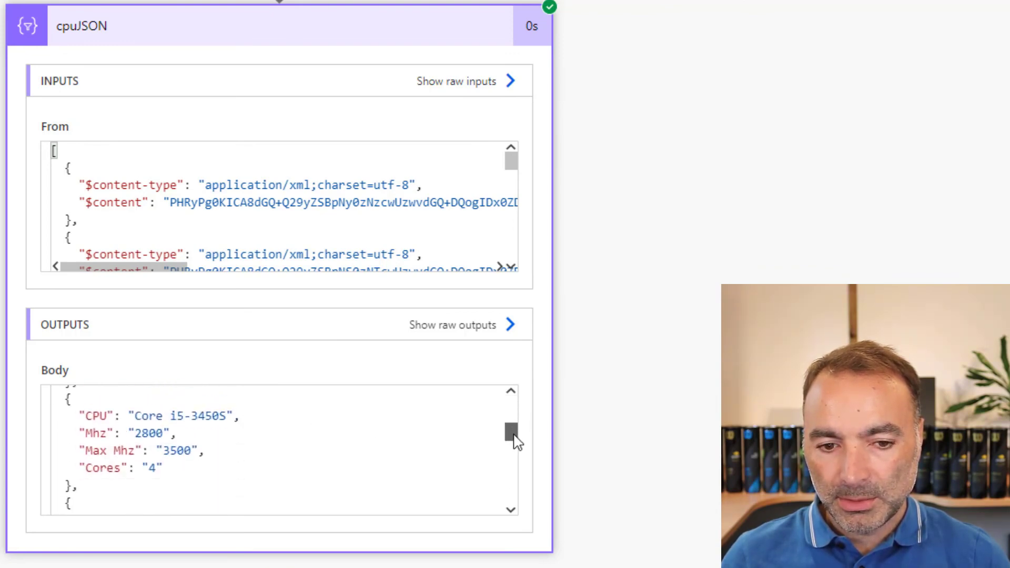
{"action": "scroll", "scroll_direction": "down", "scroll_amount": 3}
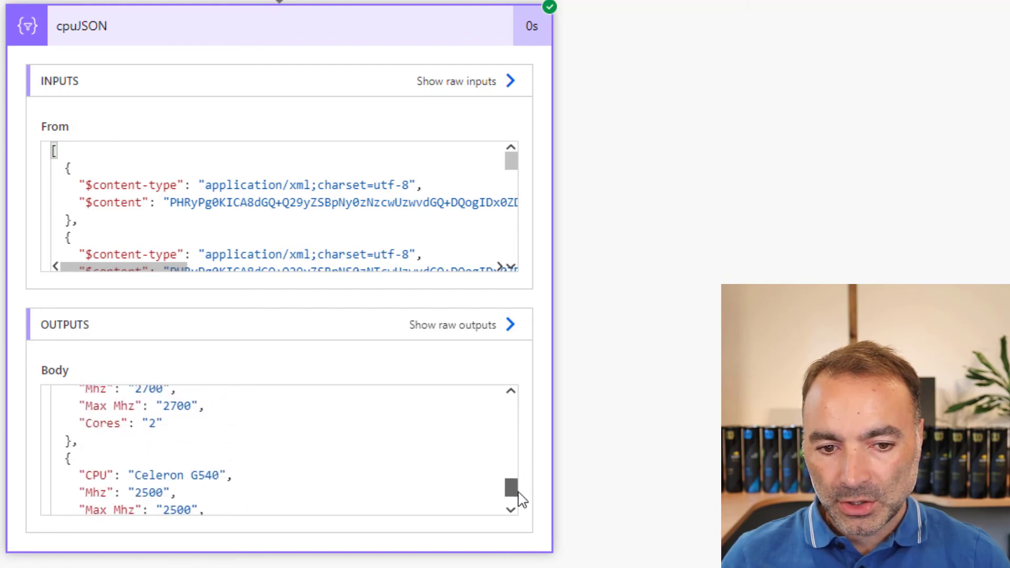
{"action": "scroll", "scroll_direction": "down", "scroll_amount": 3}
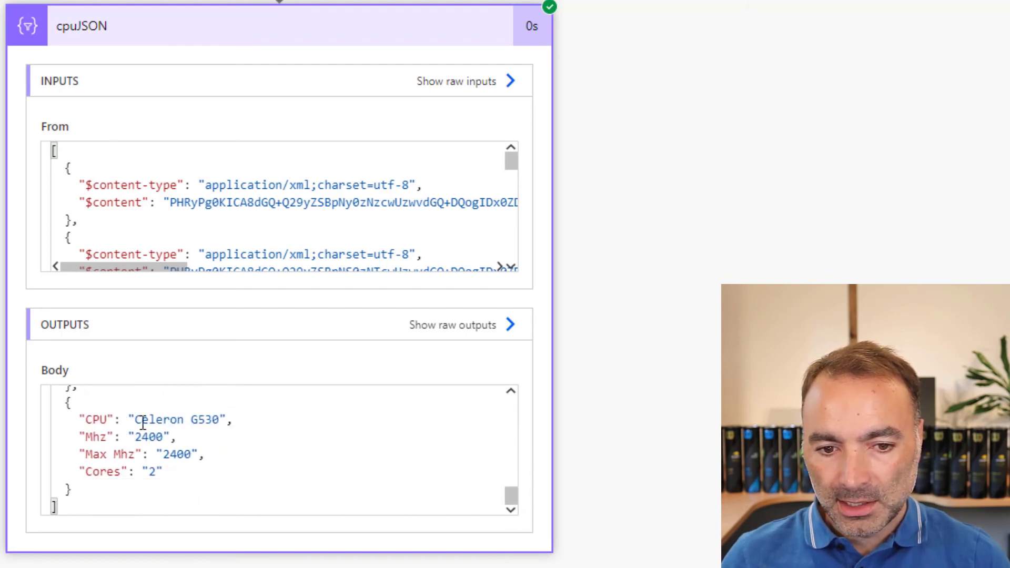
{"action": "double_click", "coordinate": [181, 419]}
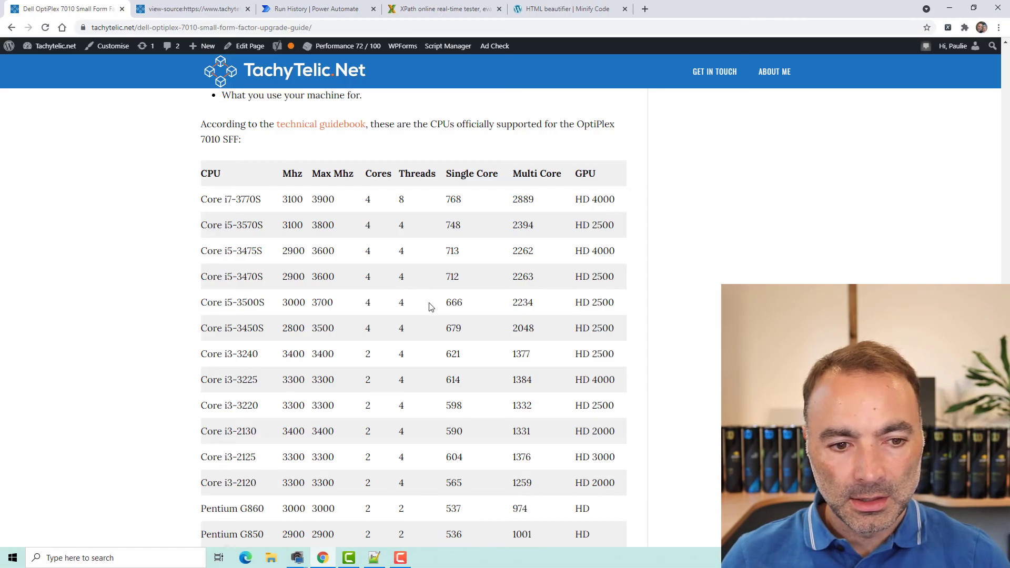
- Check the blog table's last Celeron G530 row against the output, then return to the Run History tab
{"action": "scroll", "scroll_direction": "down", "scroll_amount": 3}
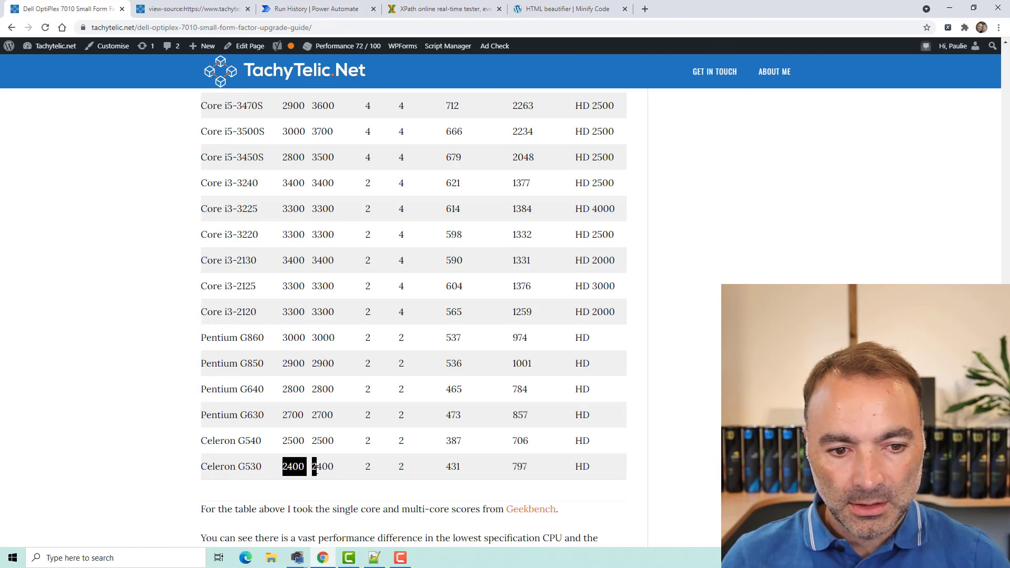
{"action": "left_click", "coordinate": [316, 9]}
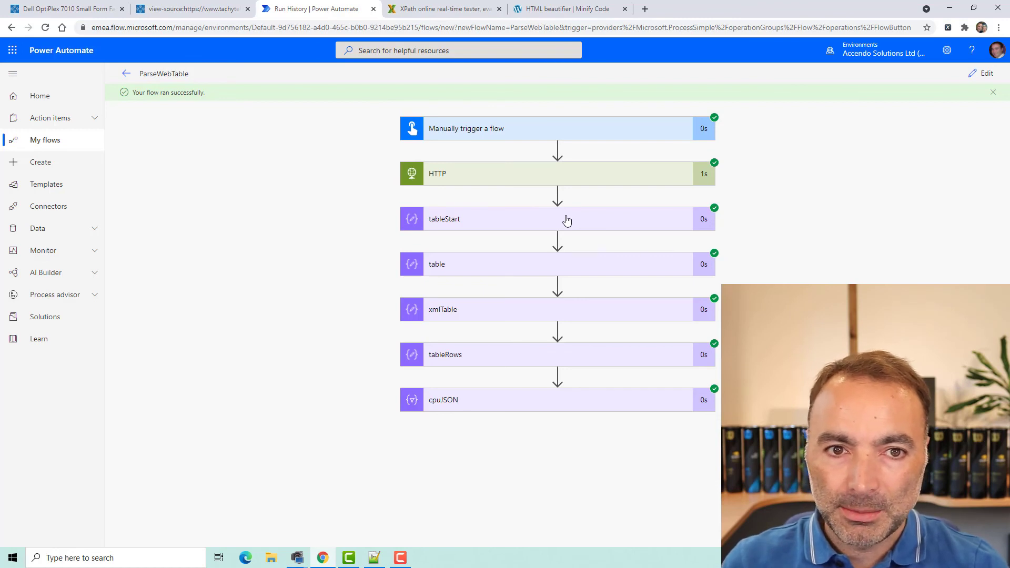
{"action": "left_click", "coordinate": [443, 8]}
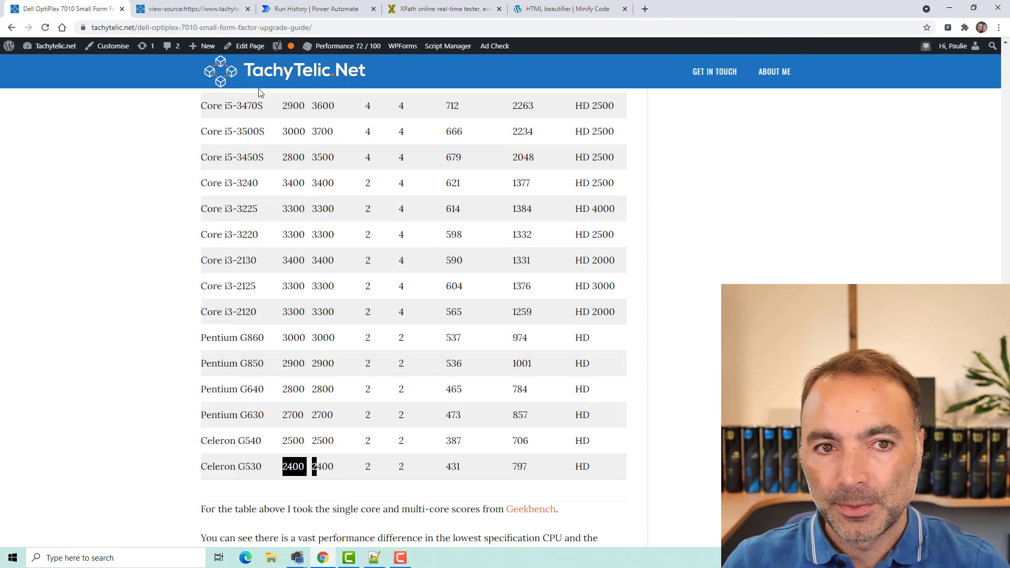
{"action": "mouse_move", "coordinate": [316, 8]}
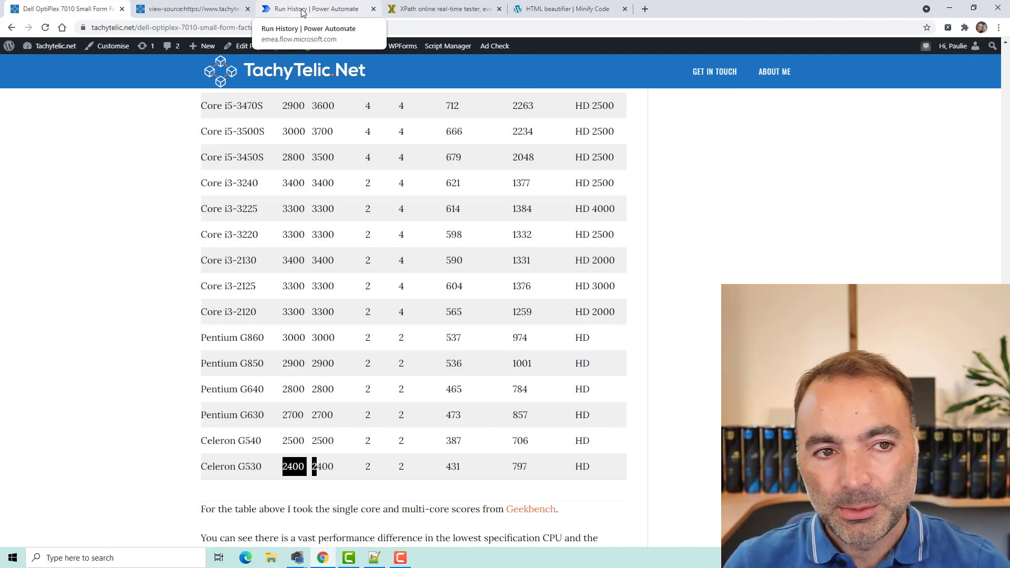
{"action": "left_click", "coordinate": [316, 8]}
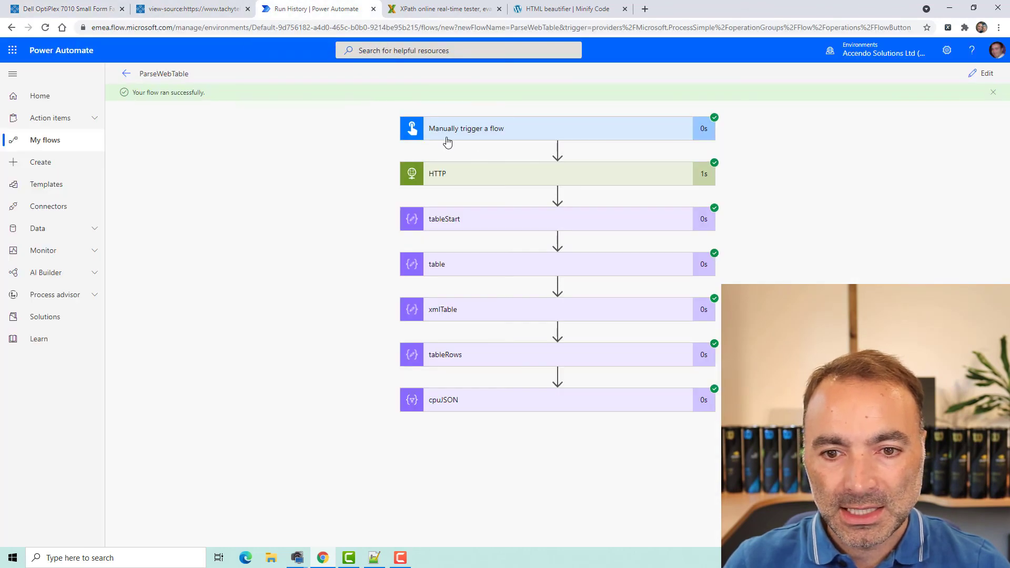